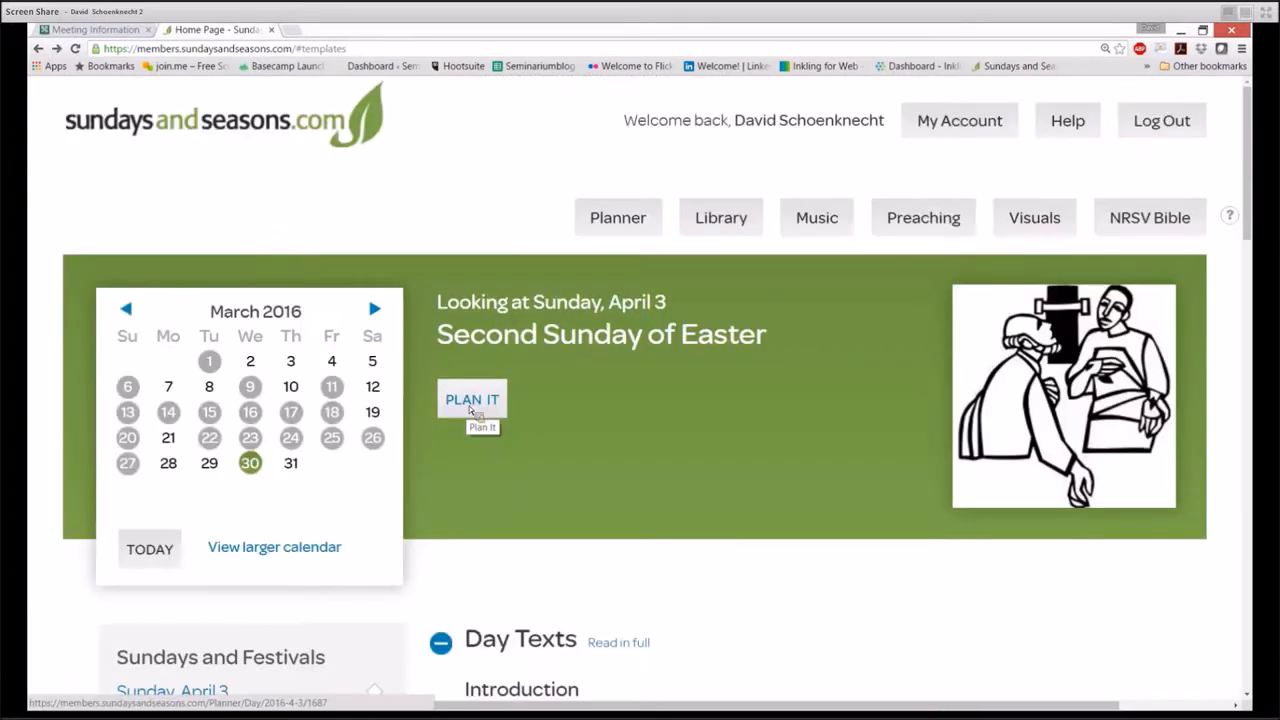
Open the planner day page for Sunday, April 3, 2016 and scroll down the day view
click(471, 399)
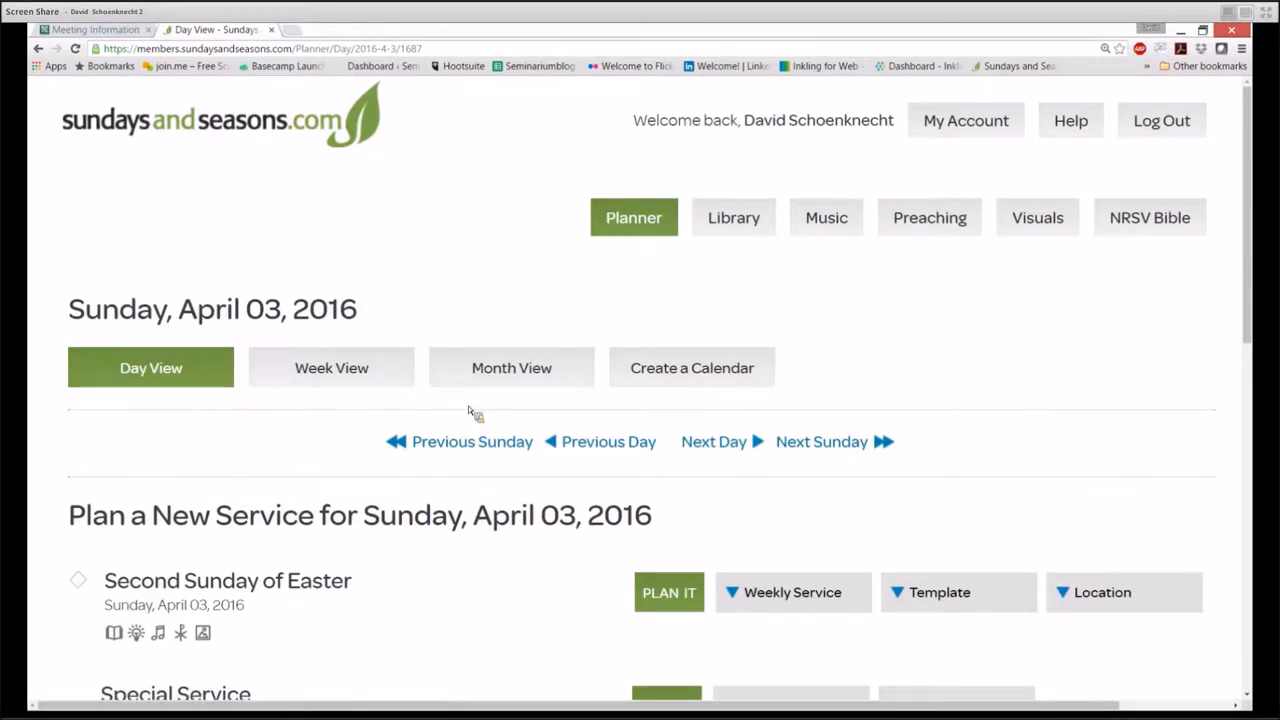
scroll(down, 3)
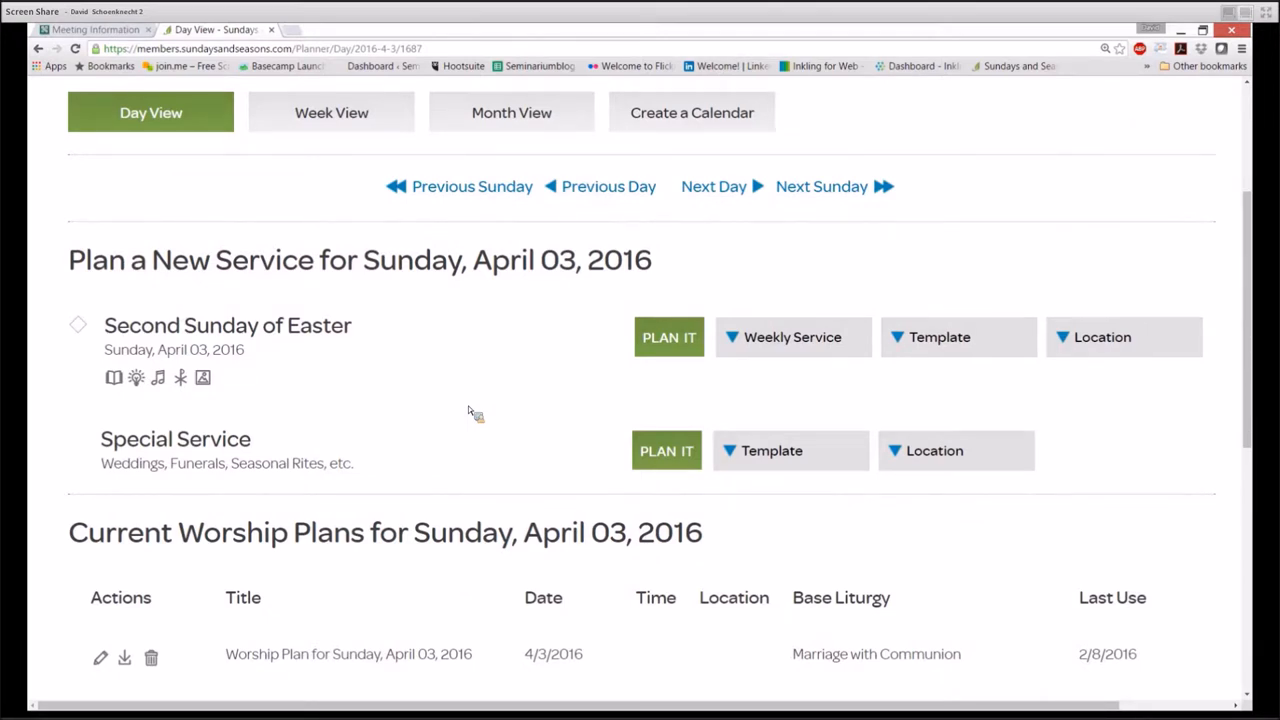
mouse_move(601, 358)
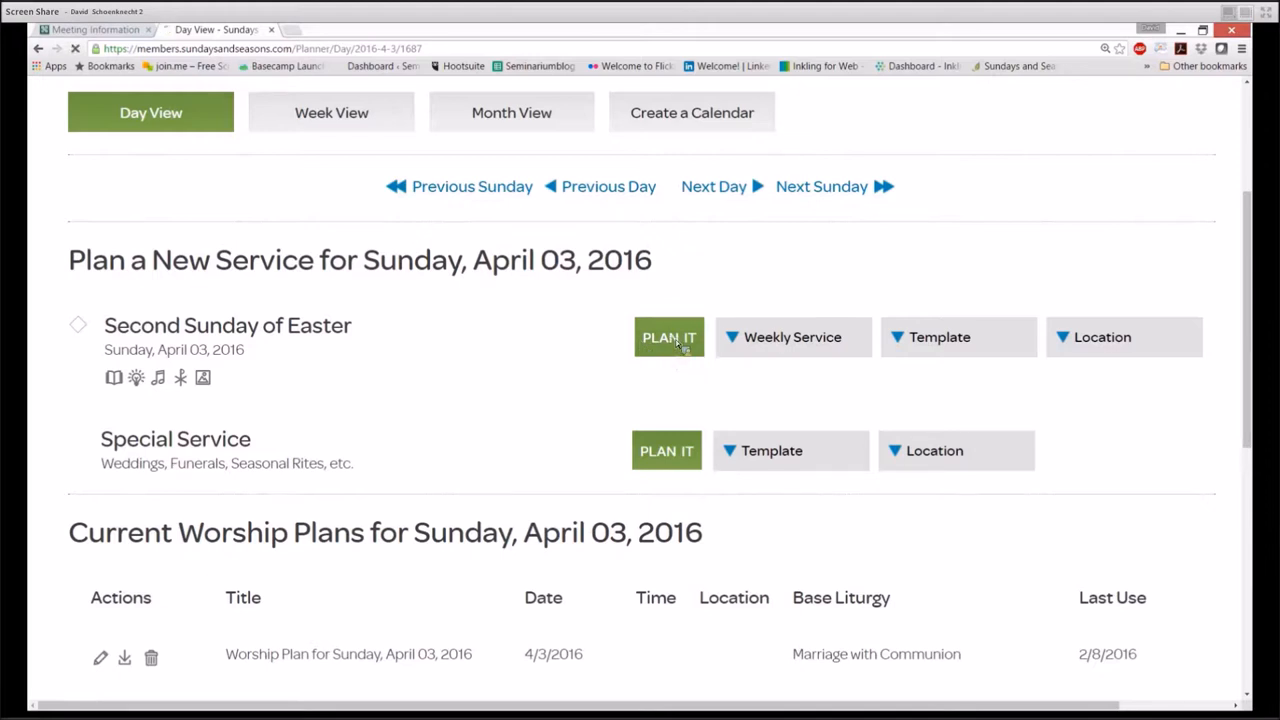
Begin a new plan for the Second Sunday of Easter and scroll to the base liturgy list
click(668, 337)
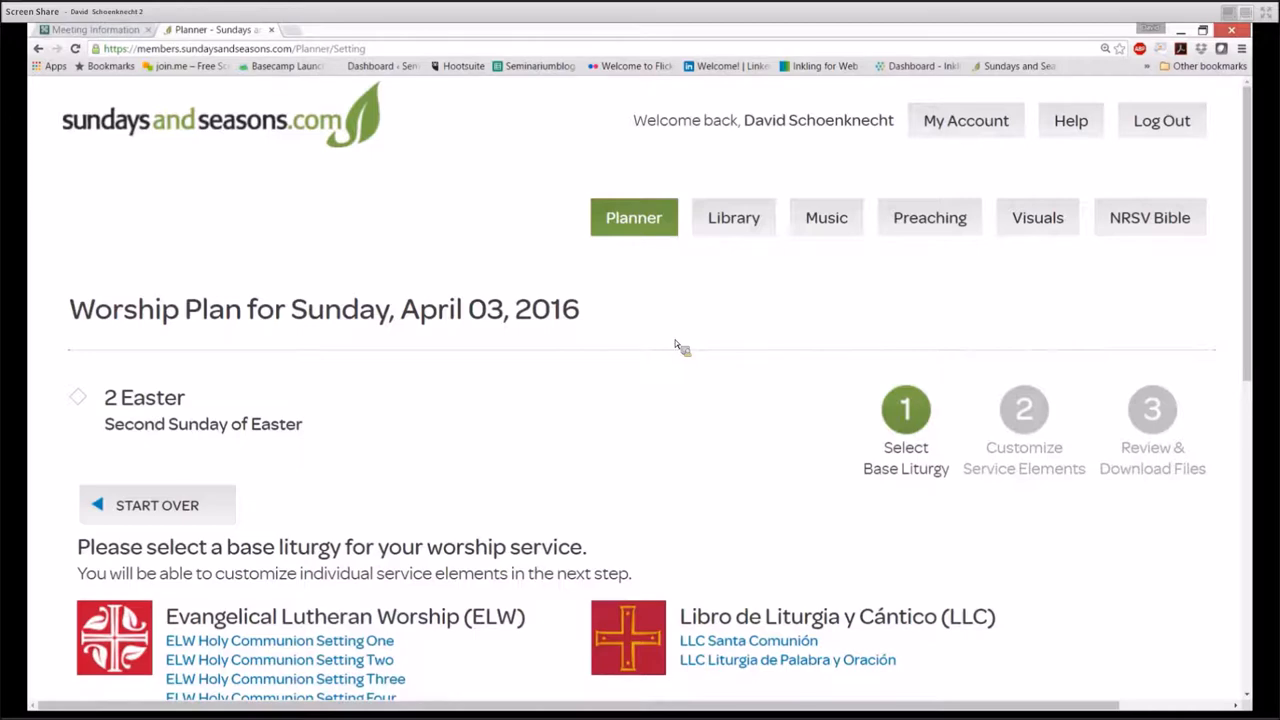
scroll(down, 3)
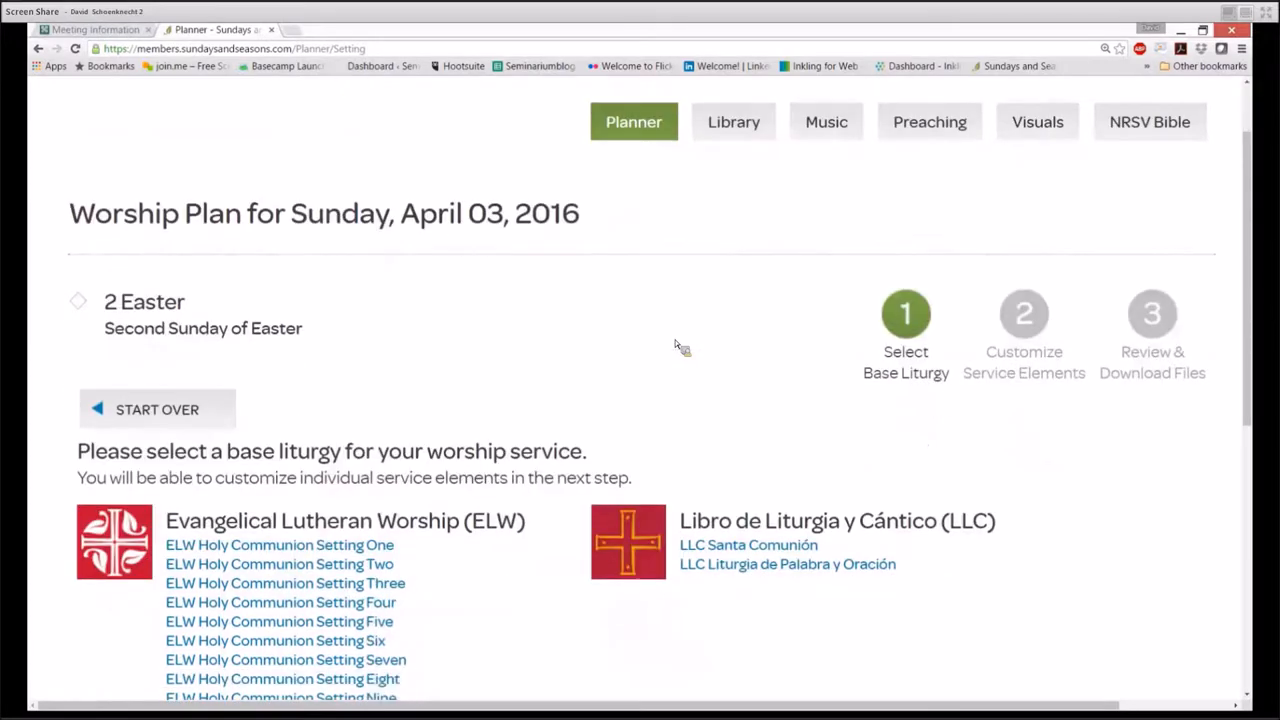
scroll(down, 3)
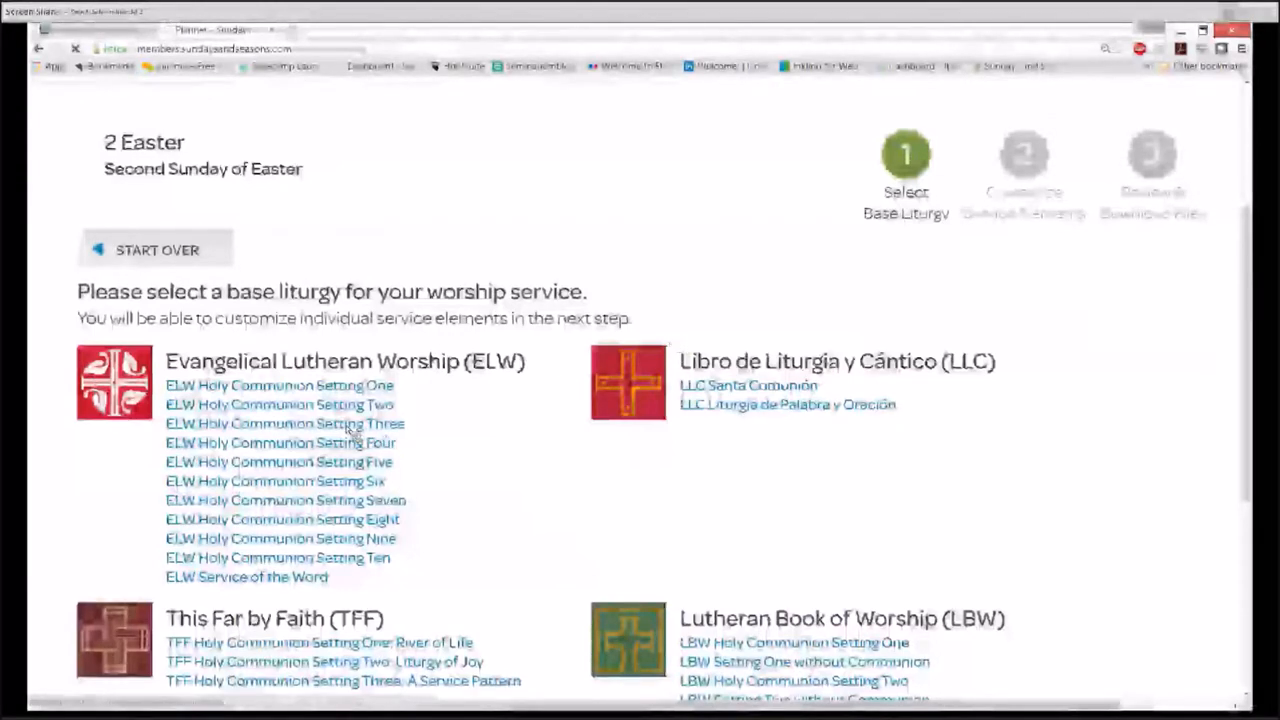
Choose ELW Holy Communion Setting Three as the plan's base liturgy
click(284, 423)
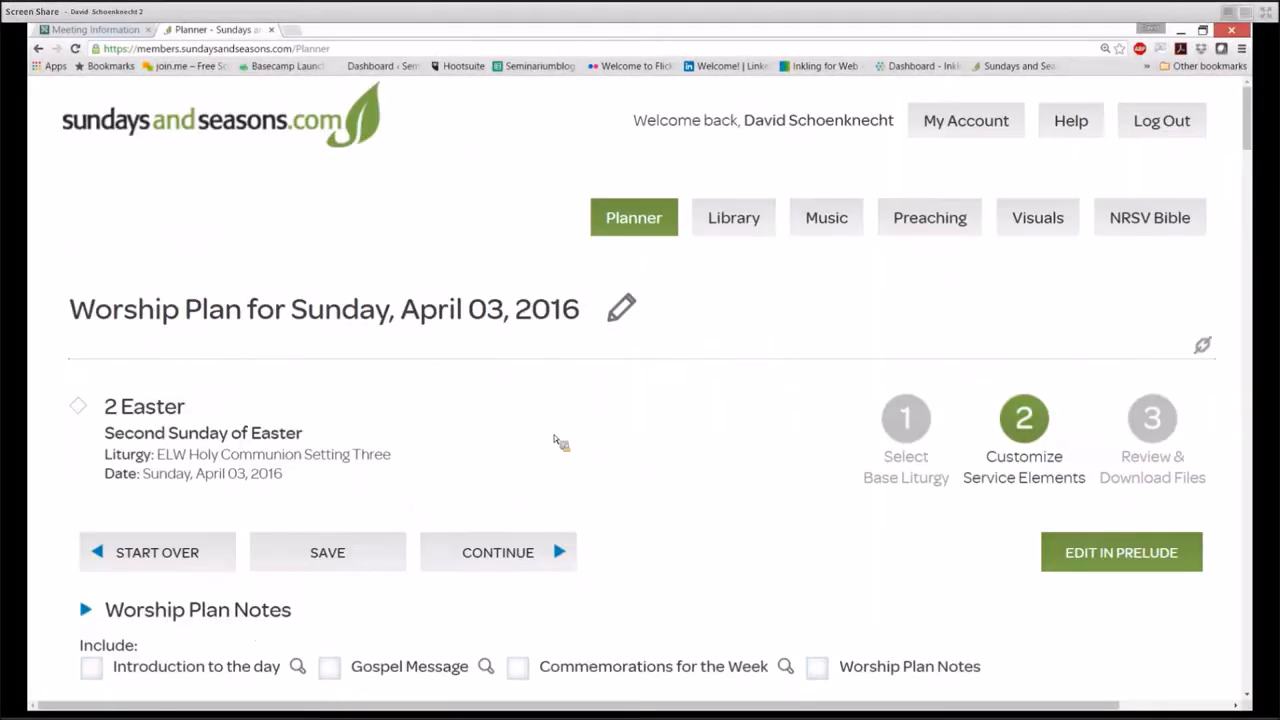
scroll(down, 3)
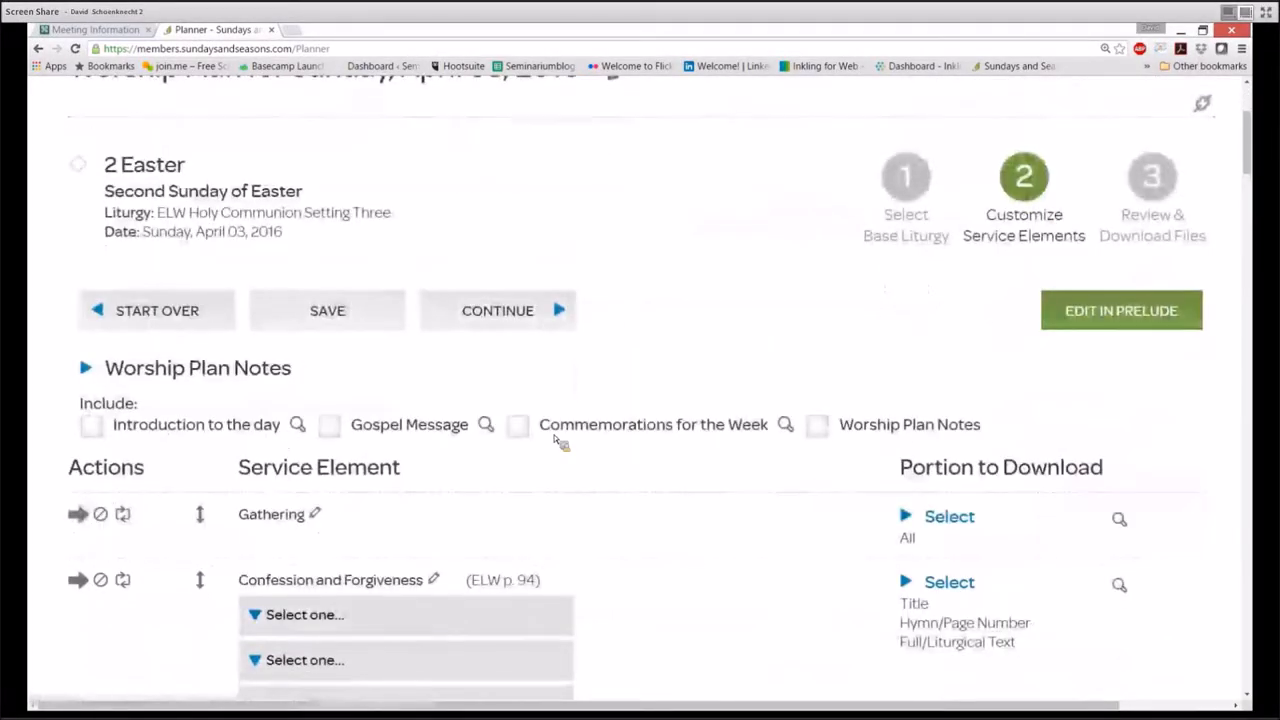
scroll(down, 3)
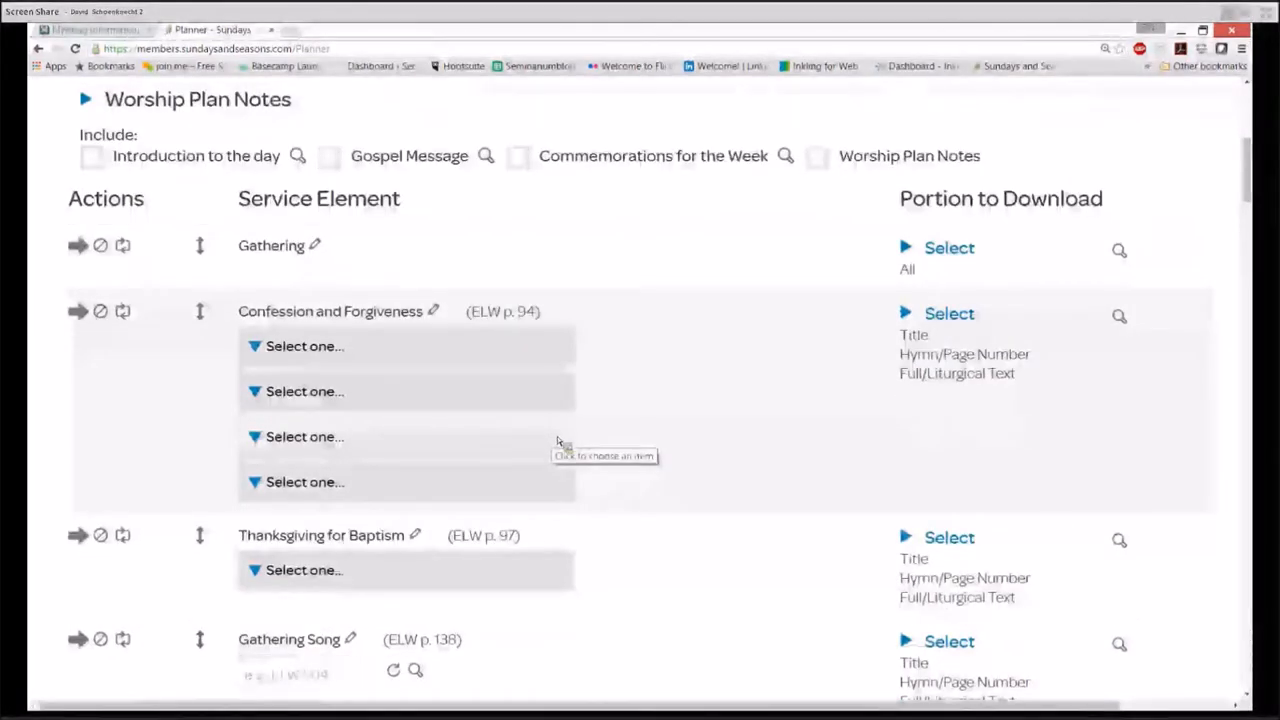
mouse_move(568, 468)
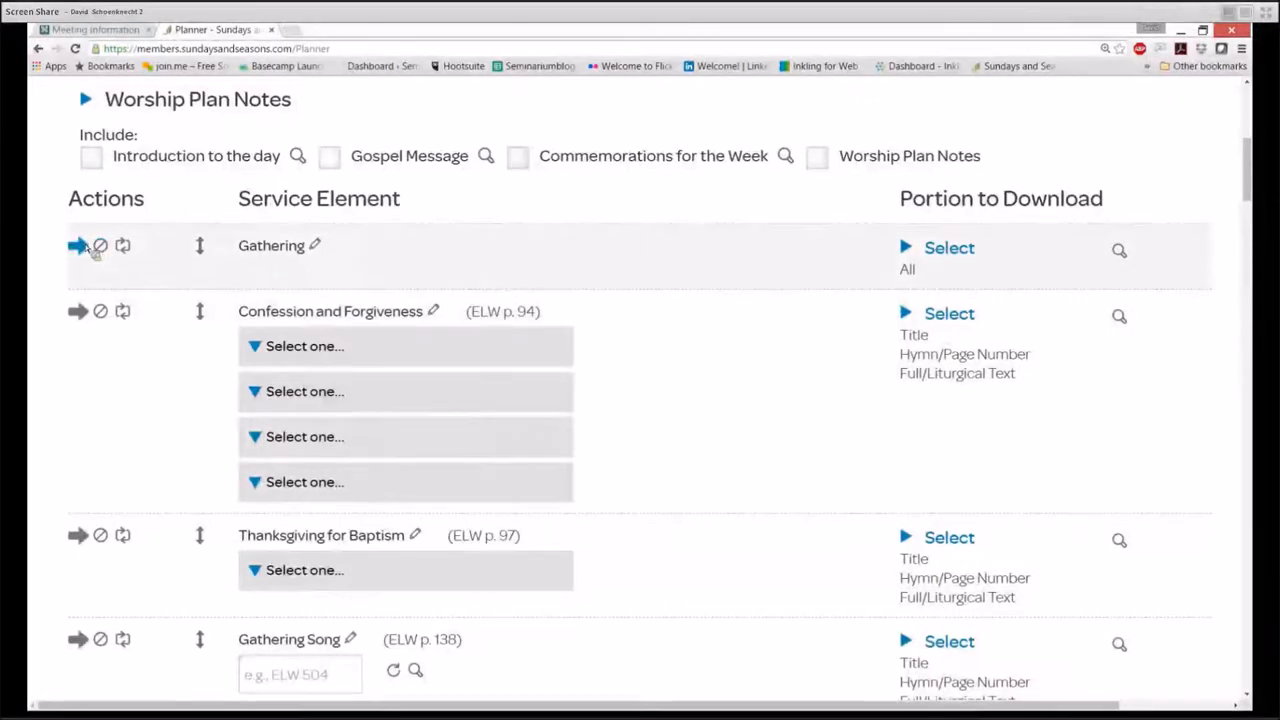
Add a custom-text element titled 'Prelude' and move it above Gathering
click(78, 245)
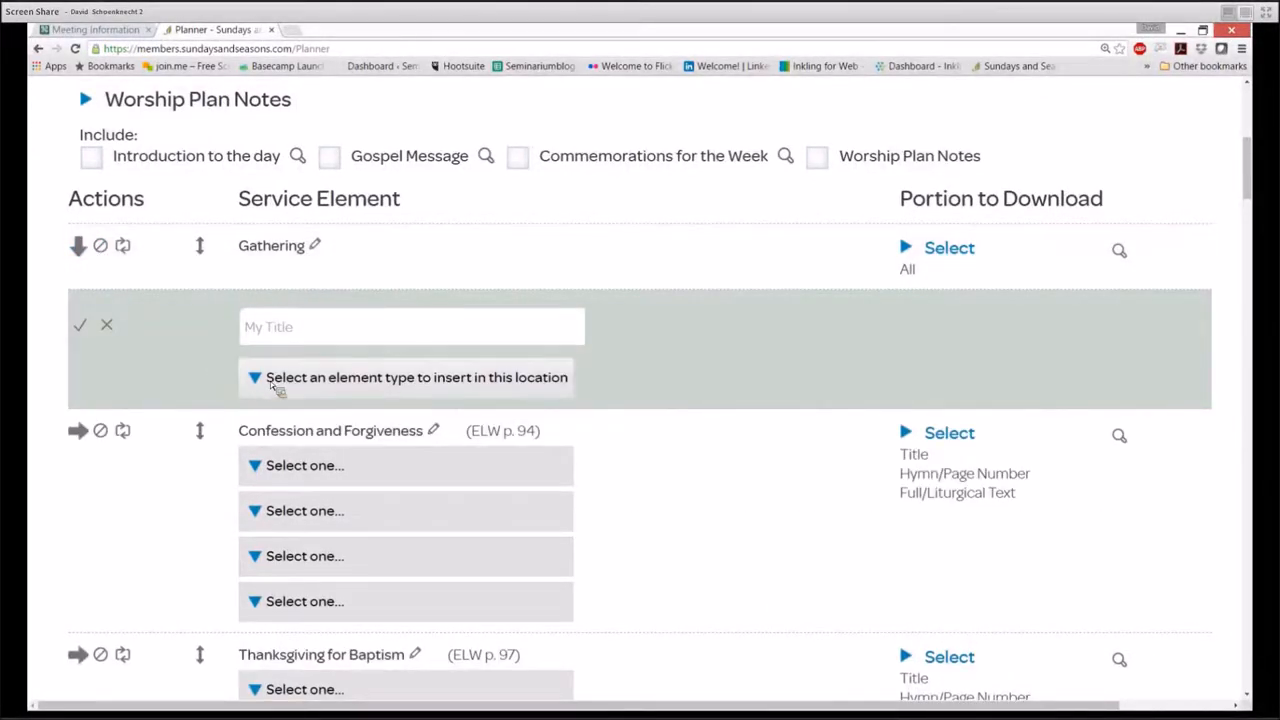
click(405, 377)
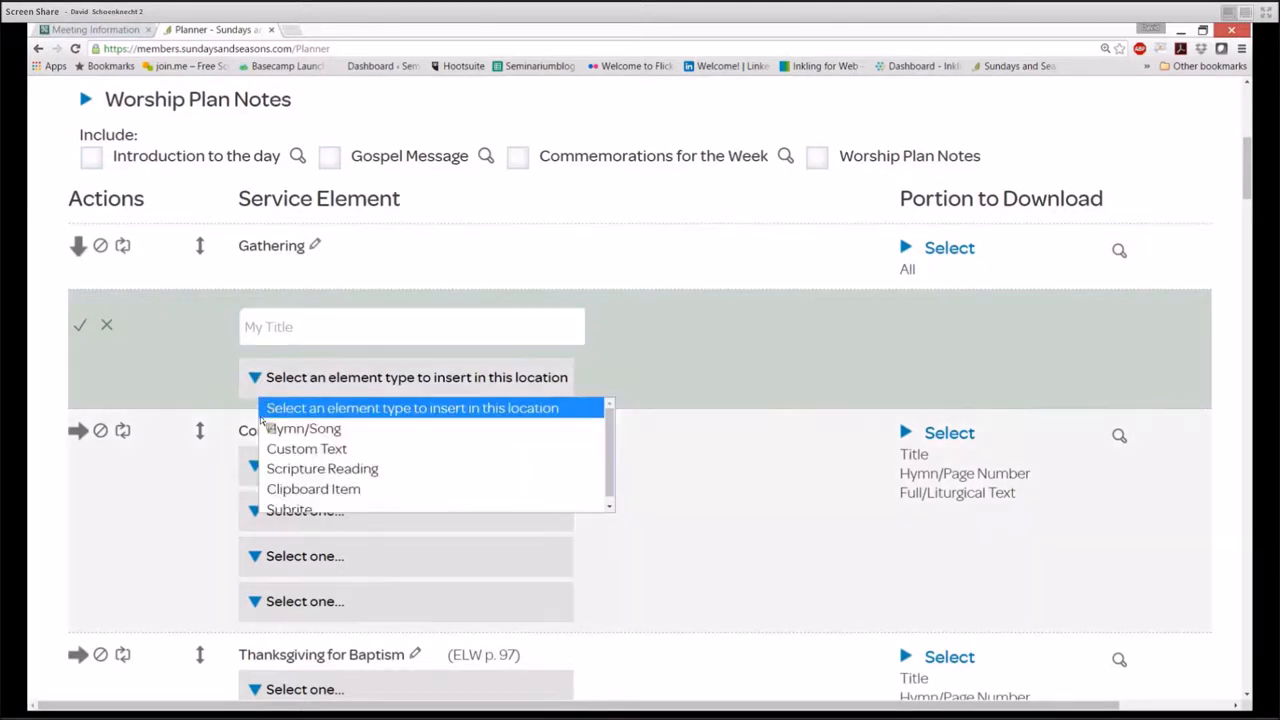
click(307, 448)
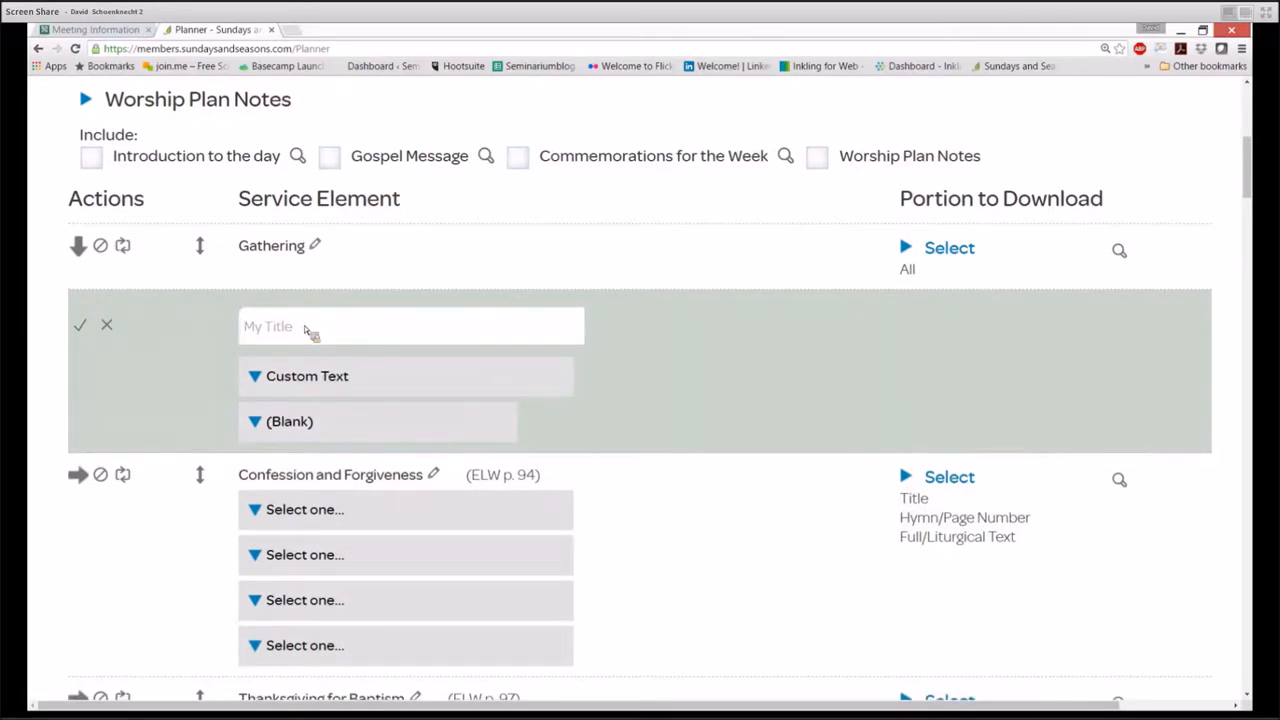
text(Prelude)
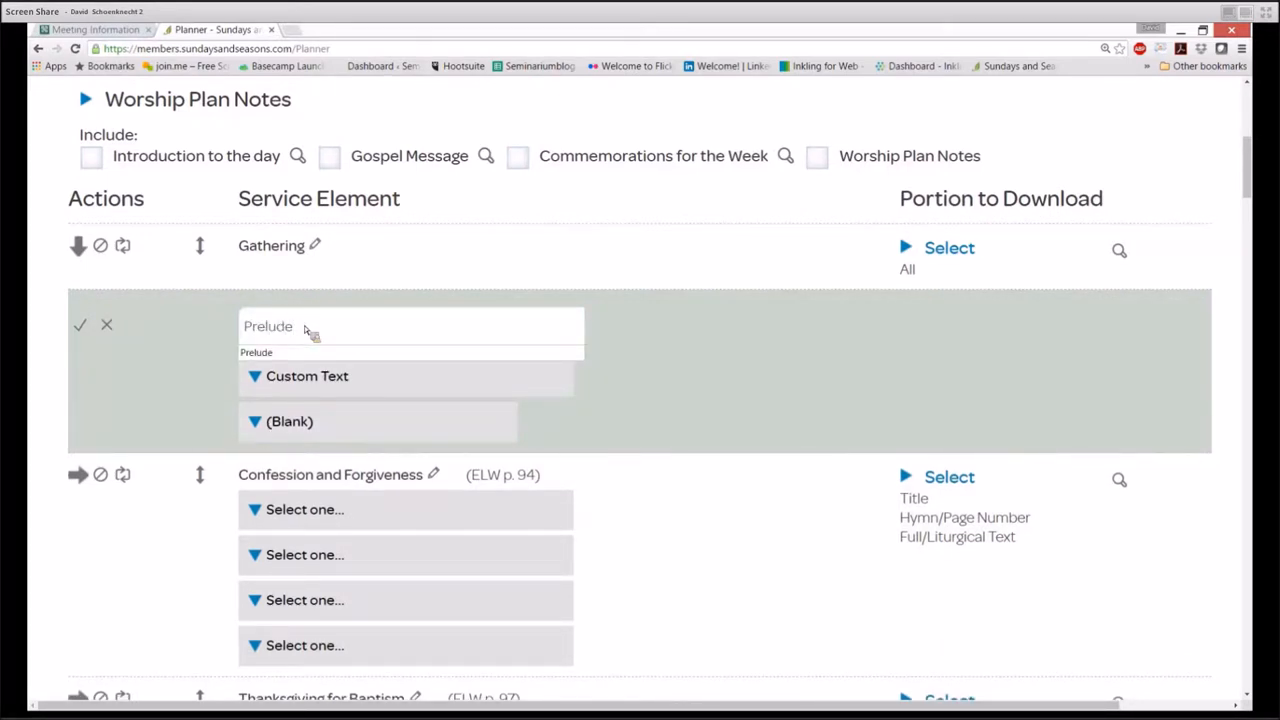
click(80, 324)
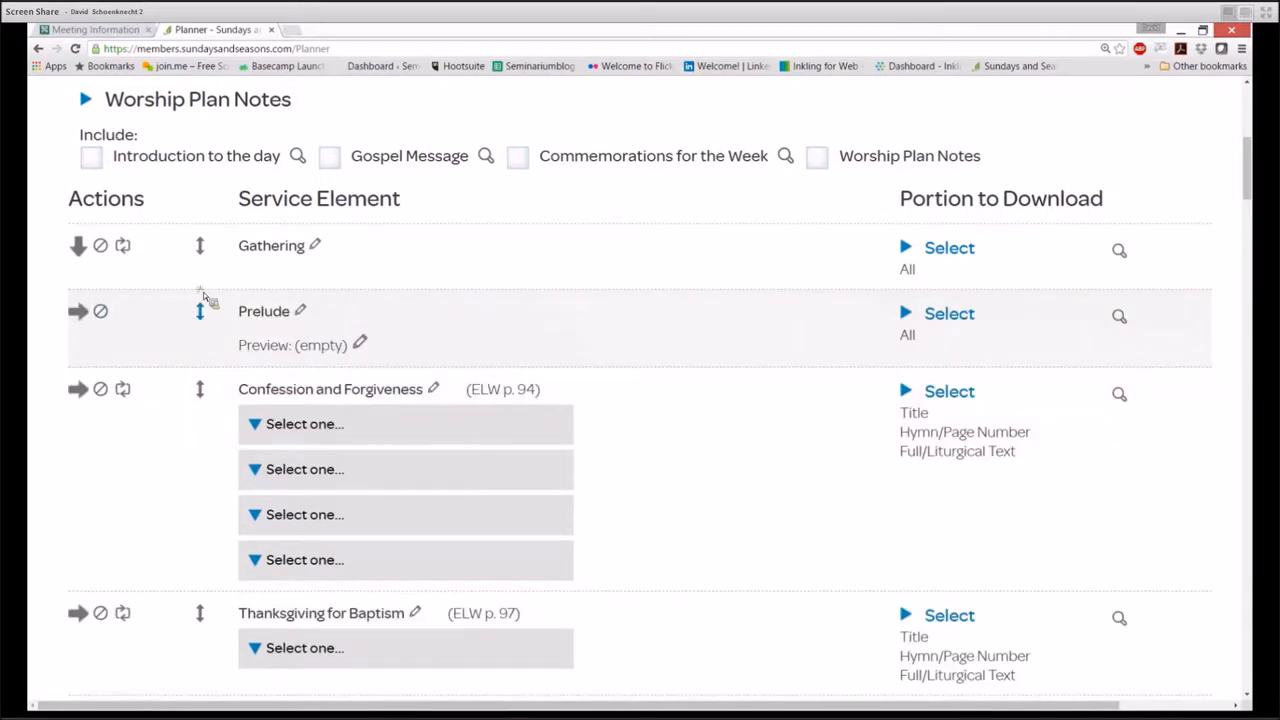
click(199, 311)
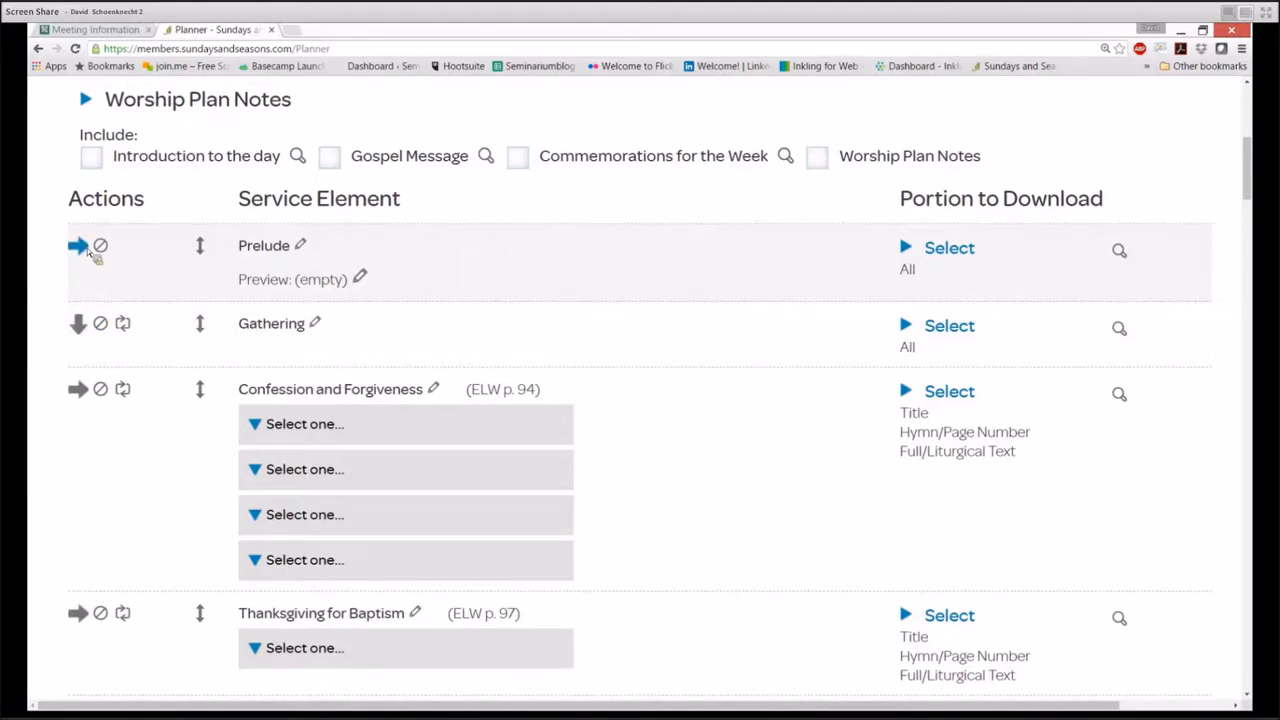
Add a custom-text element titled 'Announcements' after Prelude
click(78, 246)
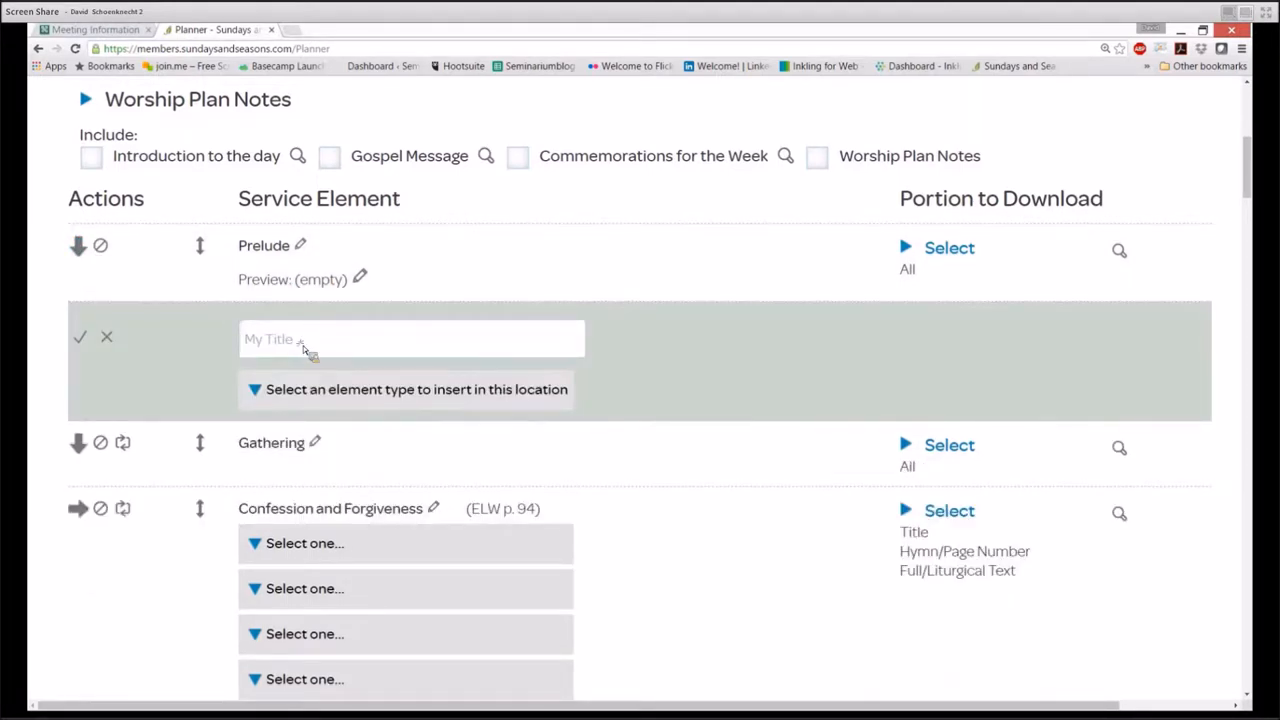
text(Announce)
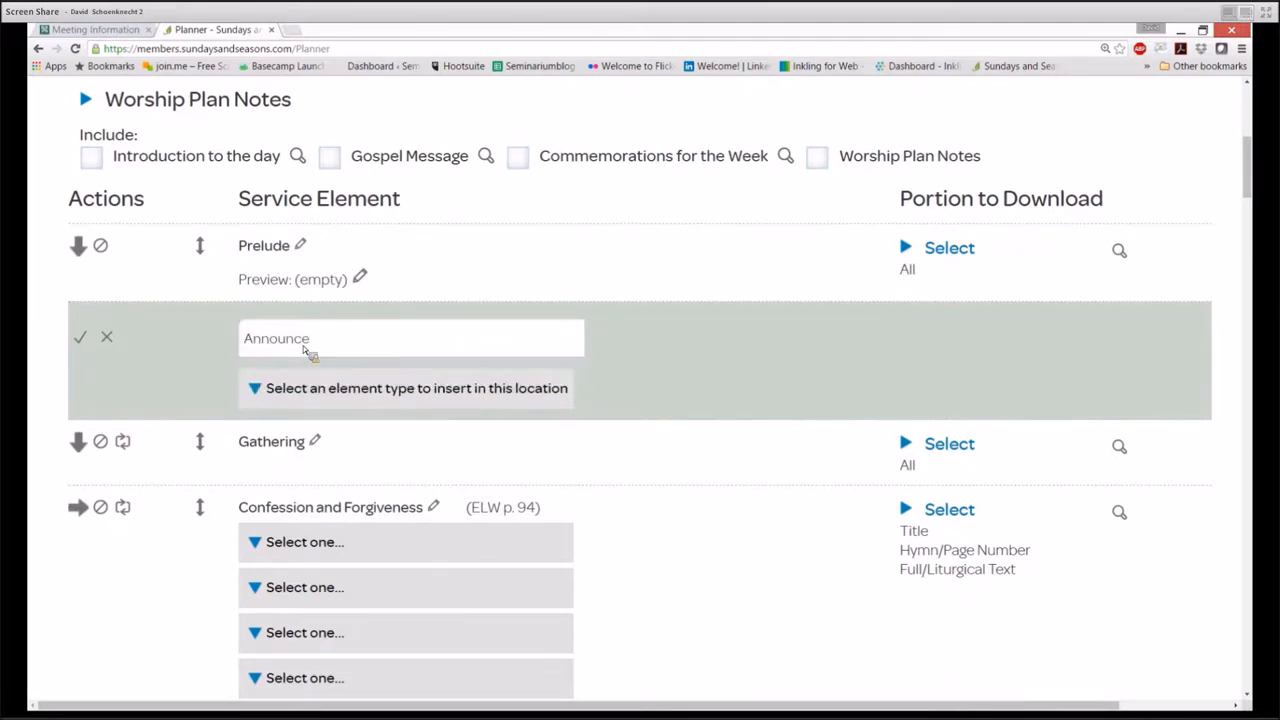
text(ments)
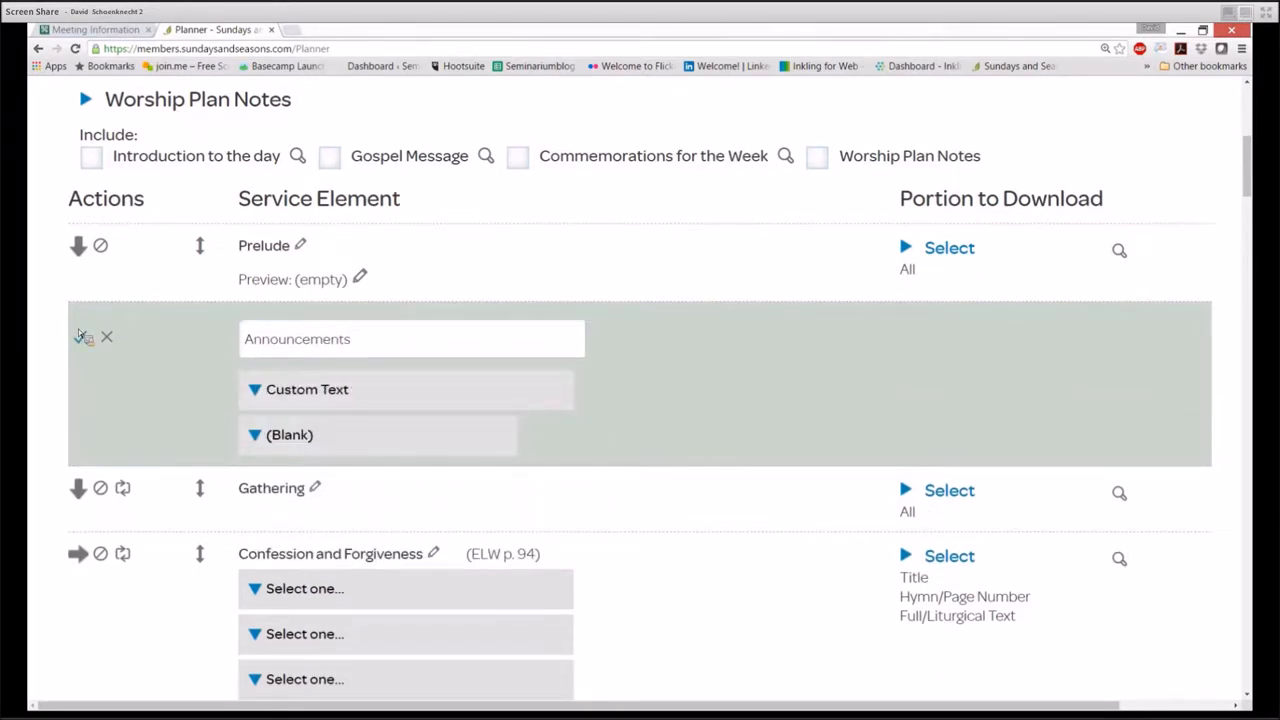
click(107, 337)
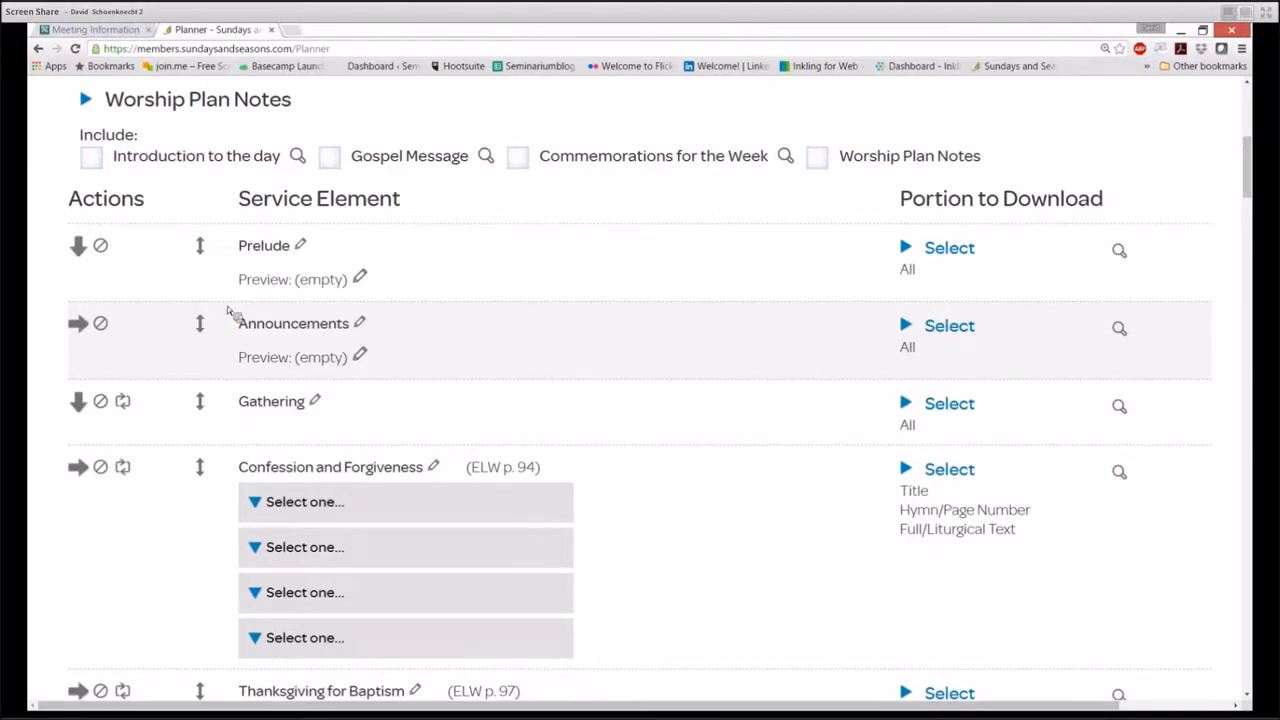
Rename the Gathering Song element to 'Opening Hymn'
scroll(down, 3)
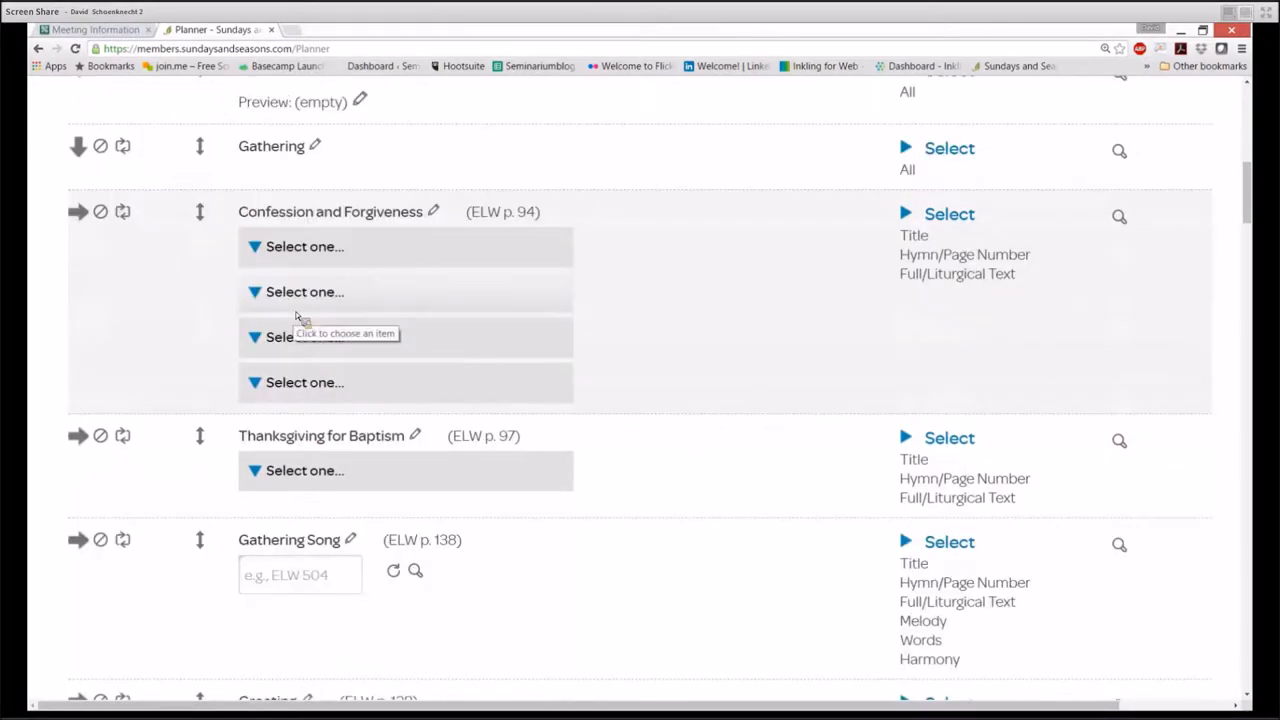
scroll(down, 3)
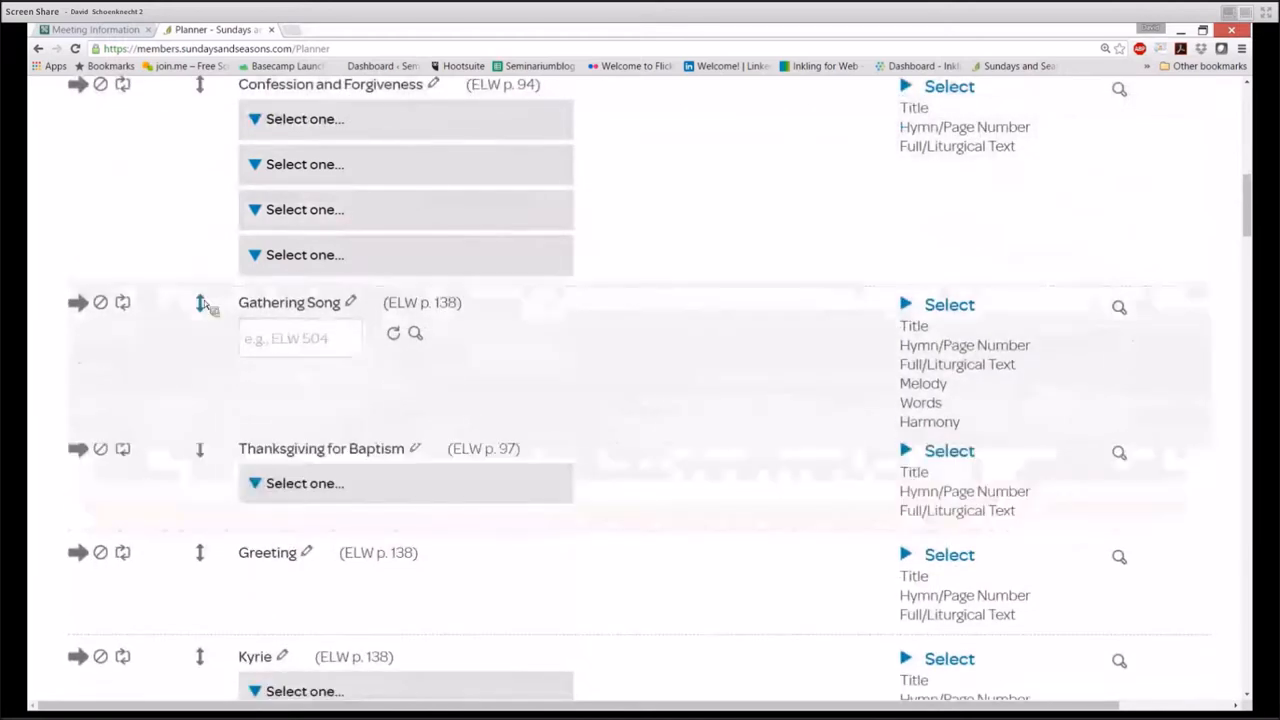
scroll(up, 3)
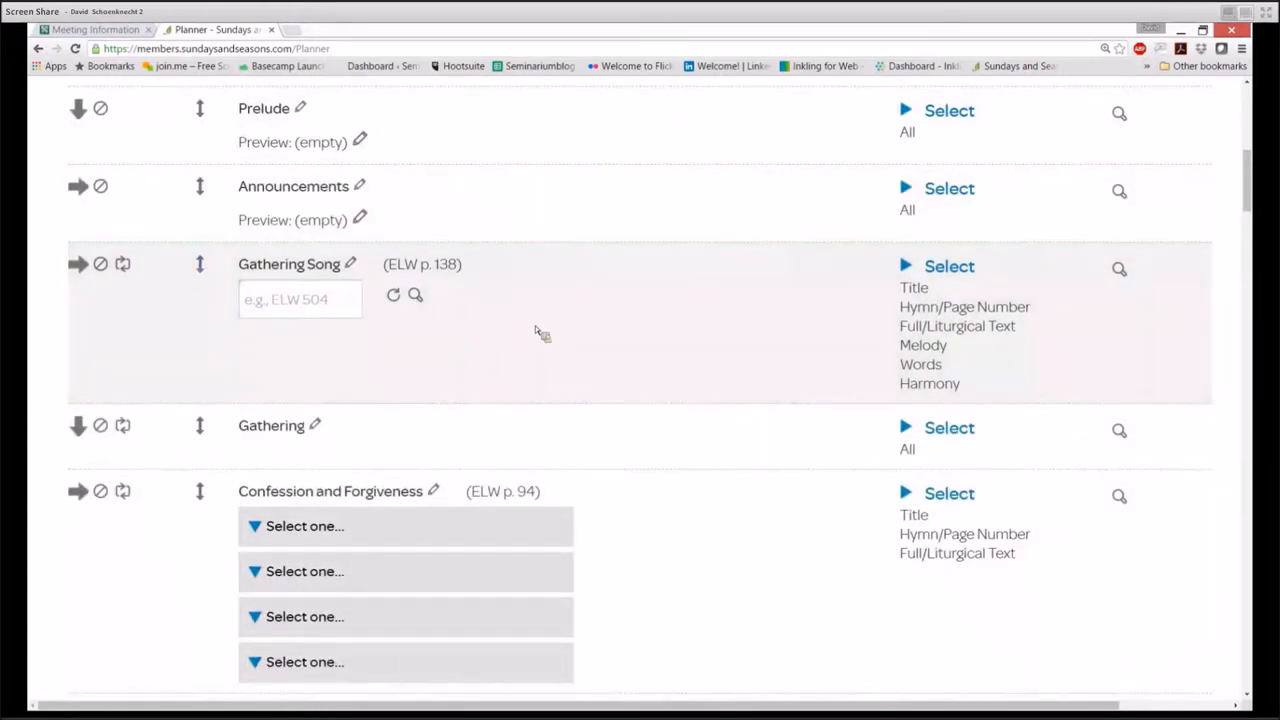
mouse_move(370, 285)
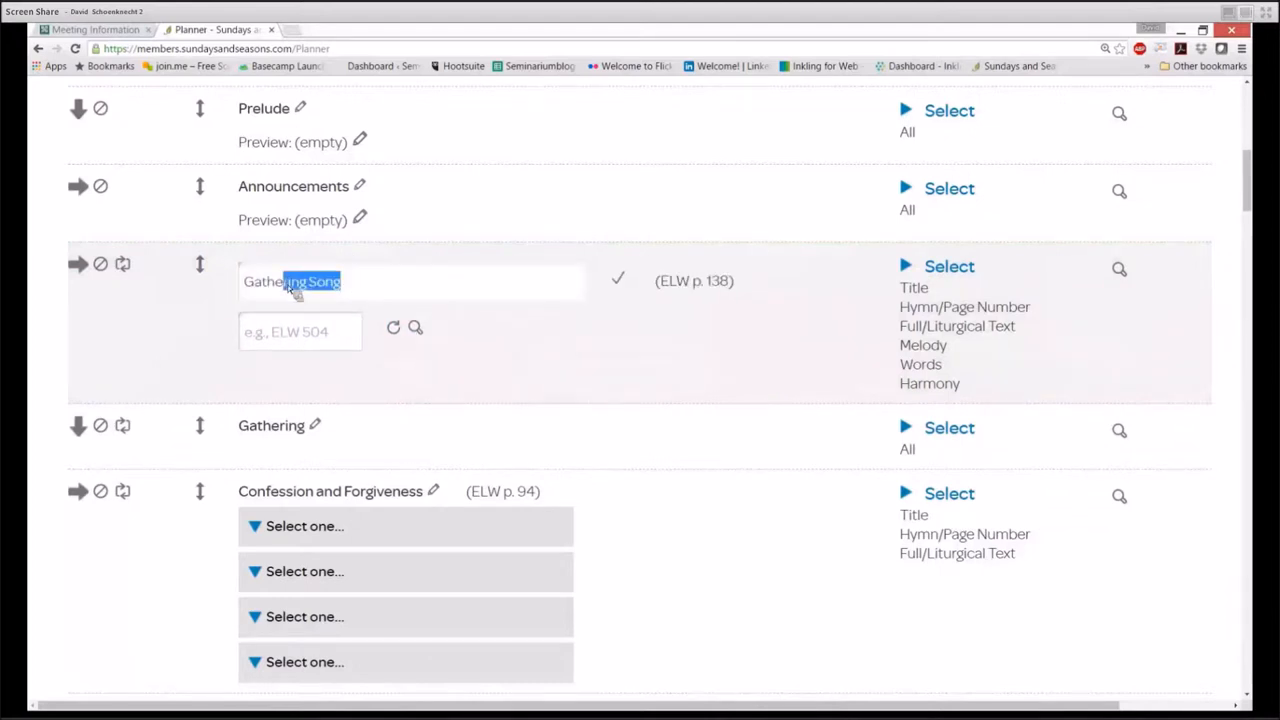
text(op)
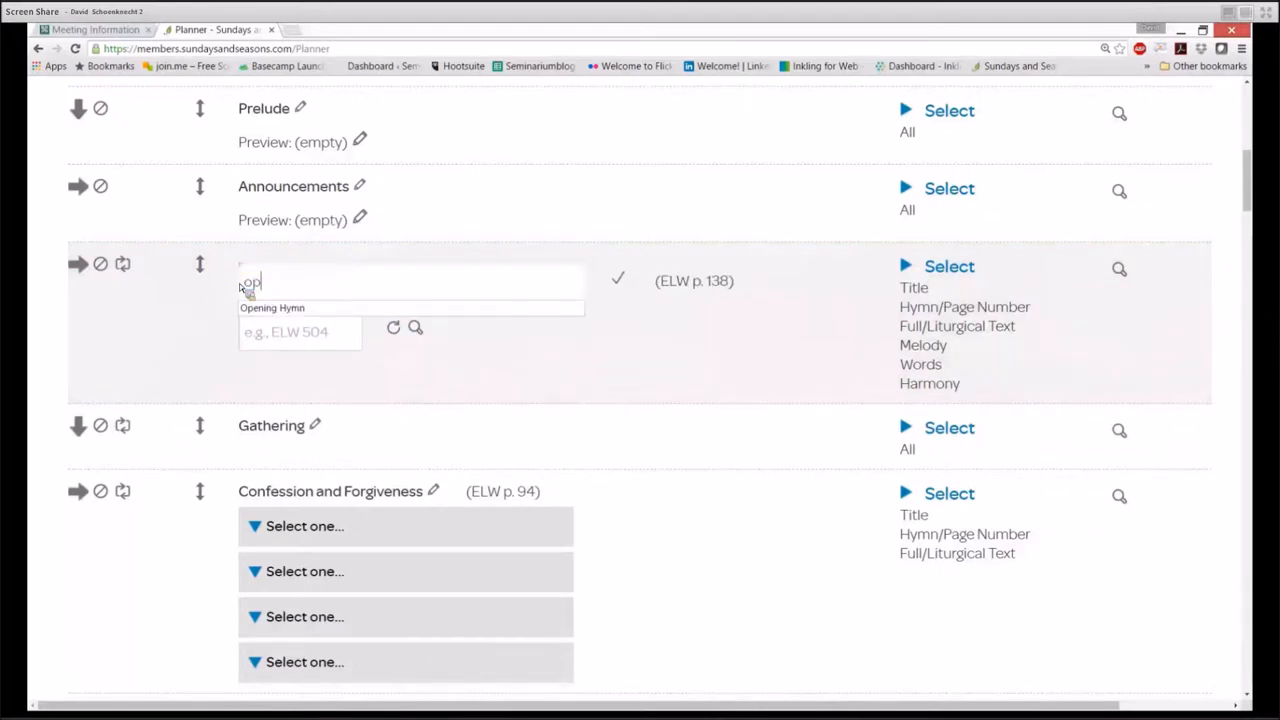
text(Opening Hymn)
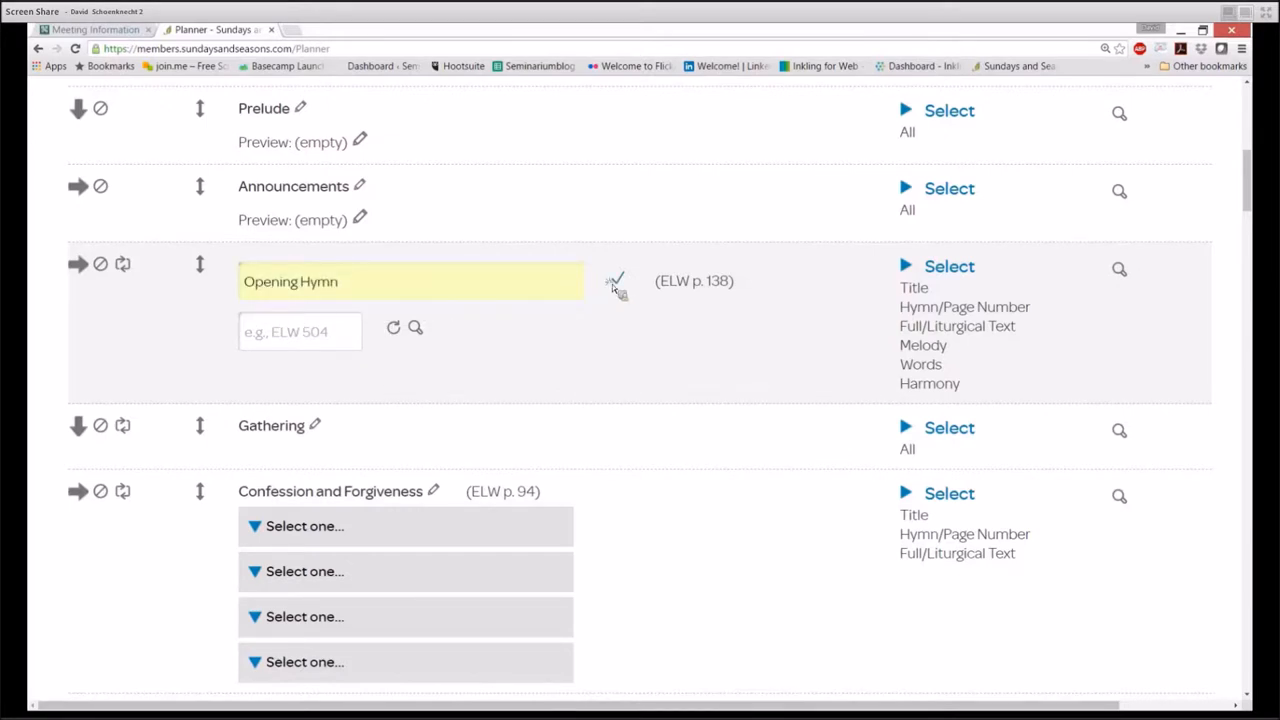
click(614, 281)
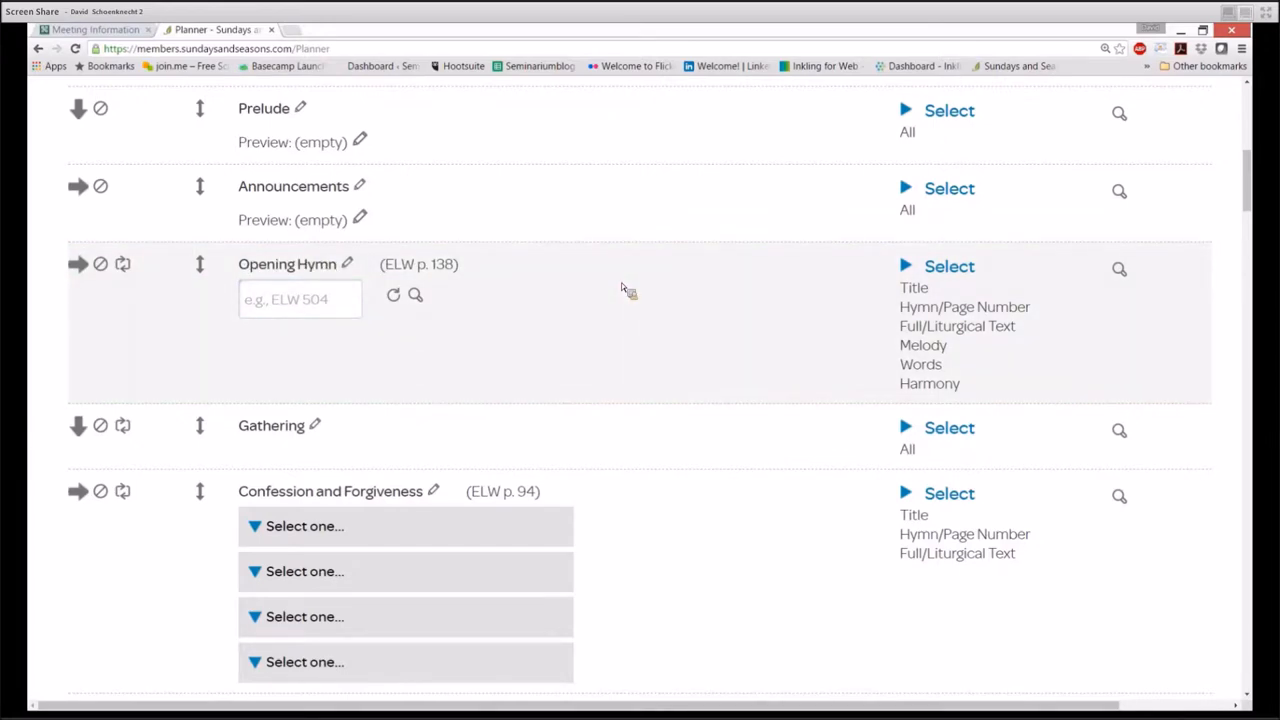
mouse_move(608, 365)
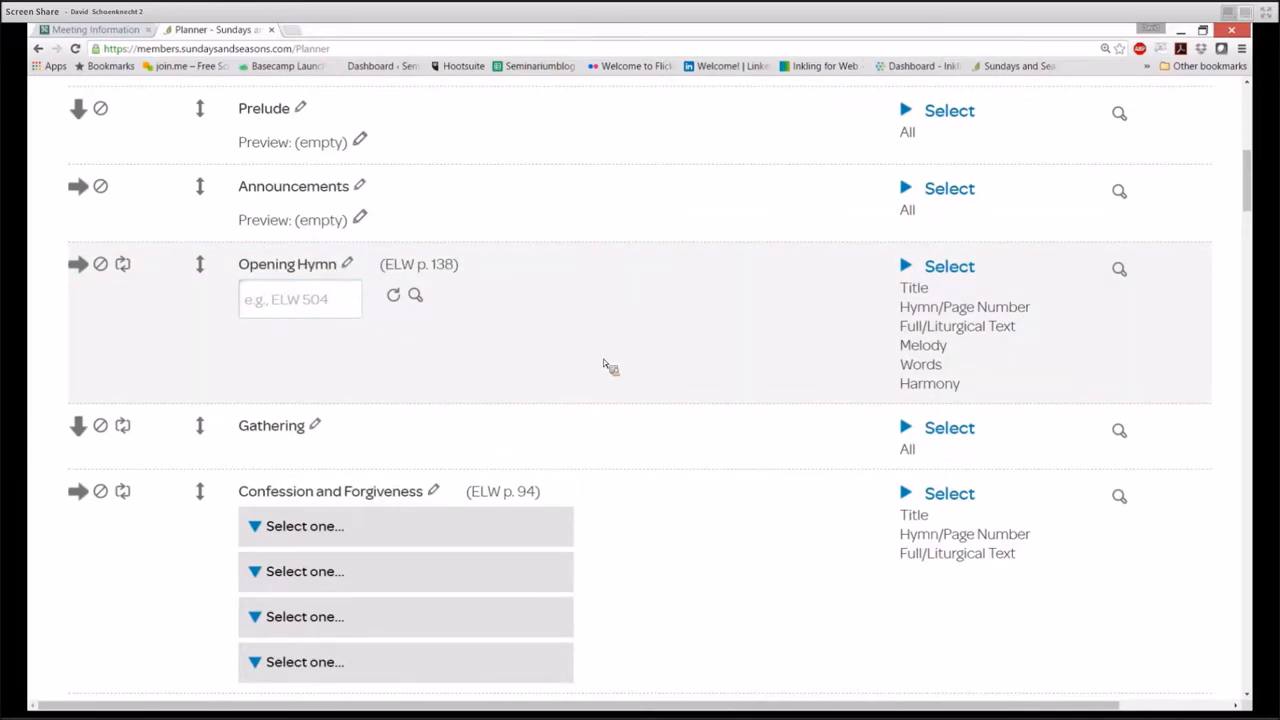
Drag Greeting up so it directly follows Gathering
scroll(down, 3)
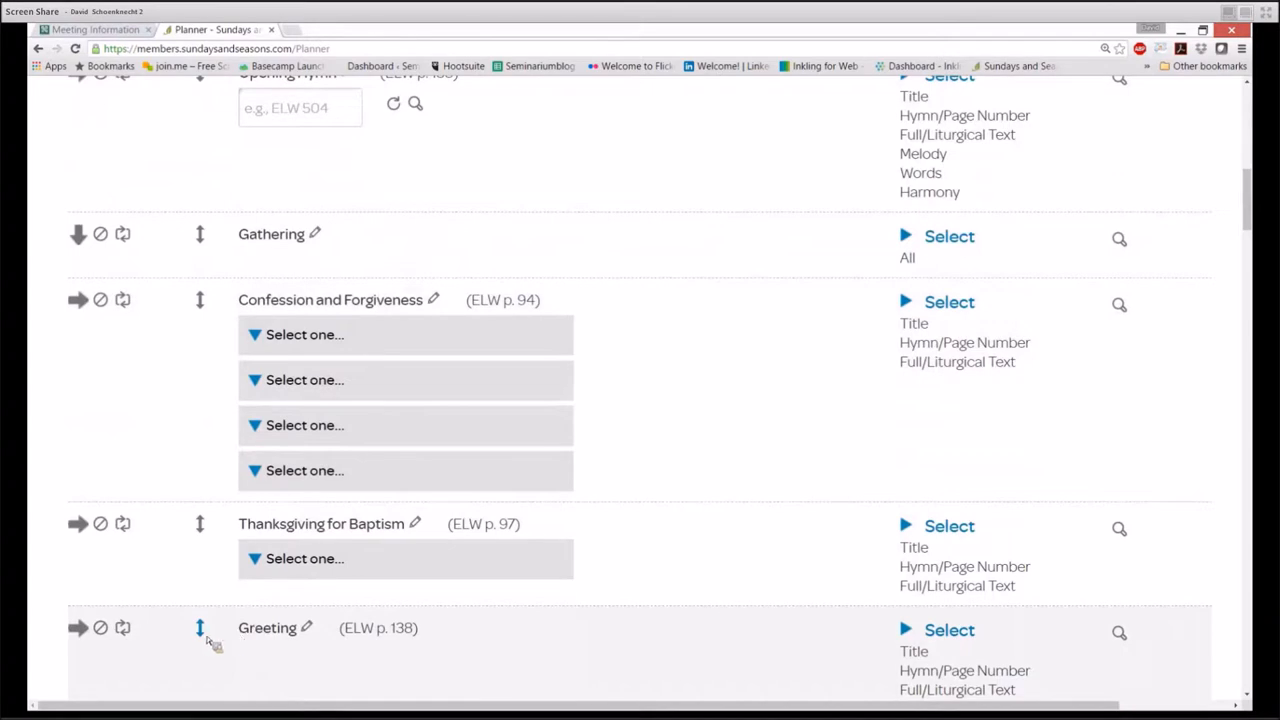
drag(200, 627, 200, 299)
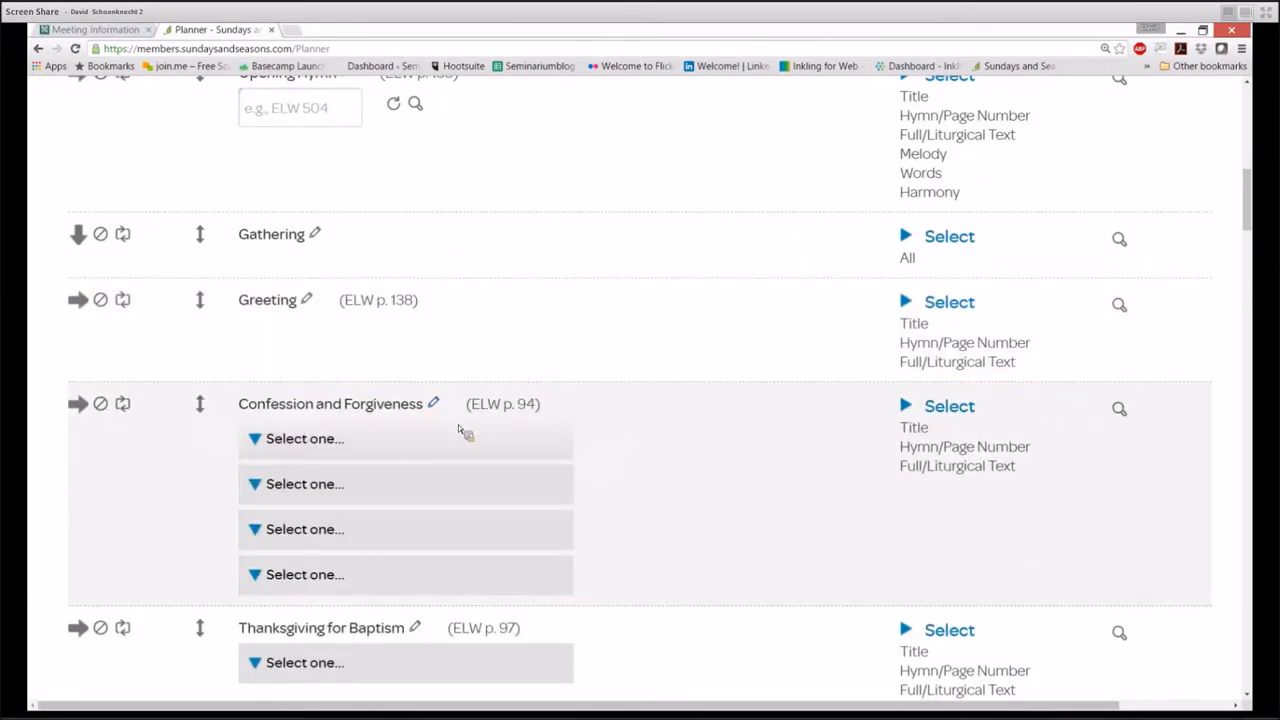
scroll(down, 3)
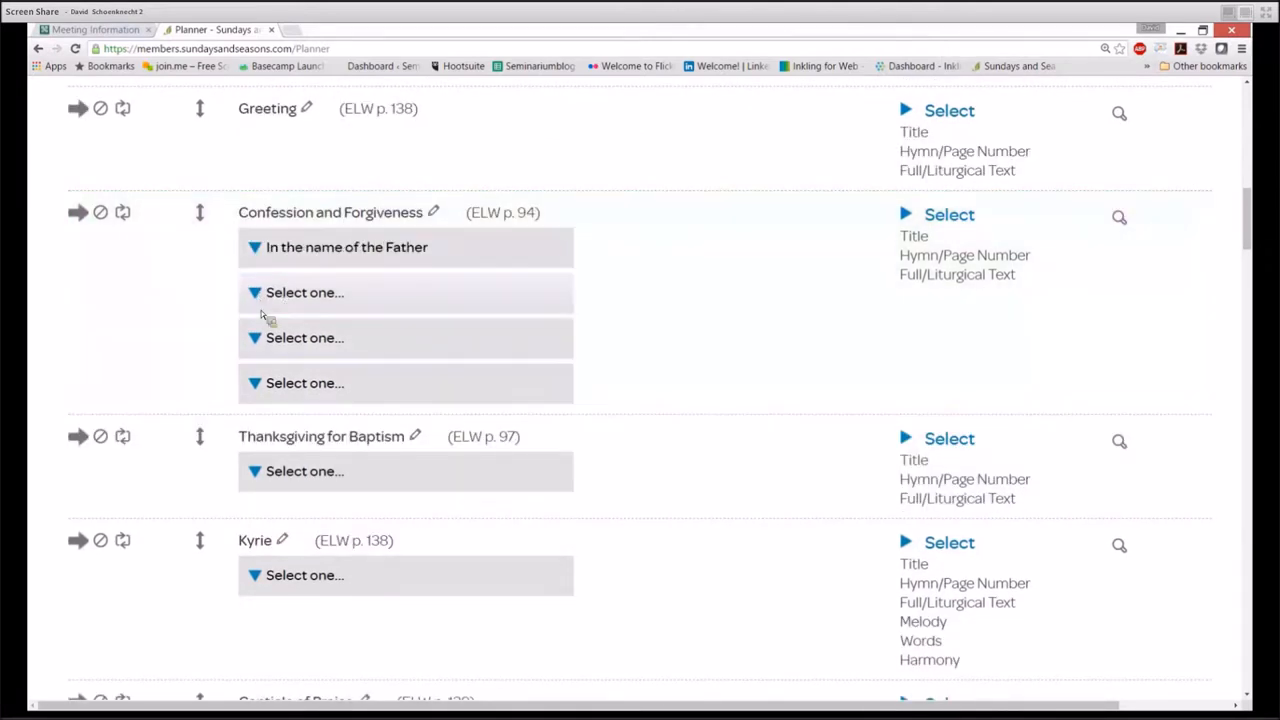
Pick the three remaining Confession texts and remove Thanksgiving for Baptism from the service
click(305, 292)
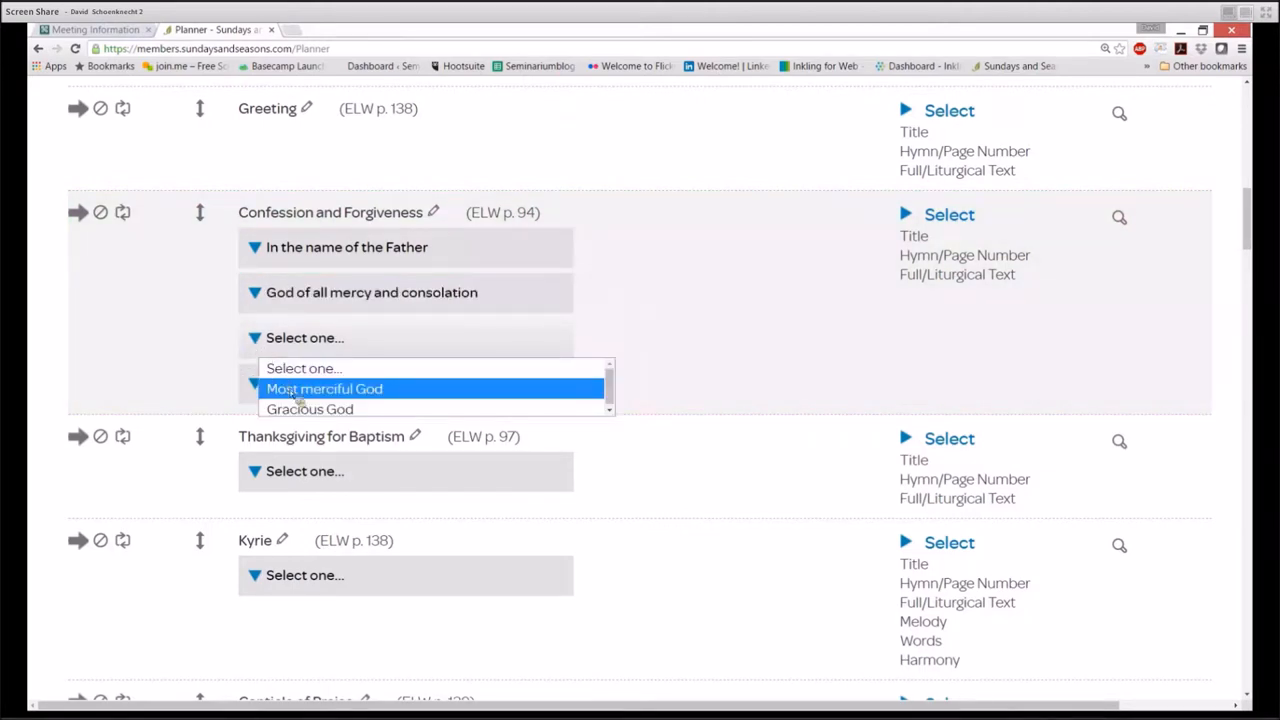
click(325, 388)
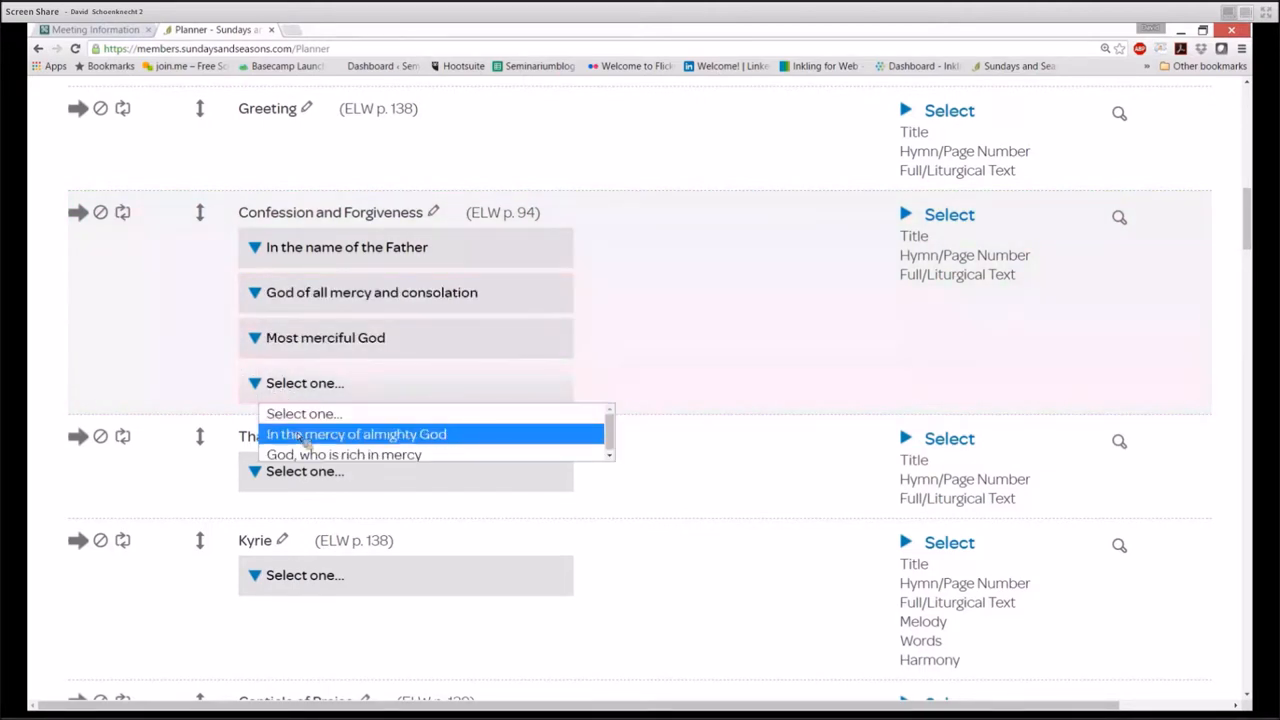
click(356, 433)
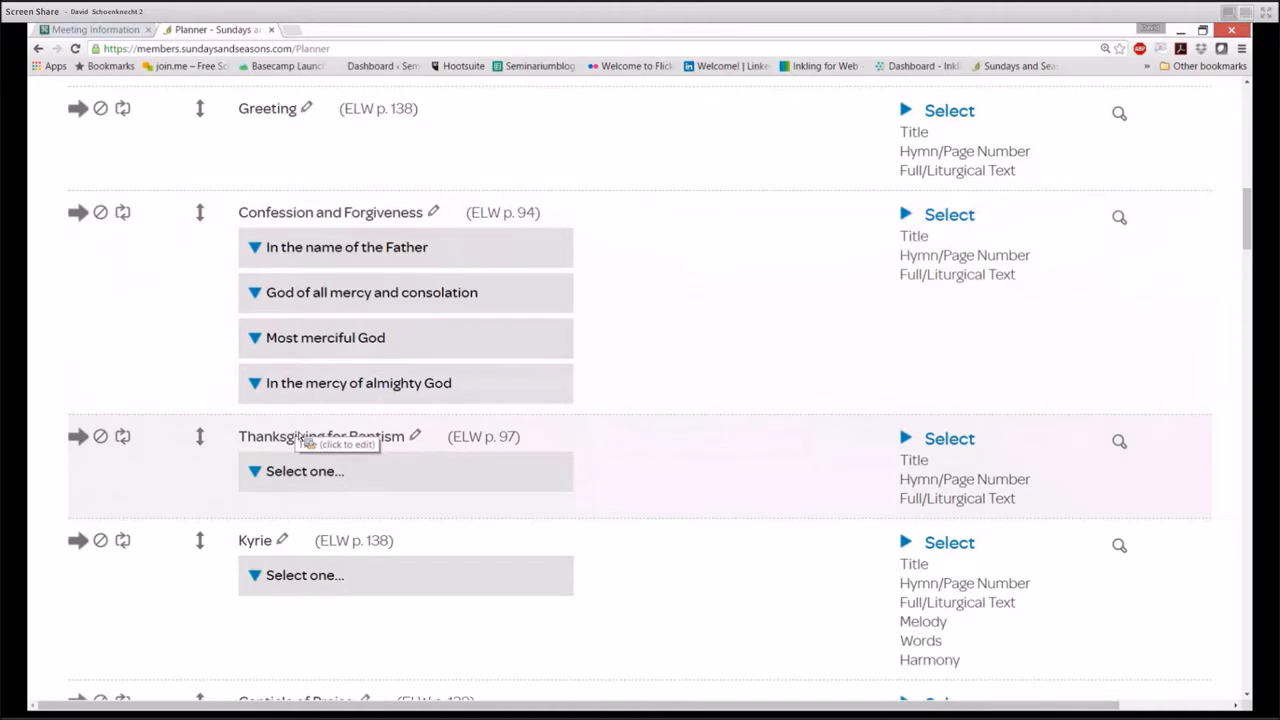
scroll(down, 3)
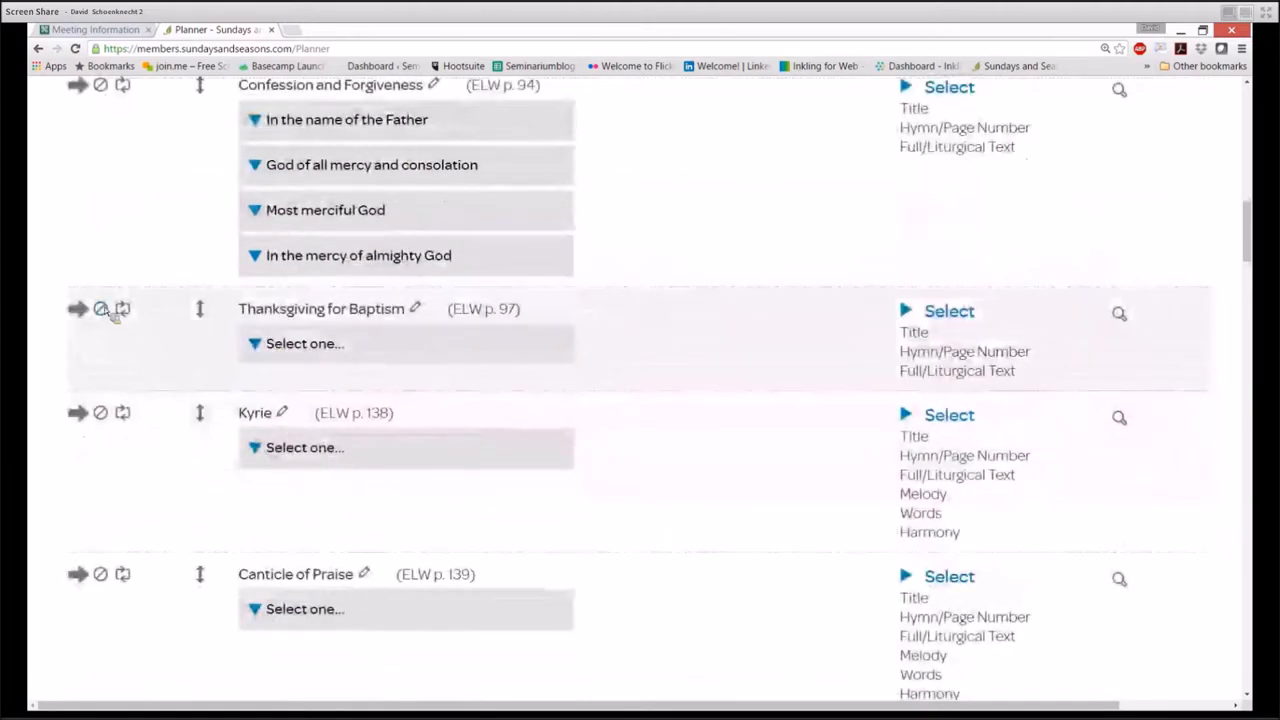
mouse_move(107, 308)
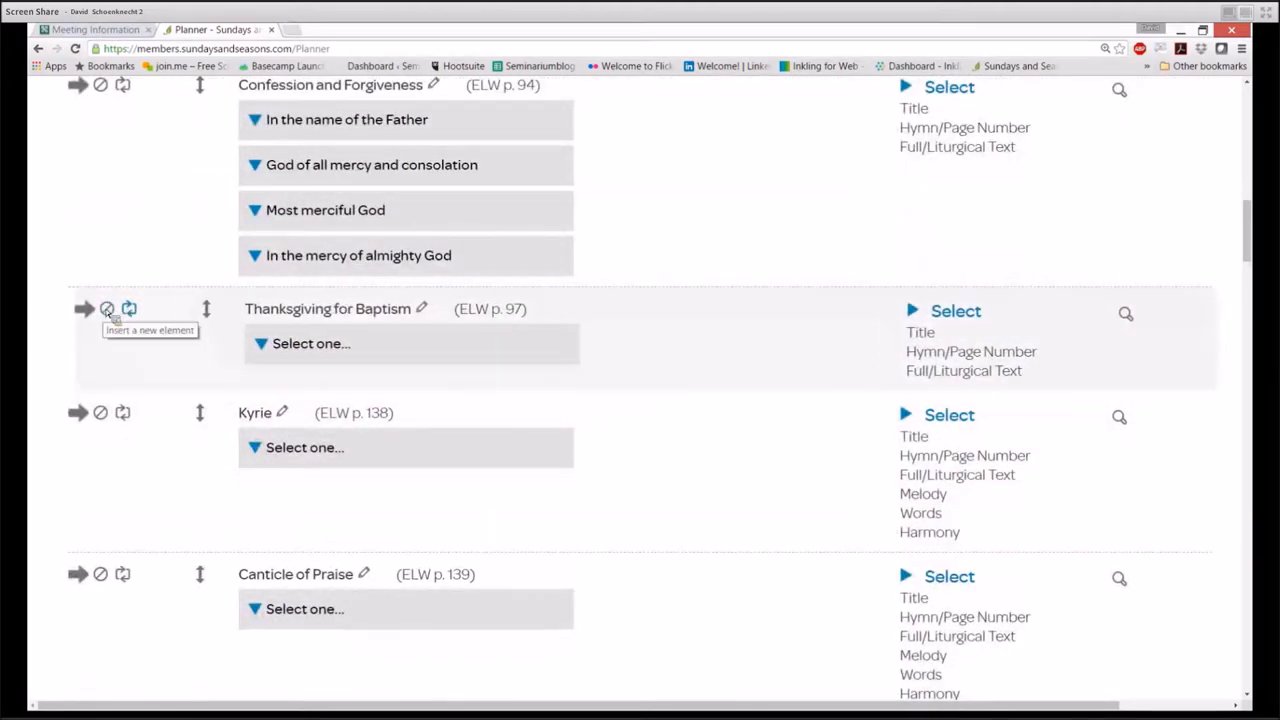
click(122, 308)
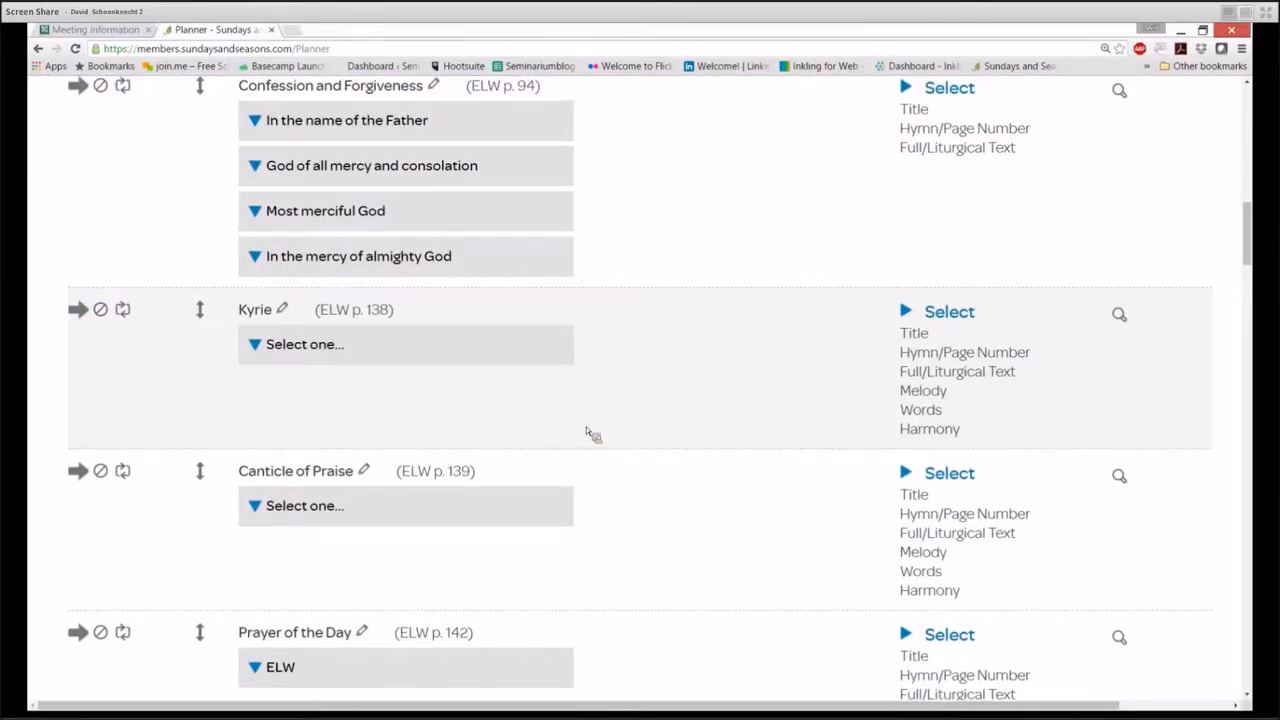
Retitle the plan 'ELW.3 Communion Template'
scroll(up, 3)
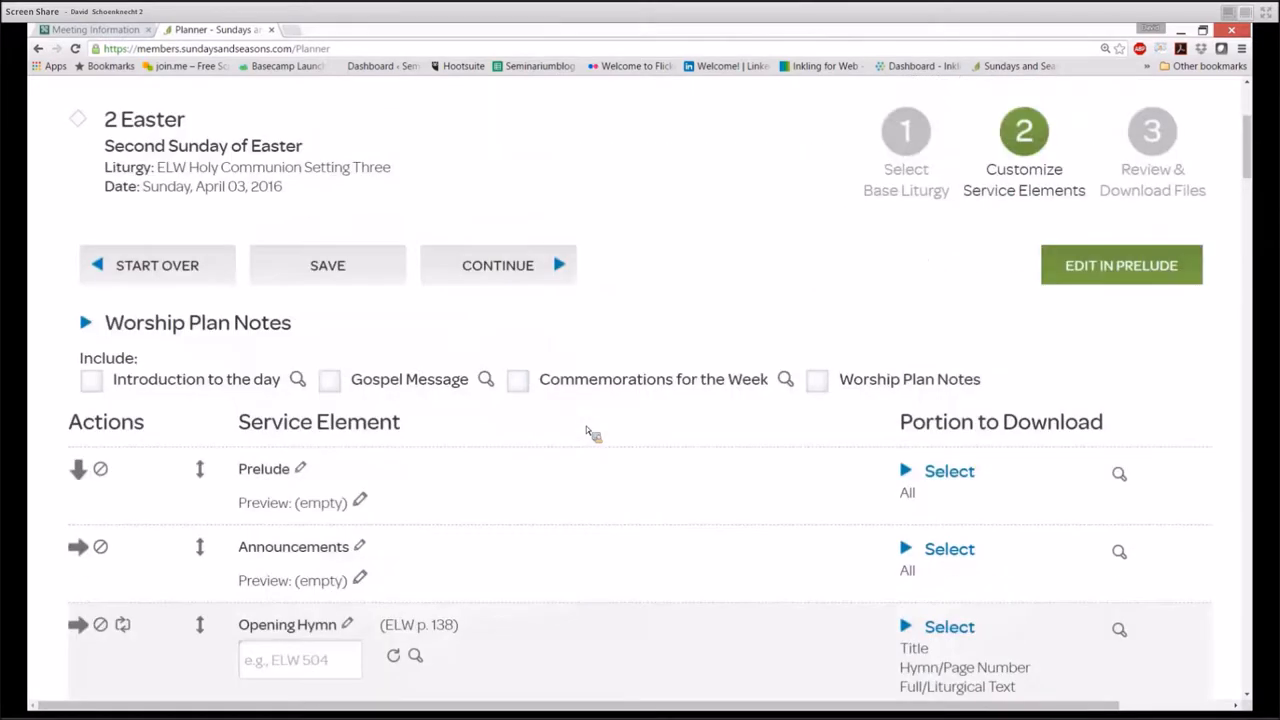
scroll(up, 3)
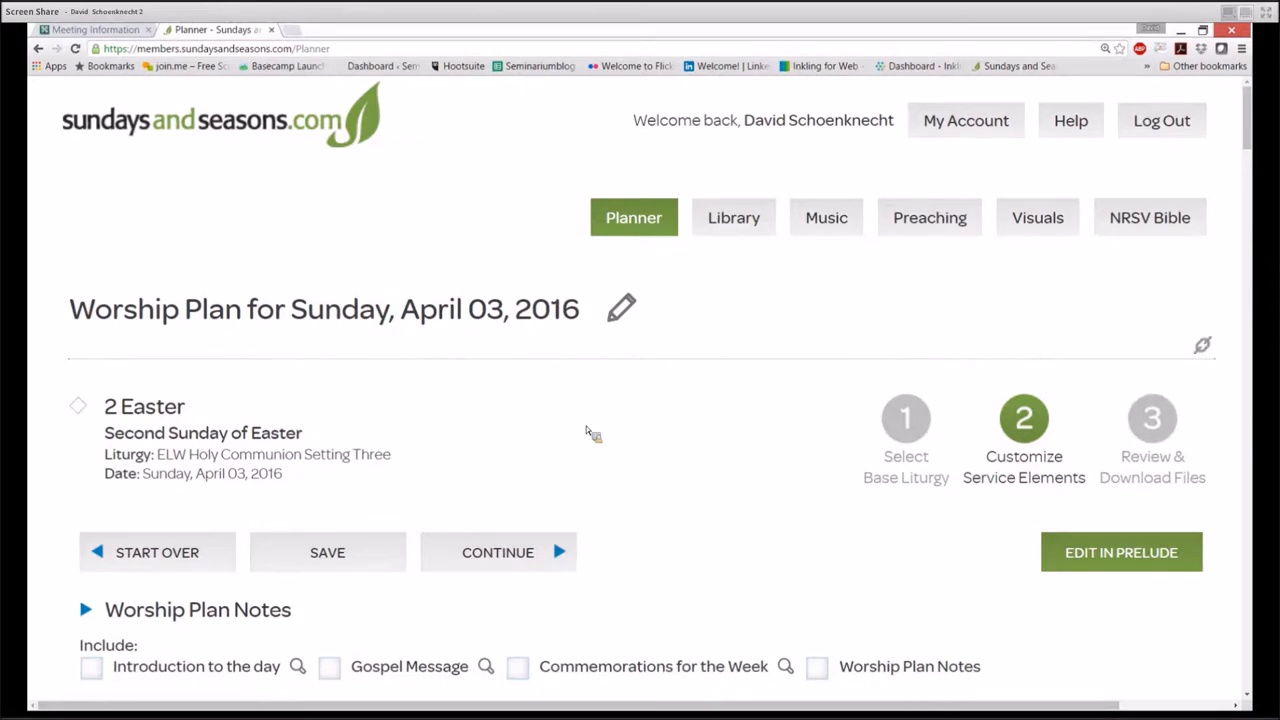
mouse_move(588, 430)
text(E)
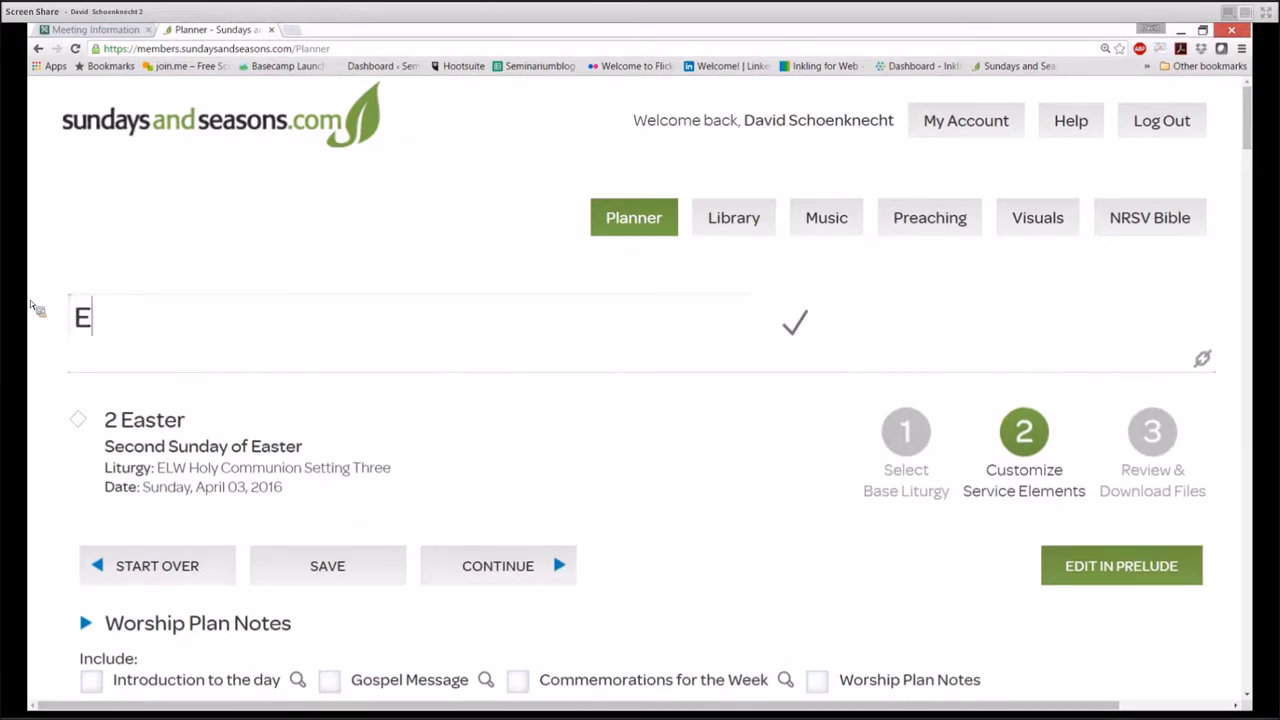
text(LW.3)
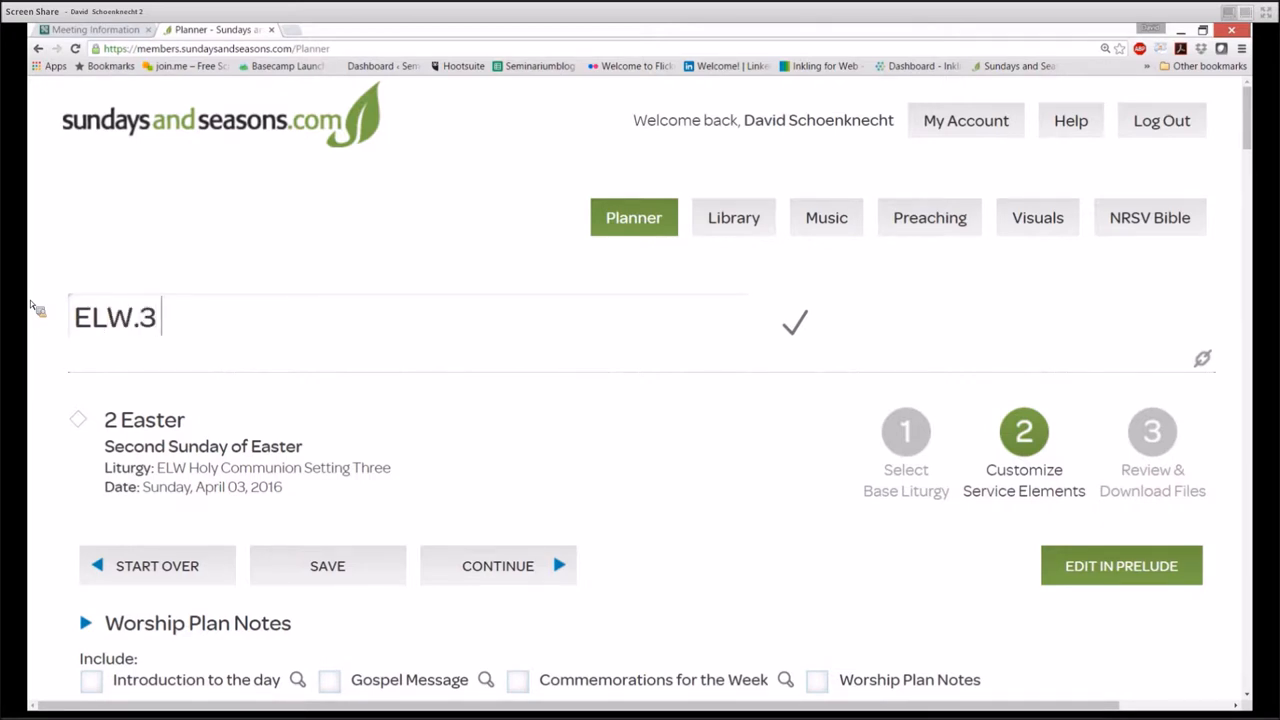
text(Communion)
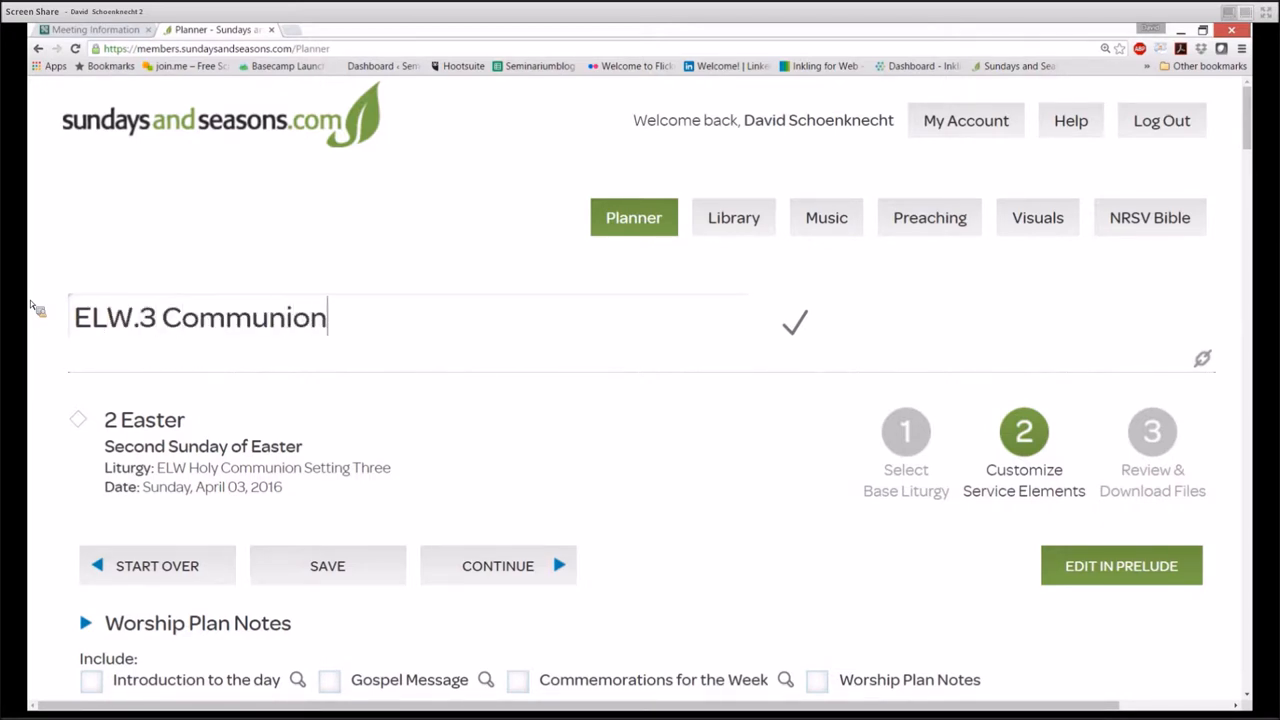
text(Template)
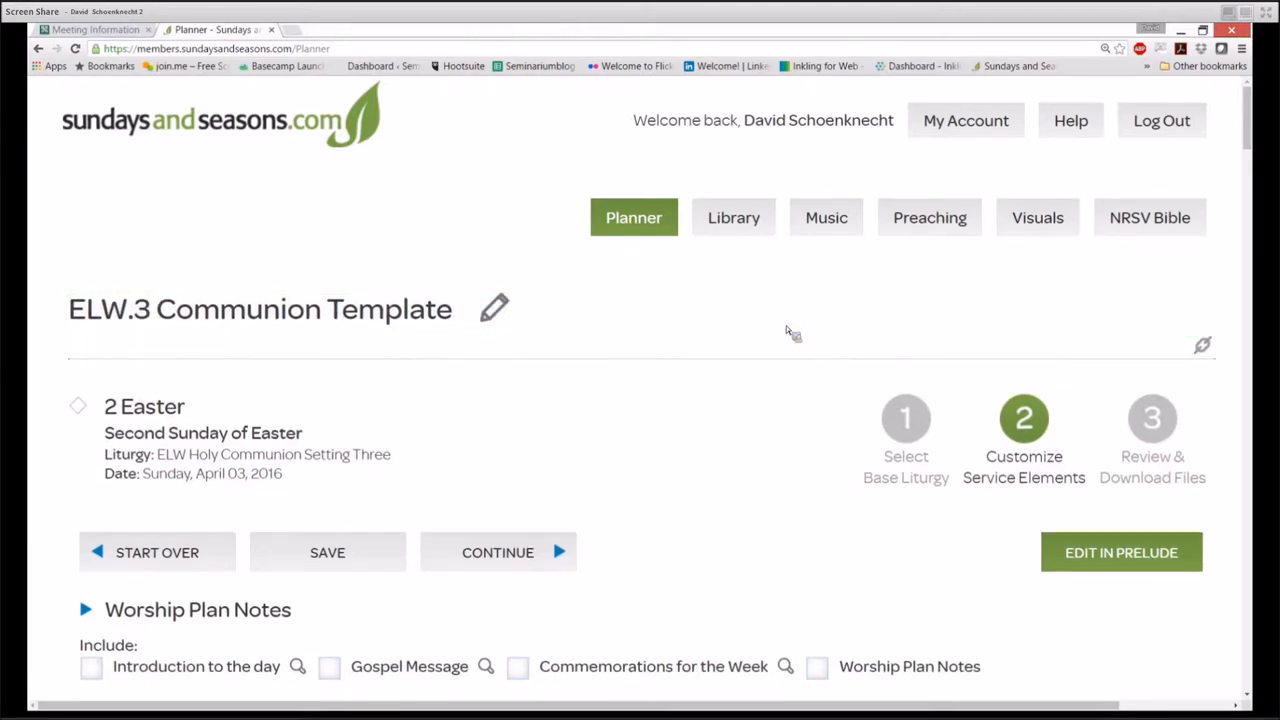
Save as a new template in the Pastor's Plans folder, keeping the title
scroll(down, 3)
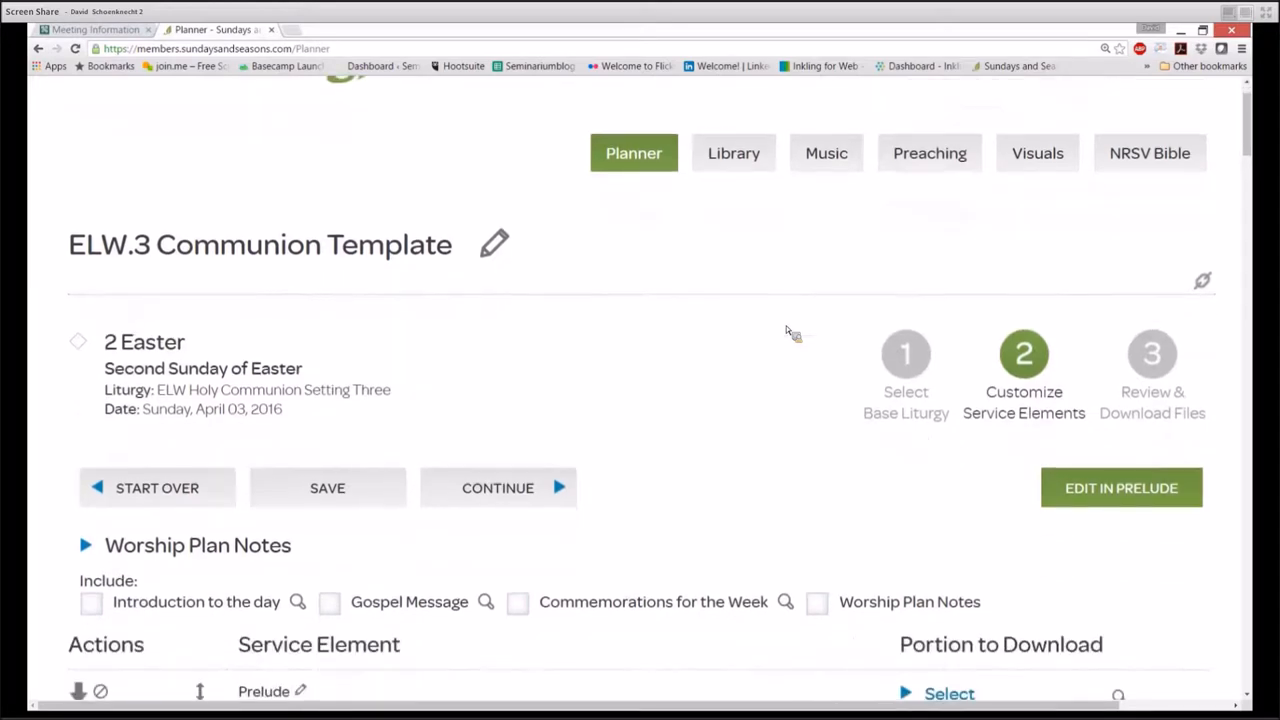
scroll(down, 3)
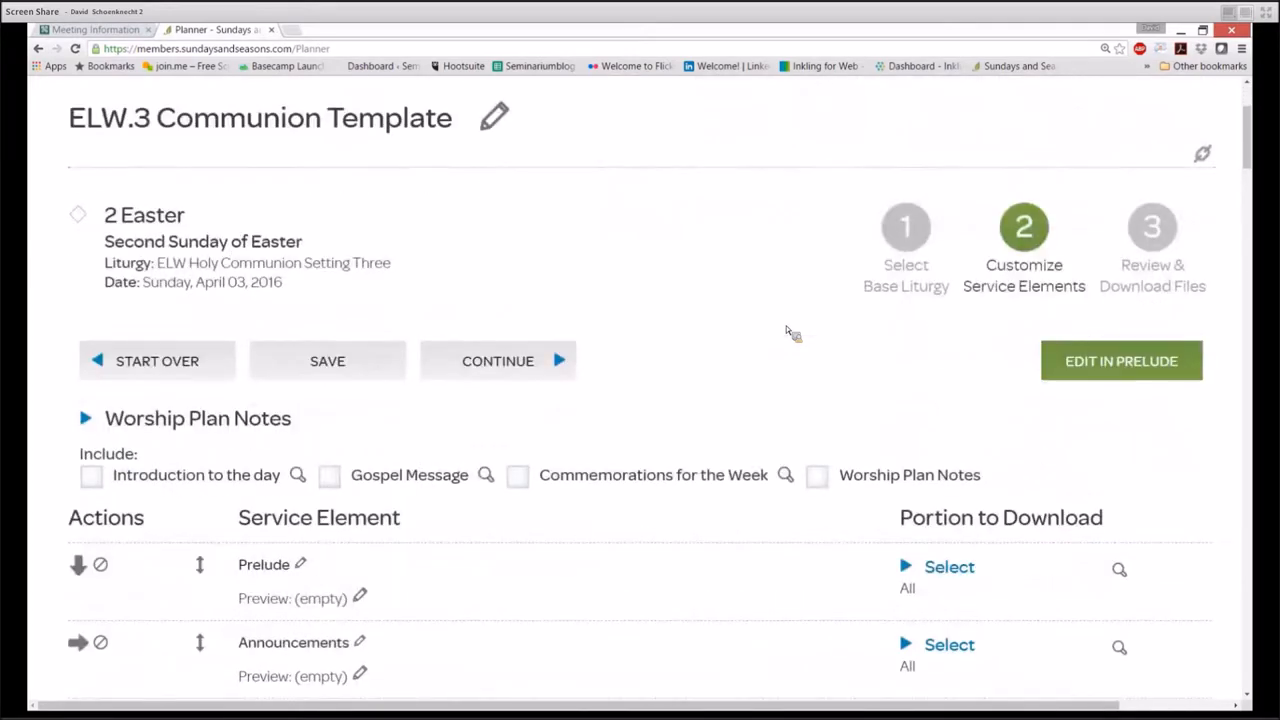
mouse_move(760, 297)
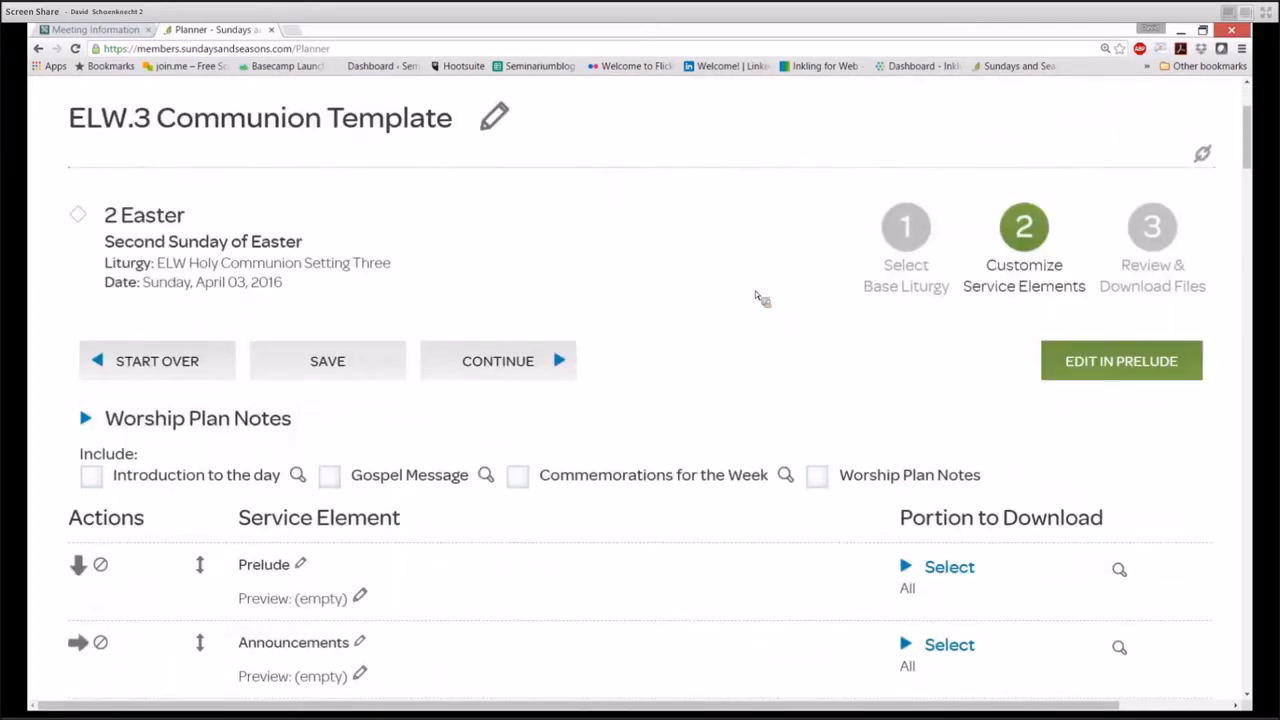
mouse_move(720, 255)
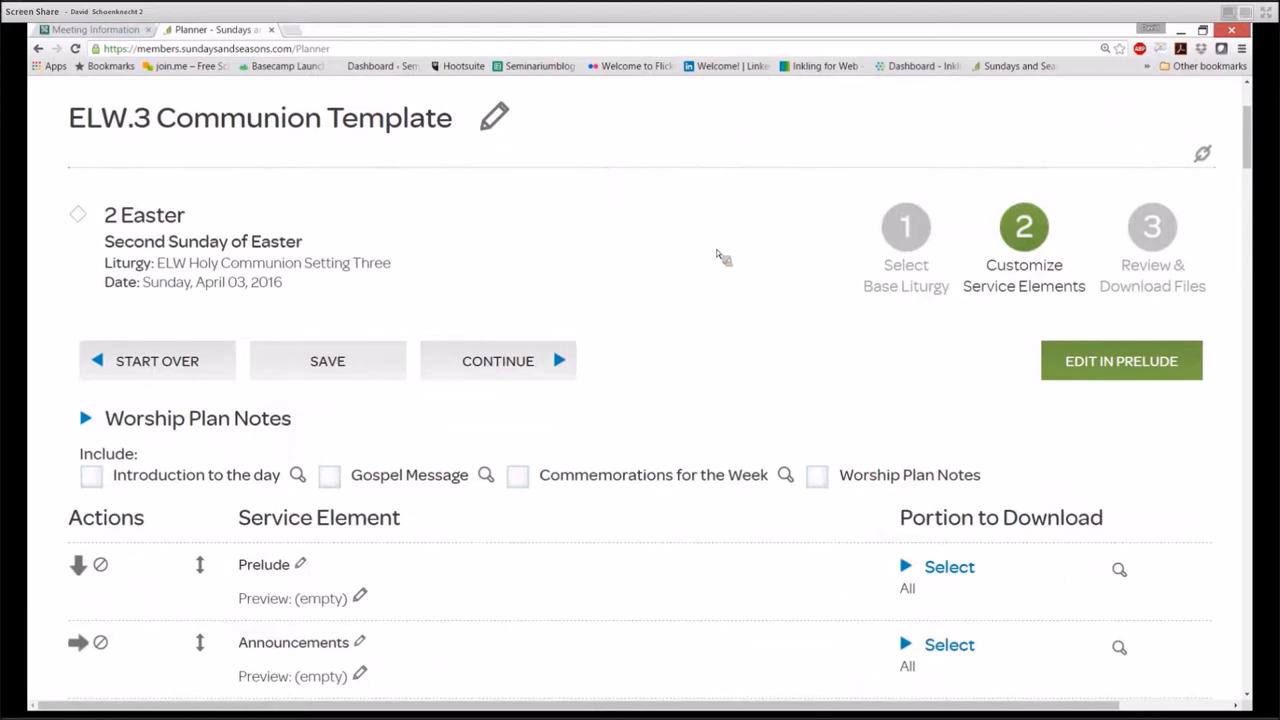
mouse_move(530, 230)
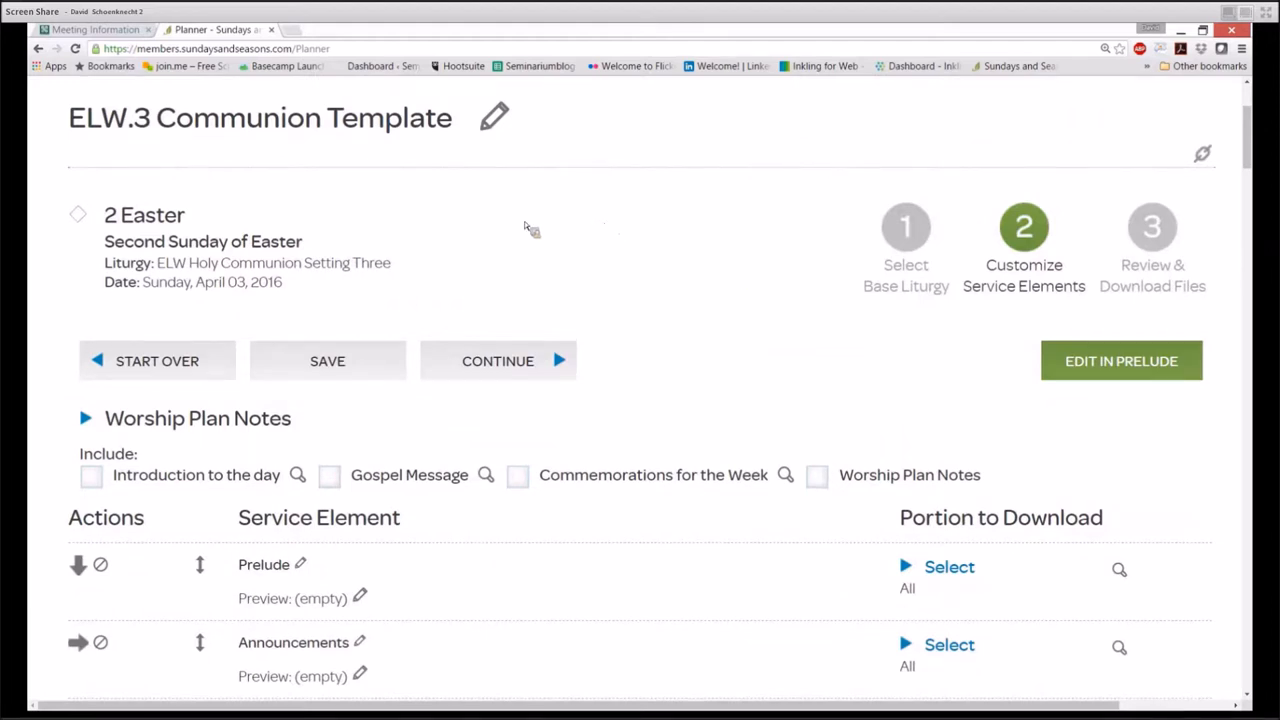
click(327, 361)
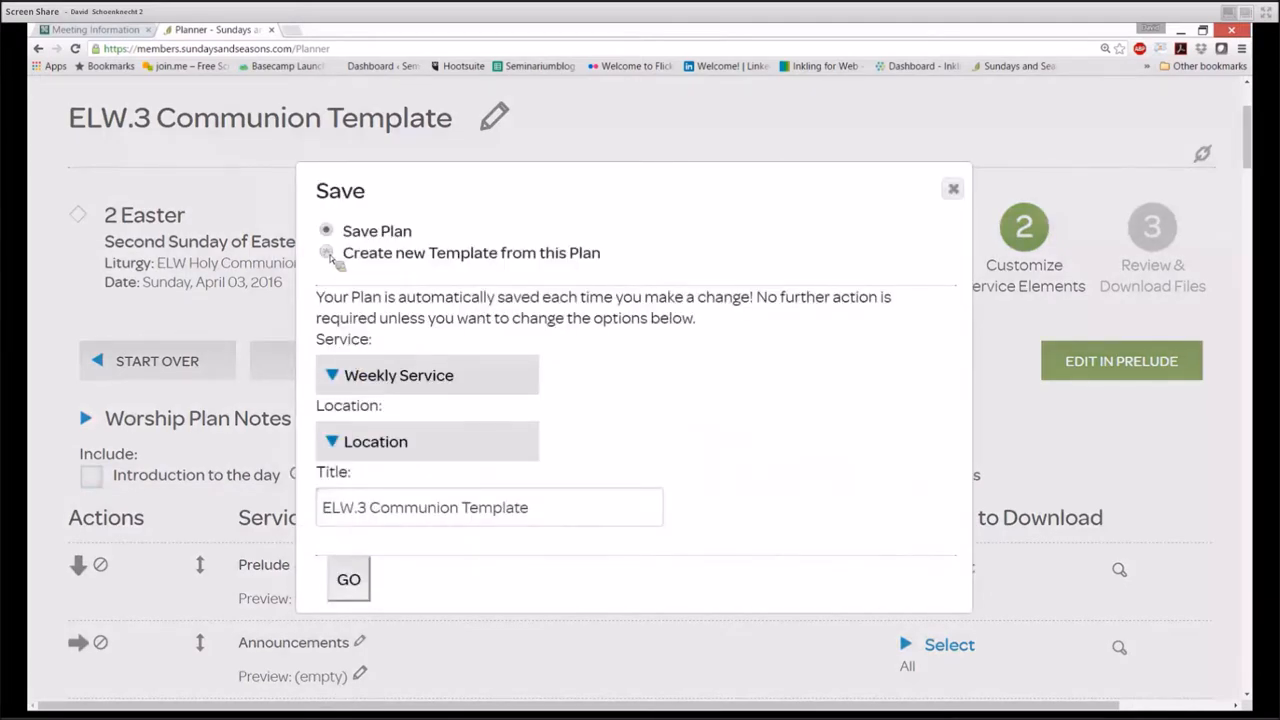
click(326, 252)
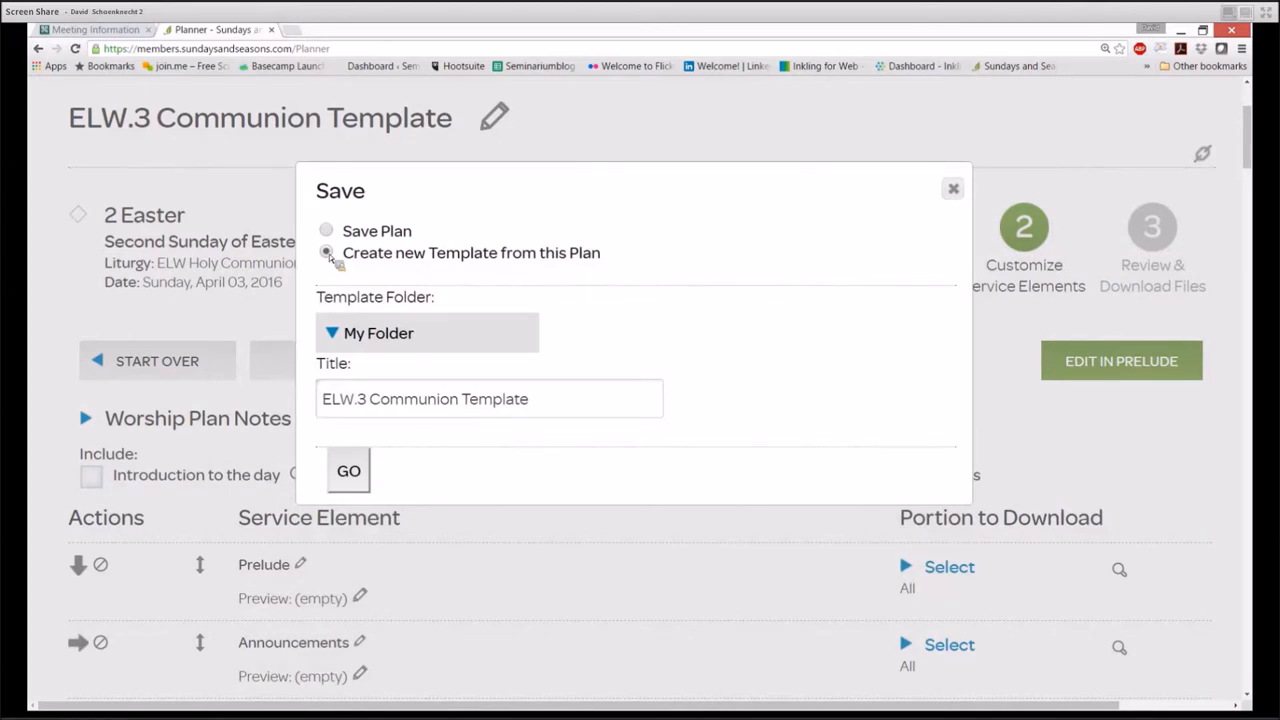
click(427, 333)
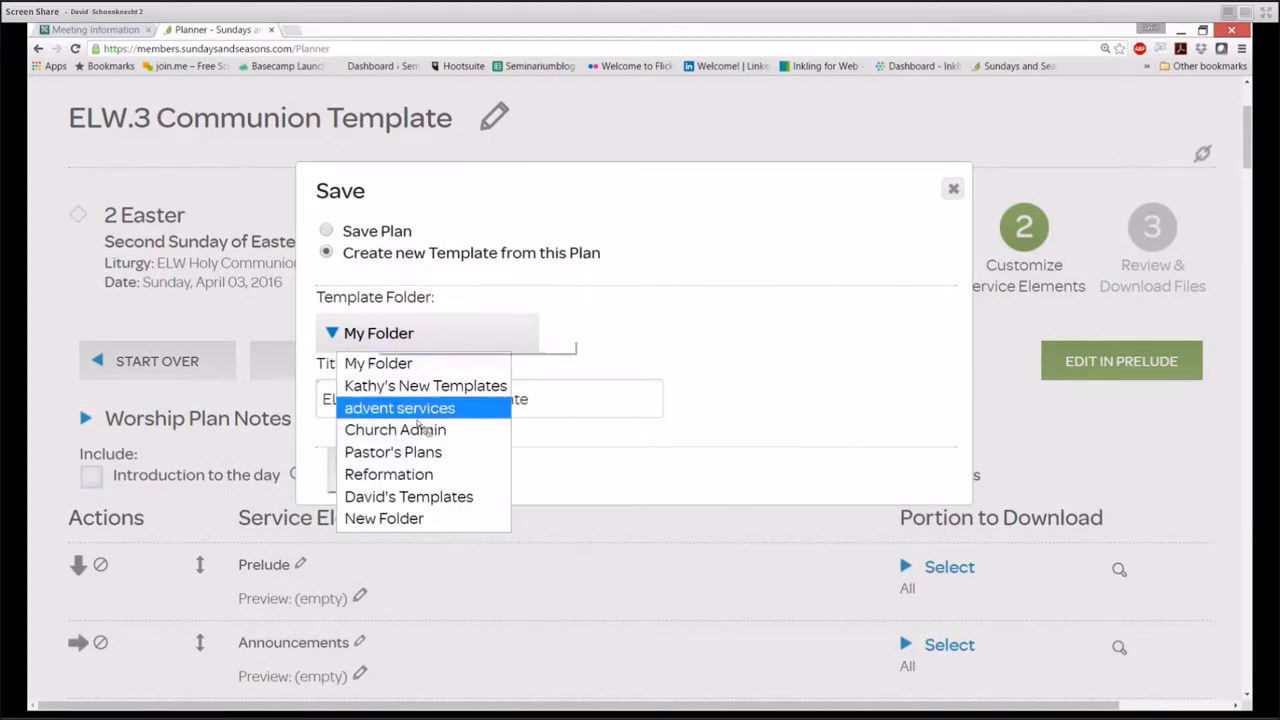
mouse_move(395, 429)
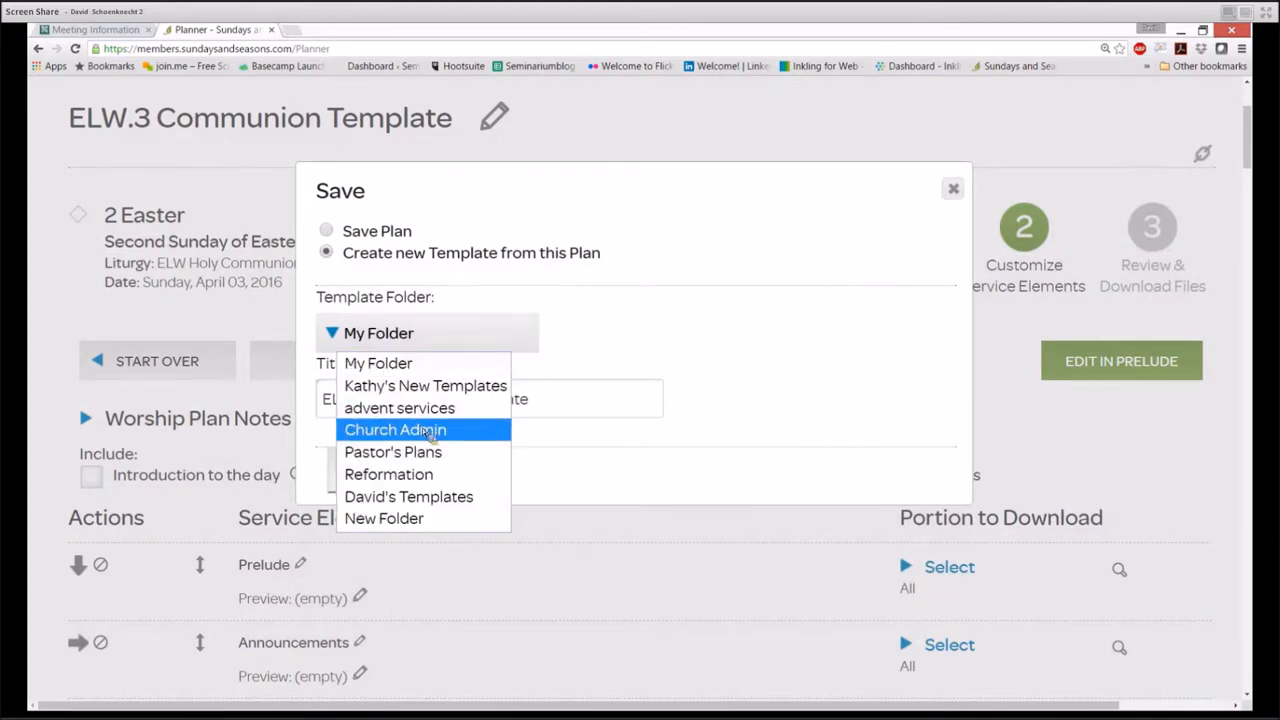
mouse_move(392, 452)
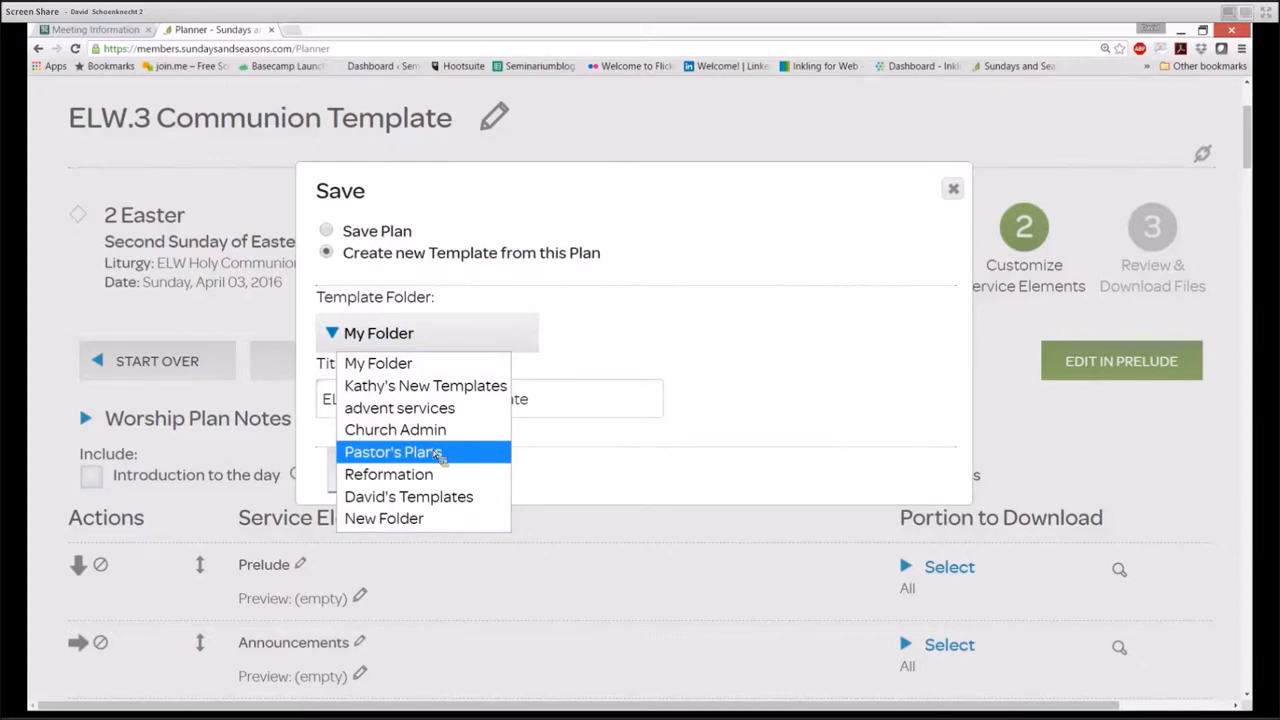
mouse_move(399, 408)
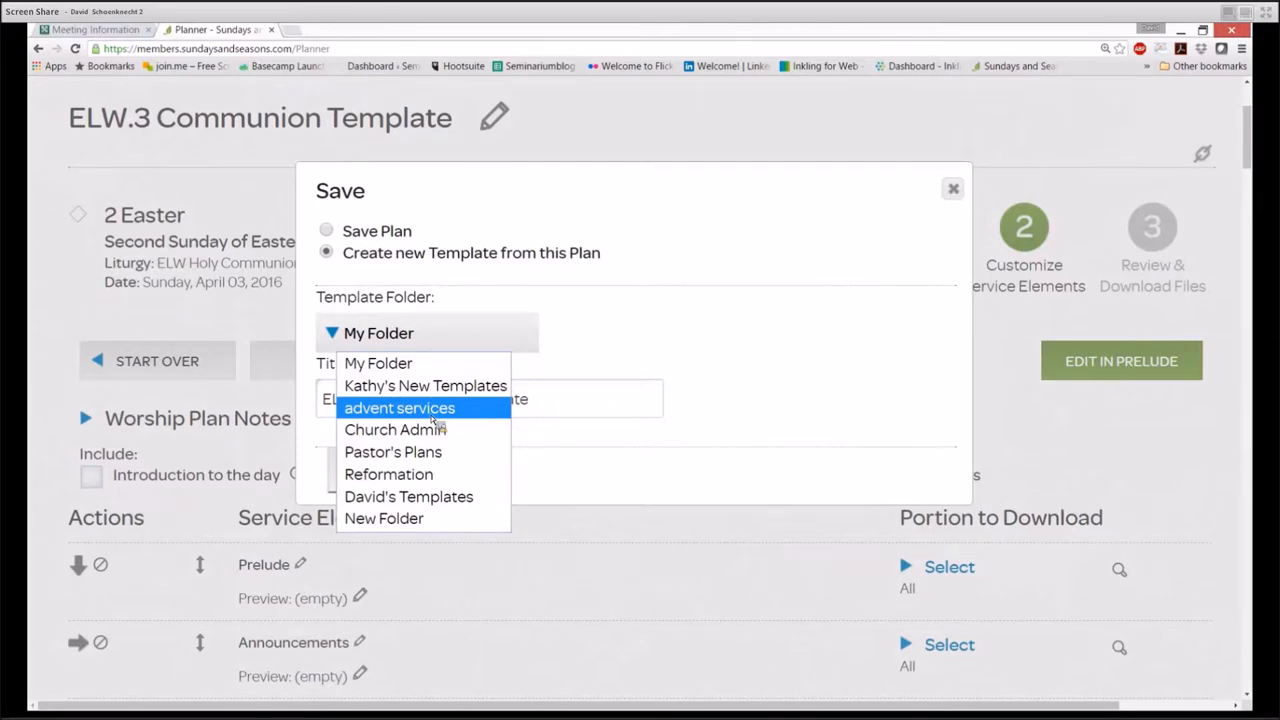
click(393, 451)
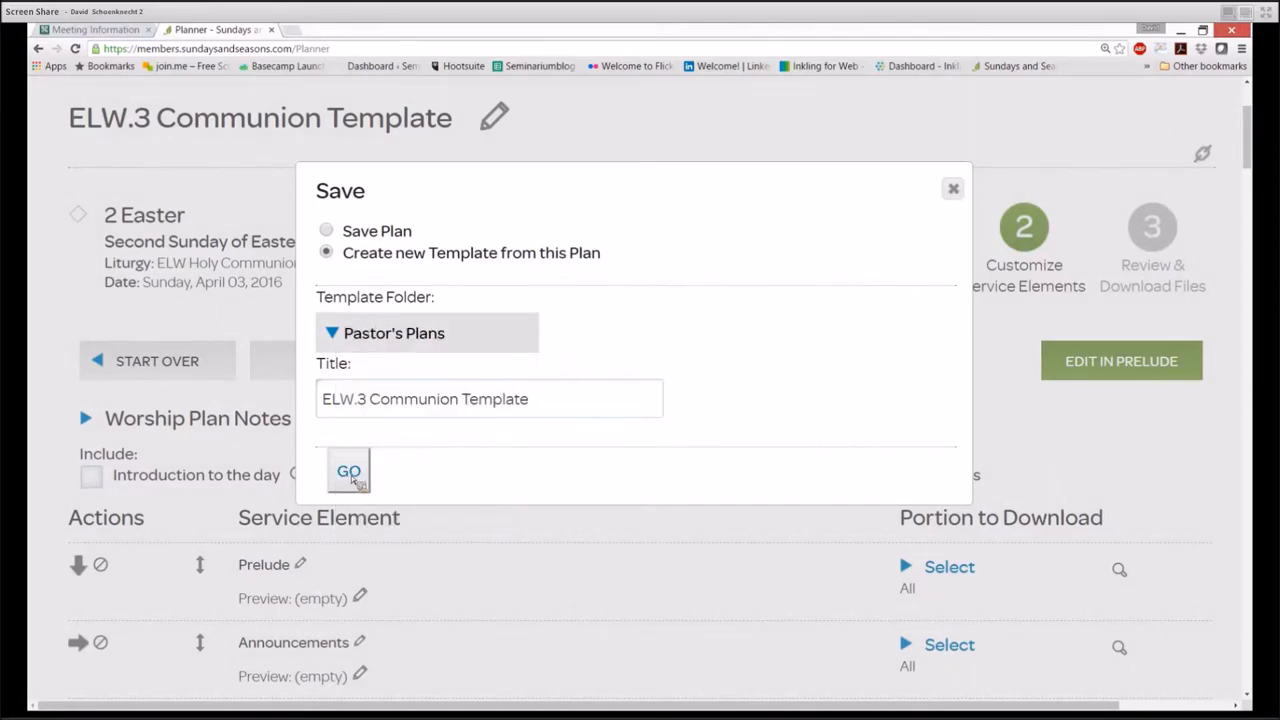
click(348, 471)
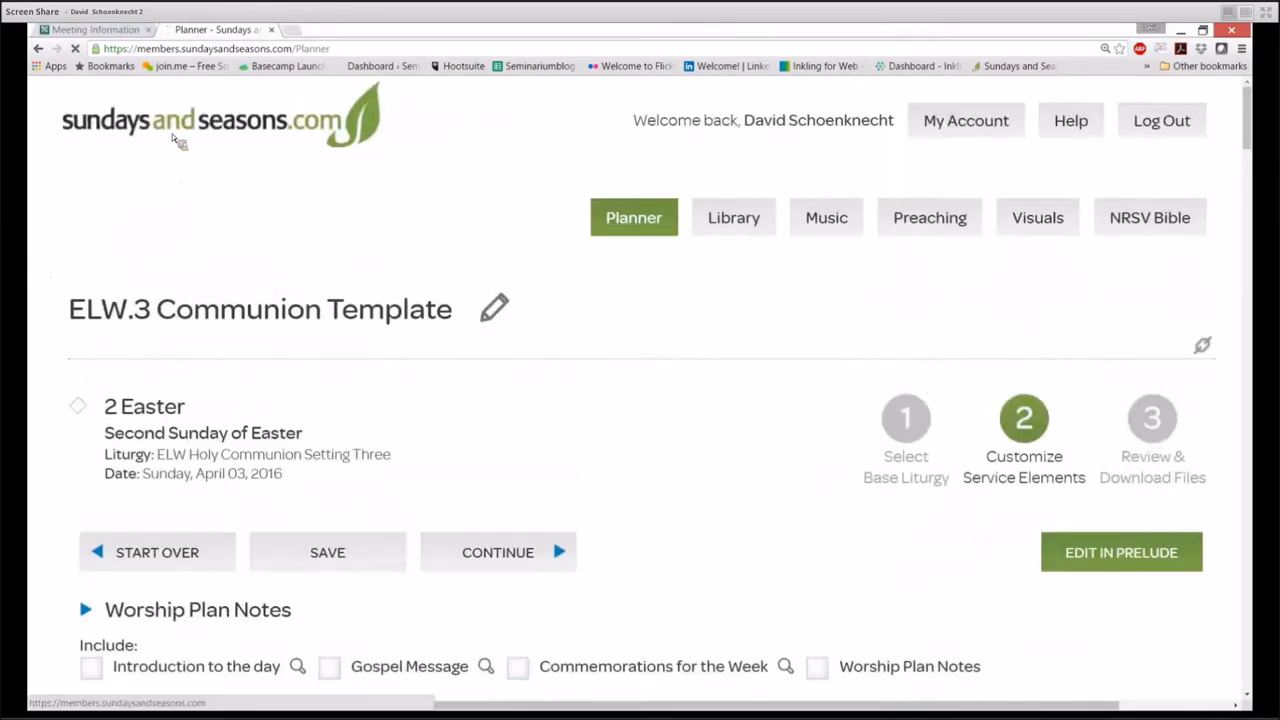
Return home and select Sunday May 15, 2016, the Day of Pentecost, on the calendar
click(205, 119)
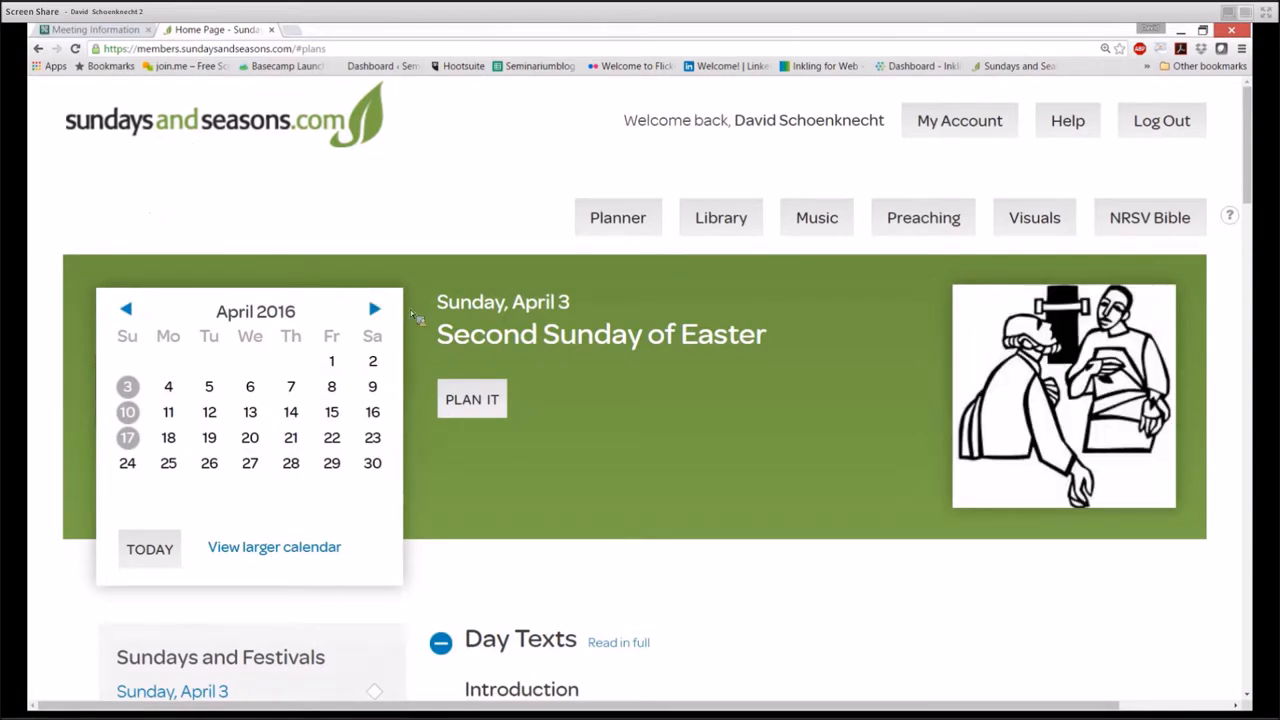
click(374, 308)
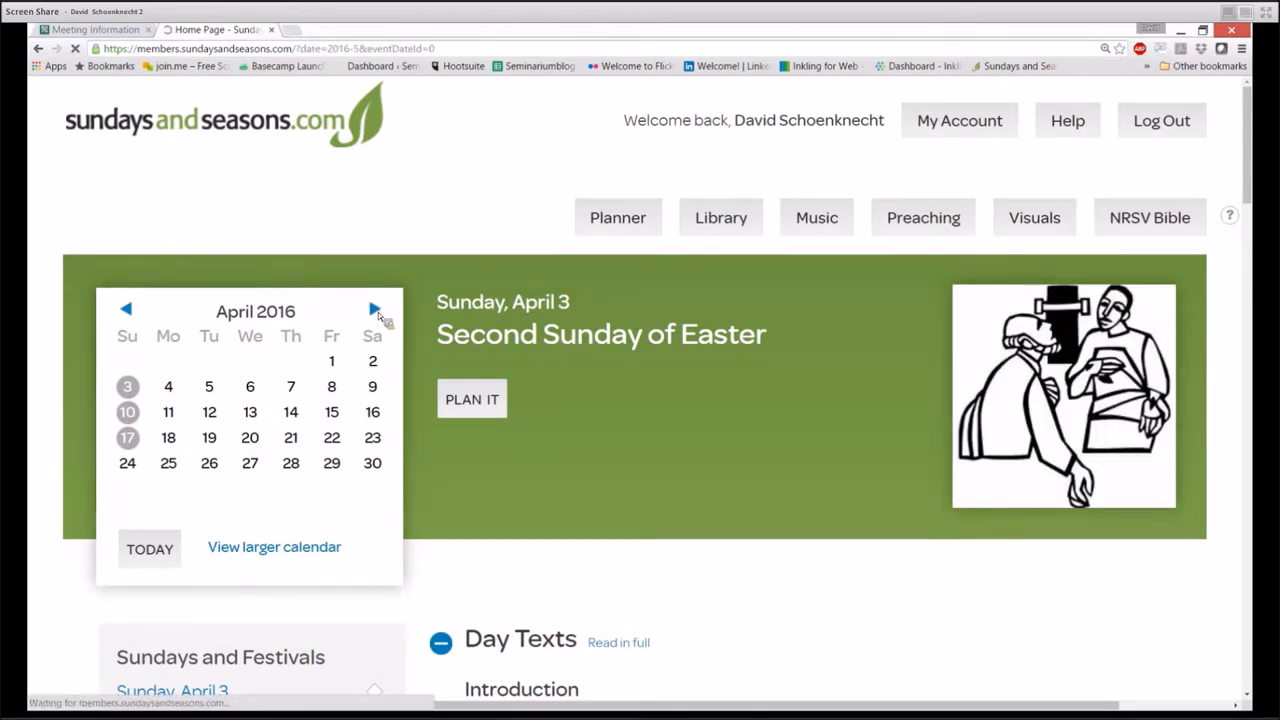
click(374, 308)
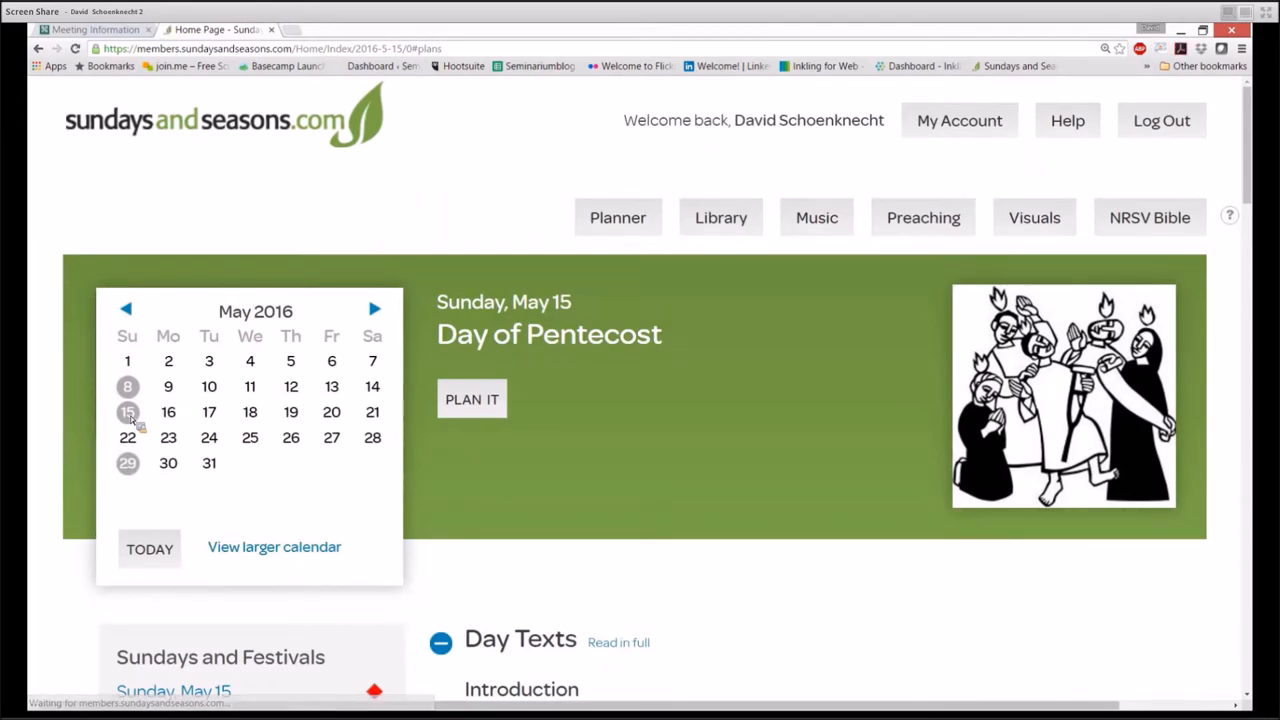
Plan May 15 as the 9:00 AM weekly service held in the Sanctuary
click(471, 399)
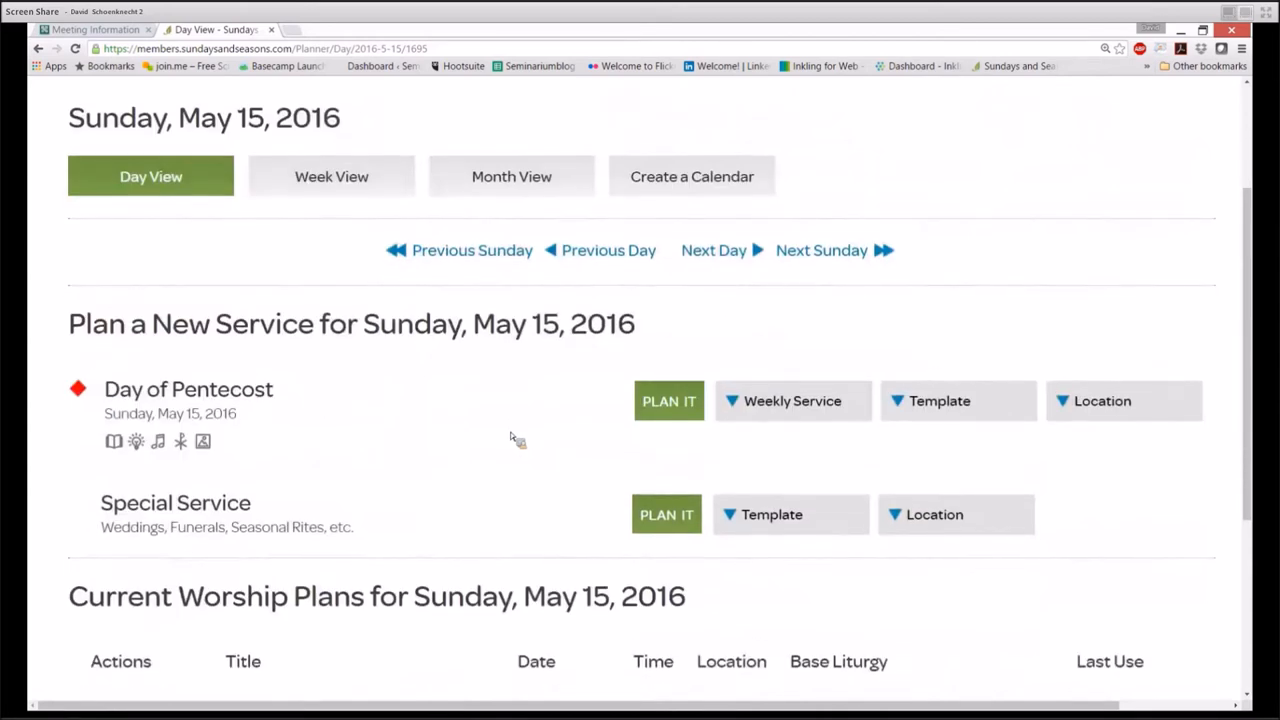
mouse_move(285, 408)
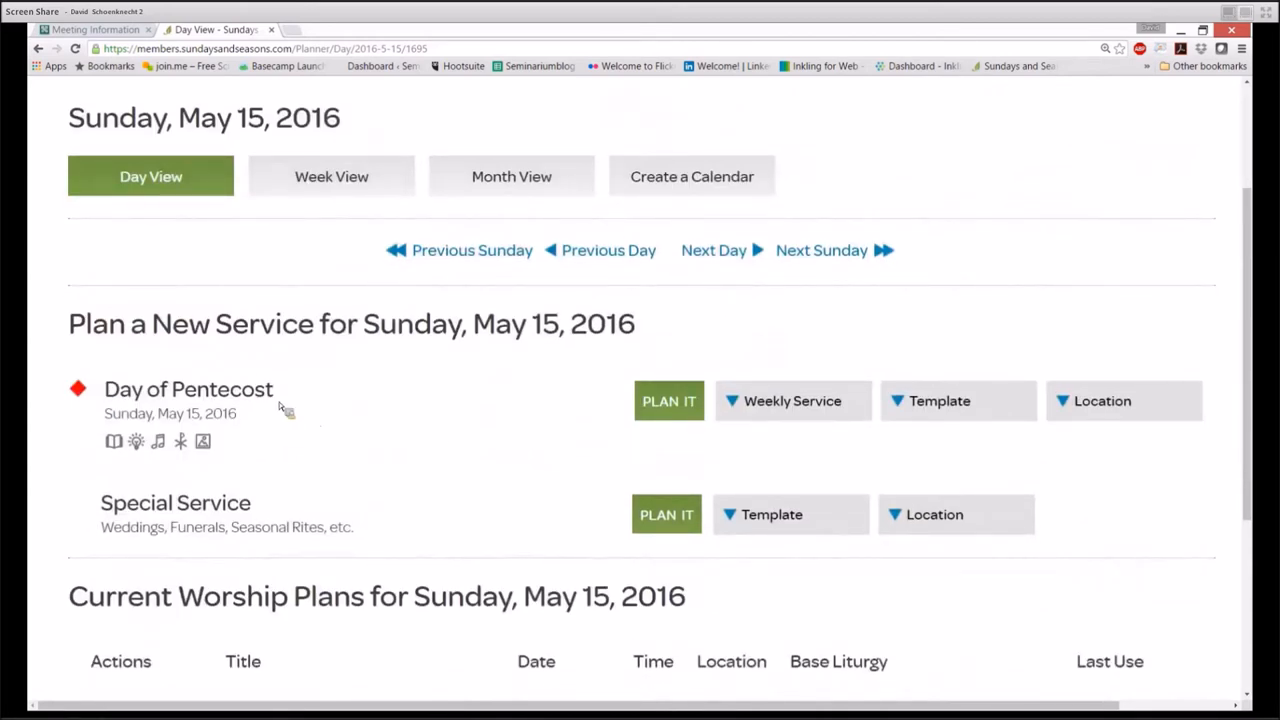
mouse_move(484, 404)
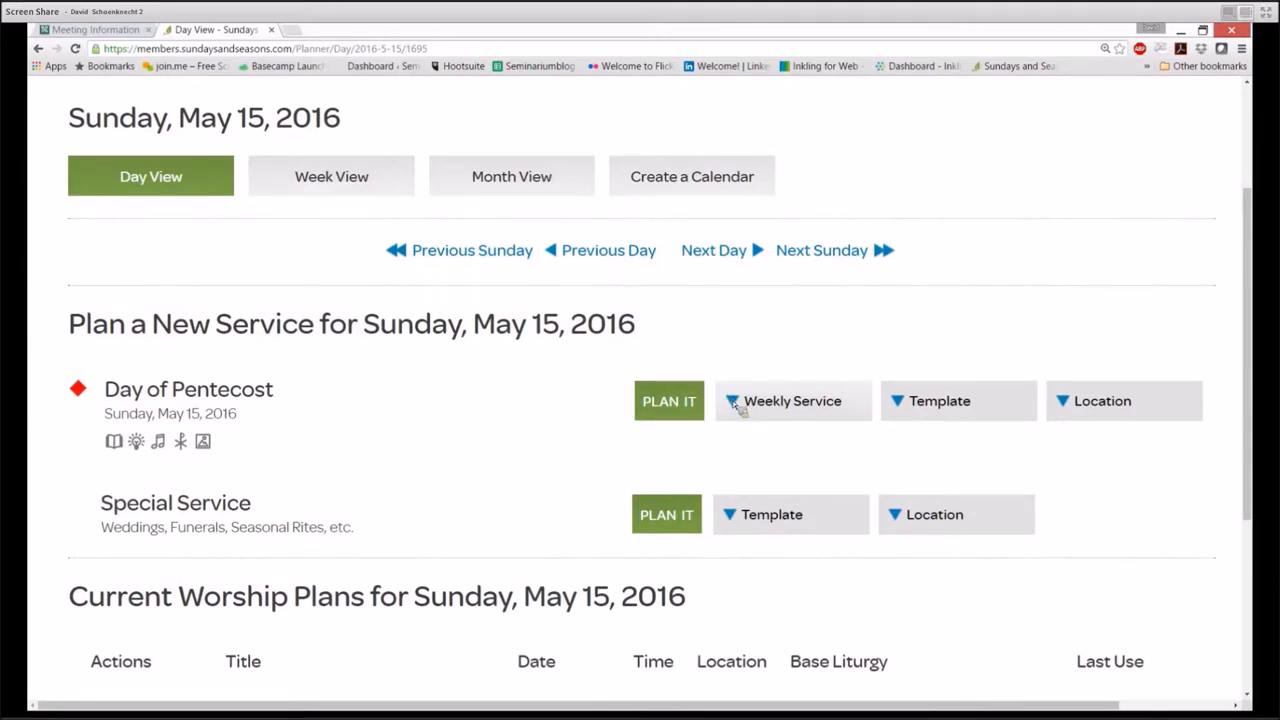
click(792, 400)
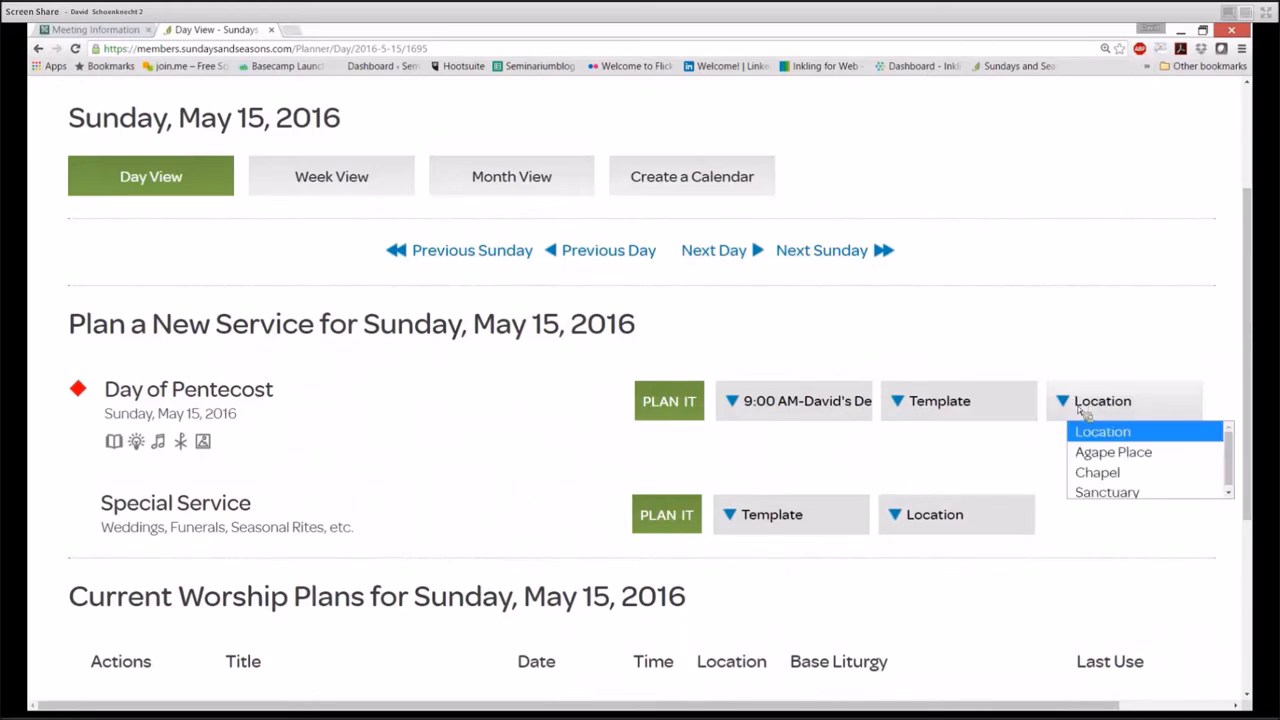
click(1106, 492)
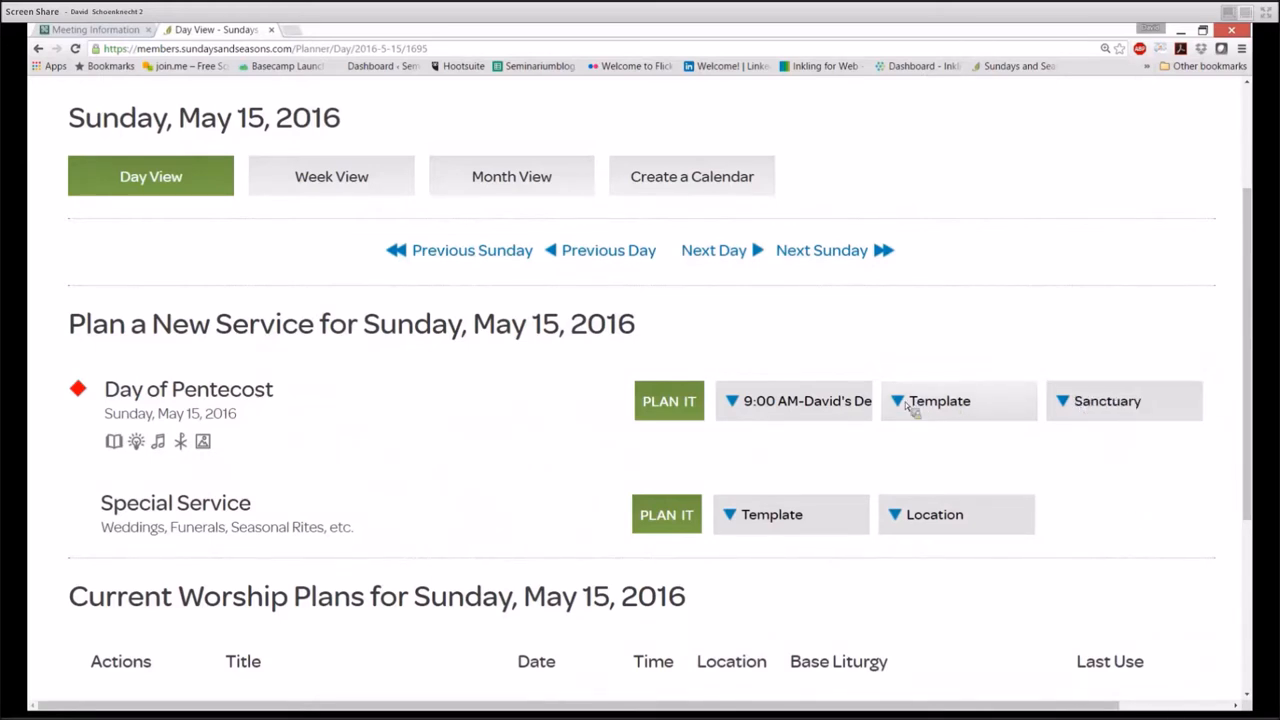
Base the service on the ELW.3 Communion Template from Pastor's Plans
click(957, 401)
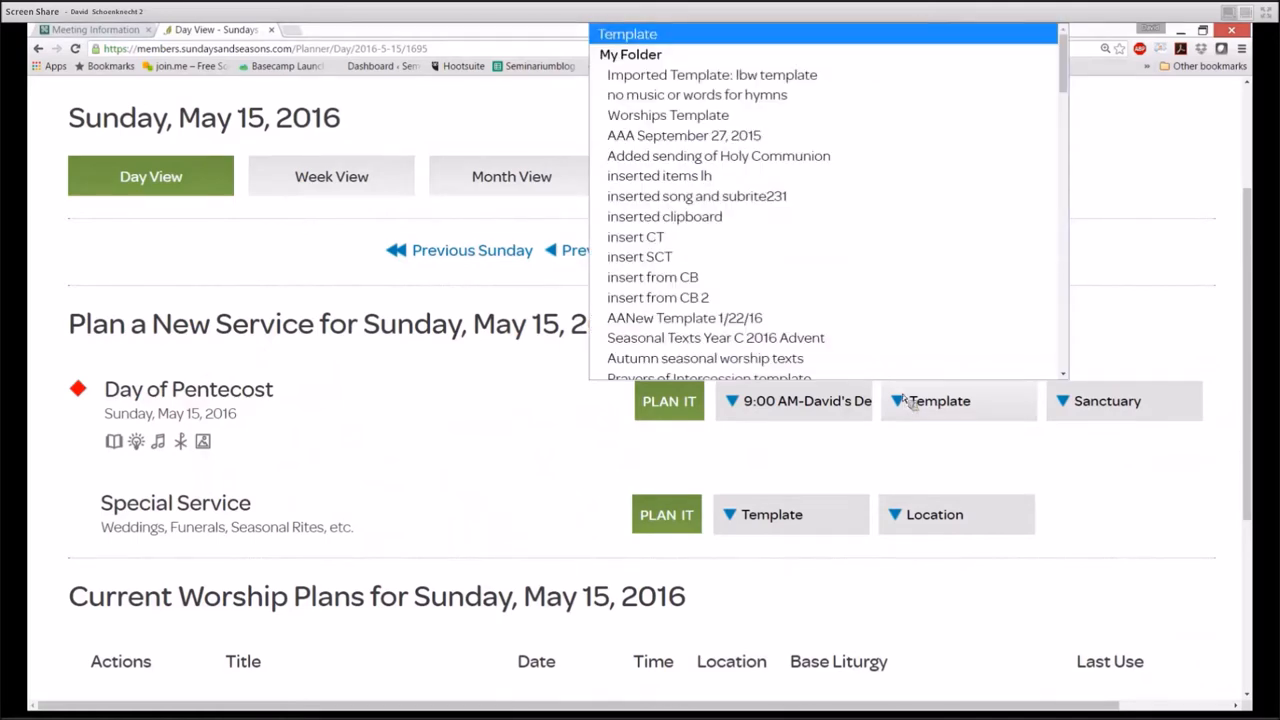
scroll(down, 3)
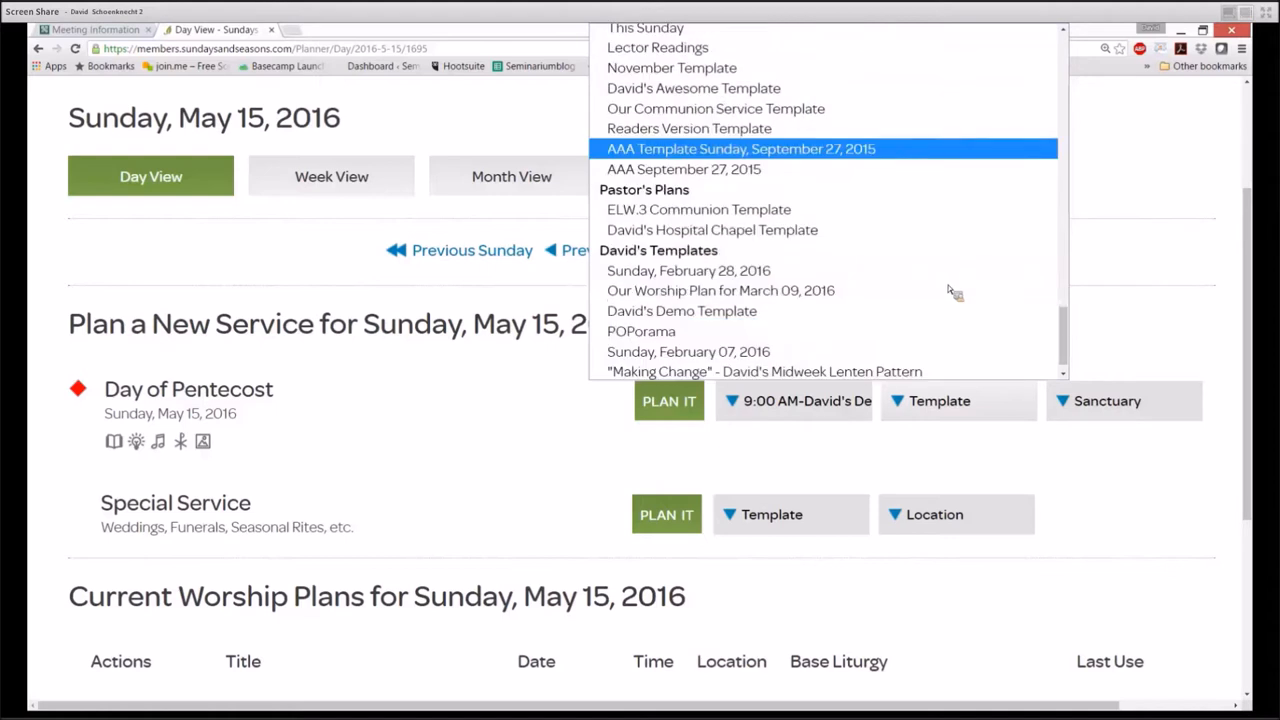
mouse_move(698, 209)
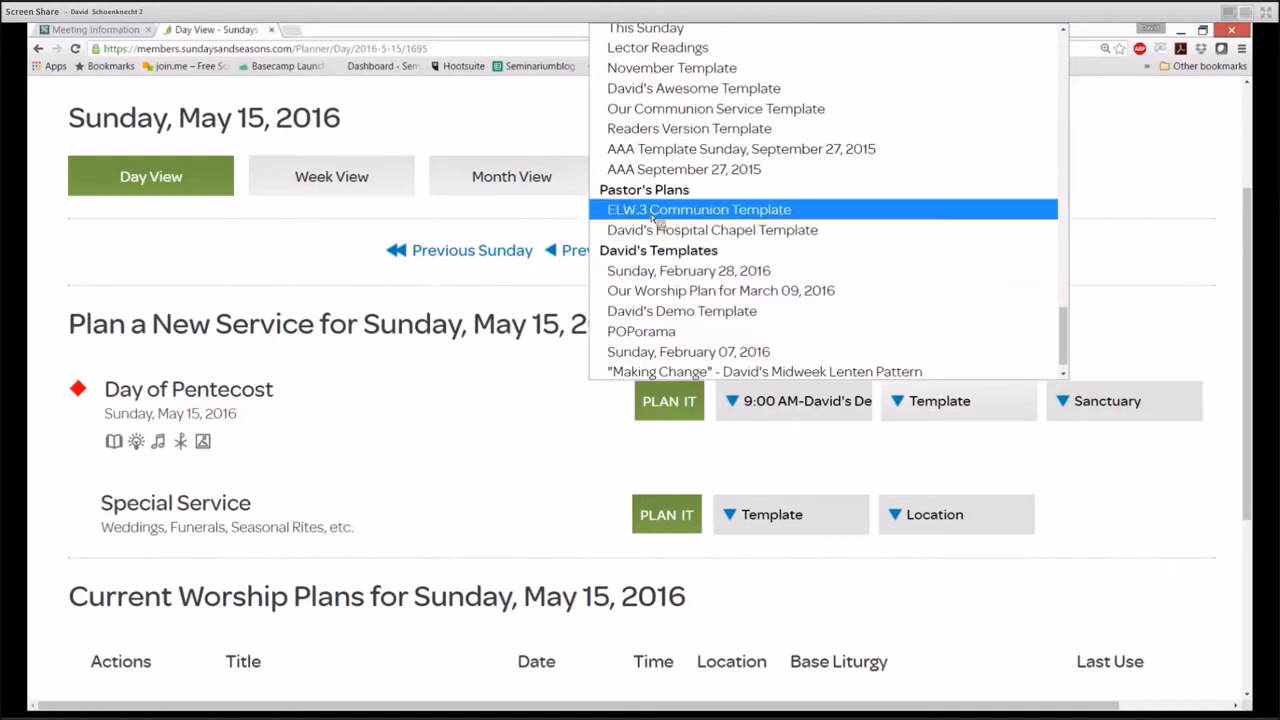
click(699, 209)
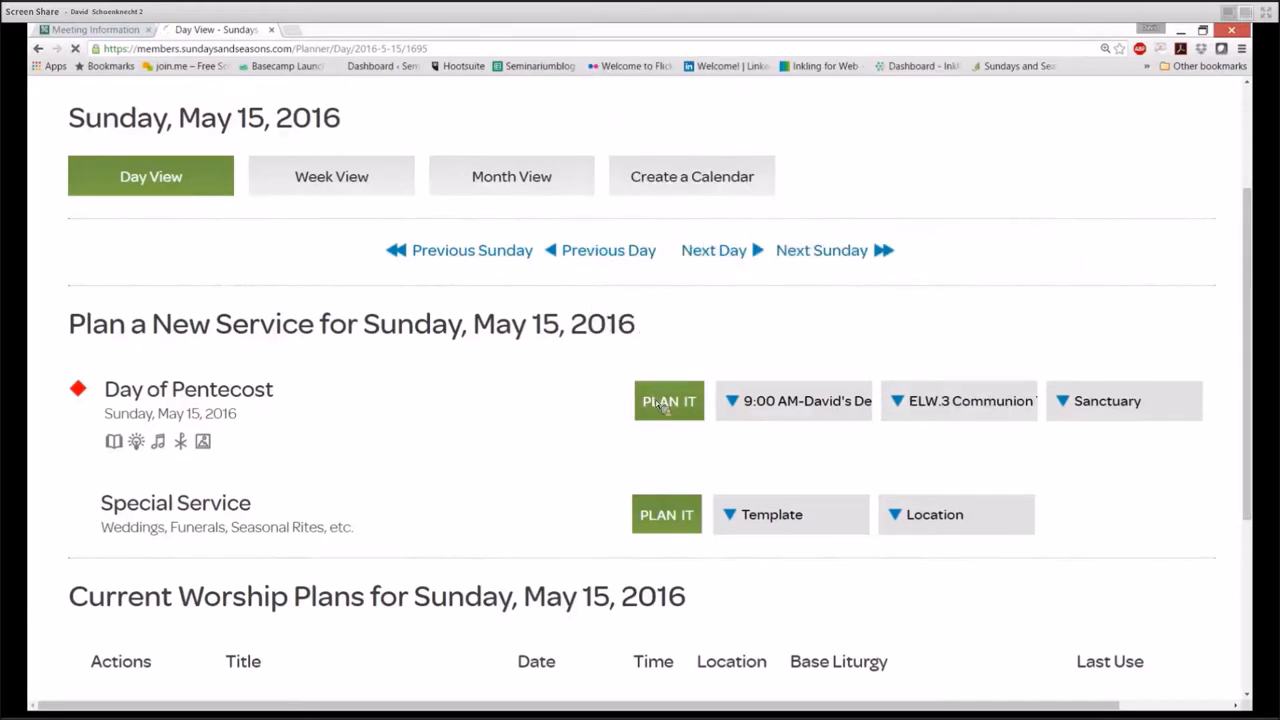
Create the Pentecost plan and scroll through its templated service order before returning home
click(668, 400)
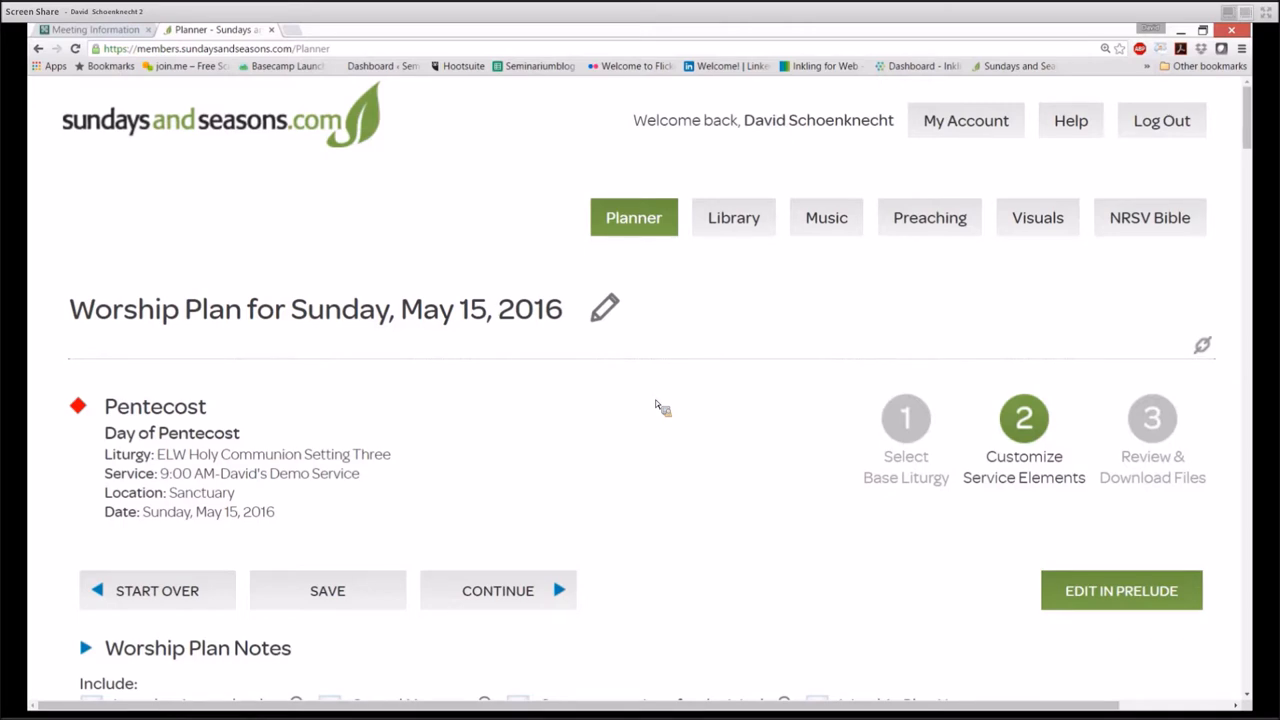
scroll(down, 3)
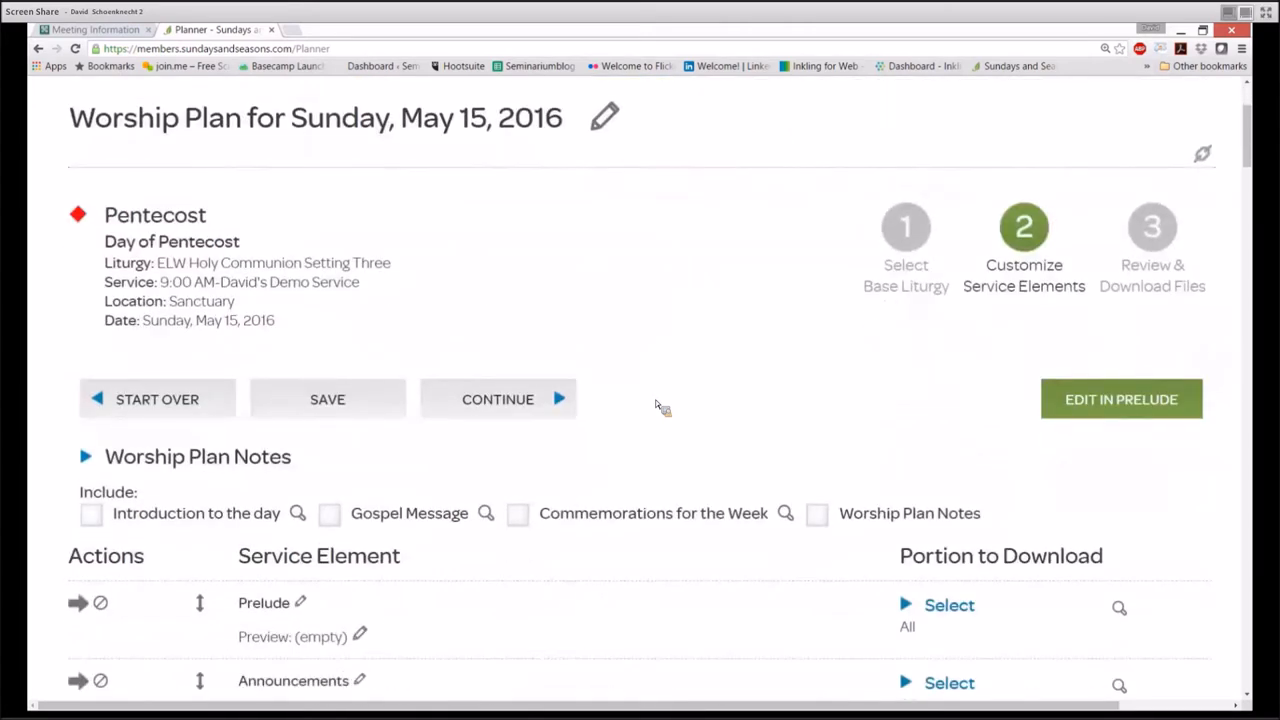
scroll(down, 3)
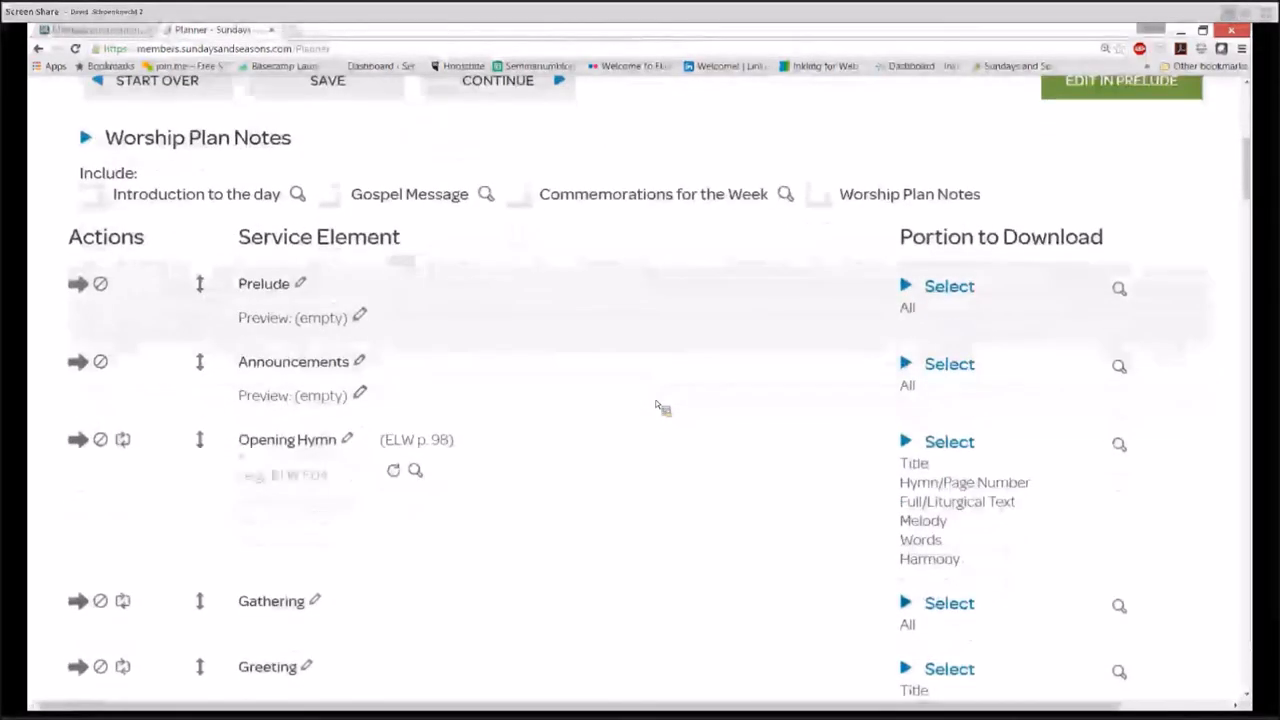
scroll(down, 3)
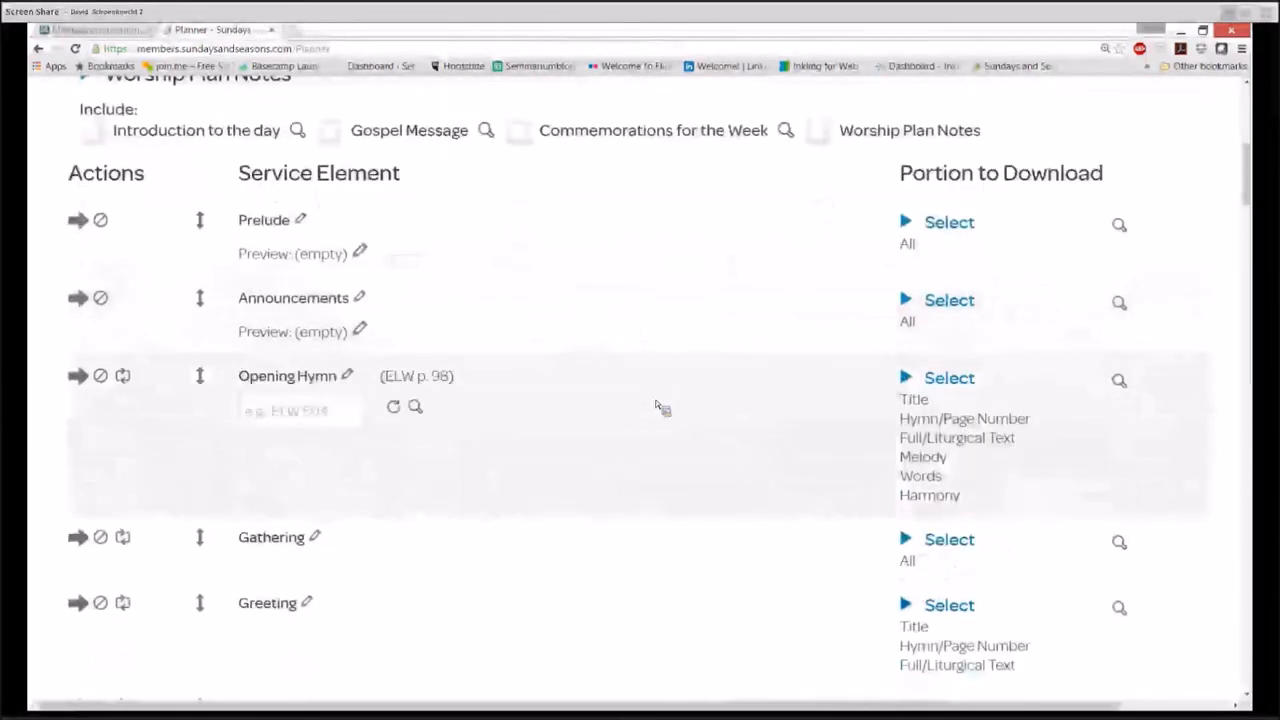
scroll(down, 3)
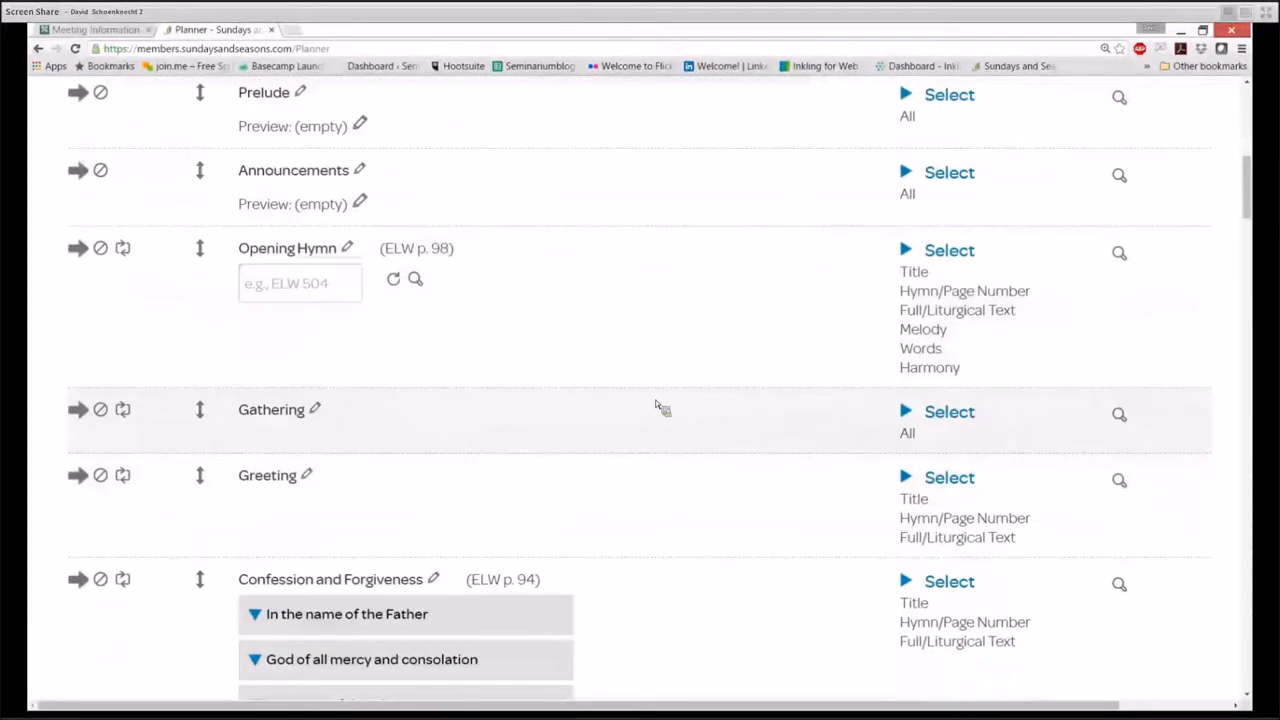
scroll(down, 3)
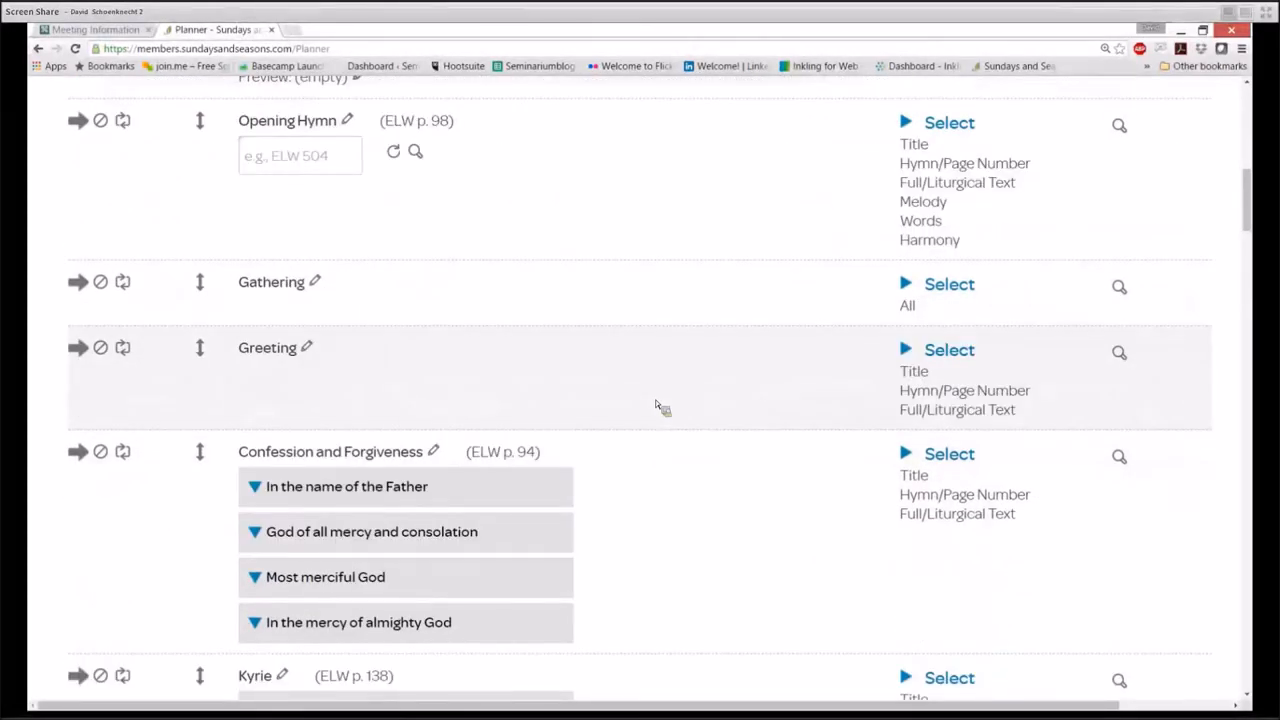
scroll(down, 3)
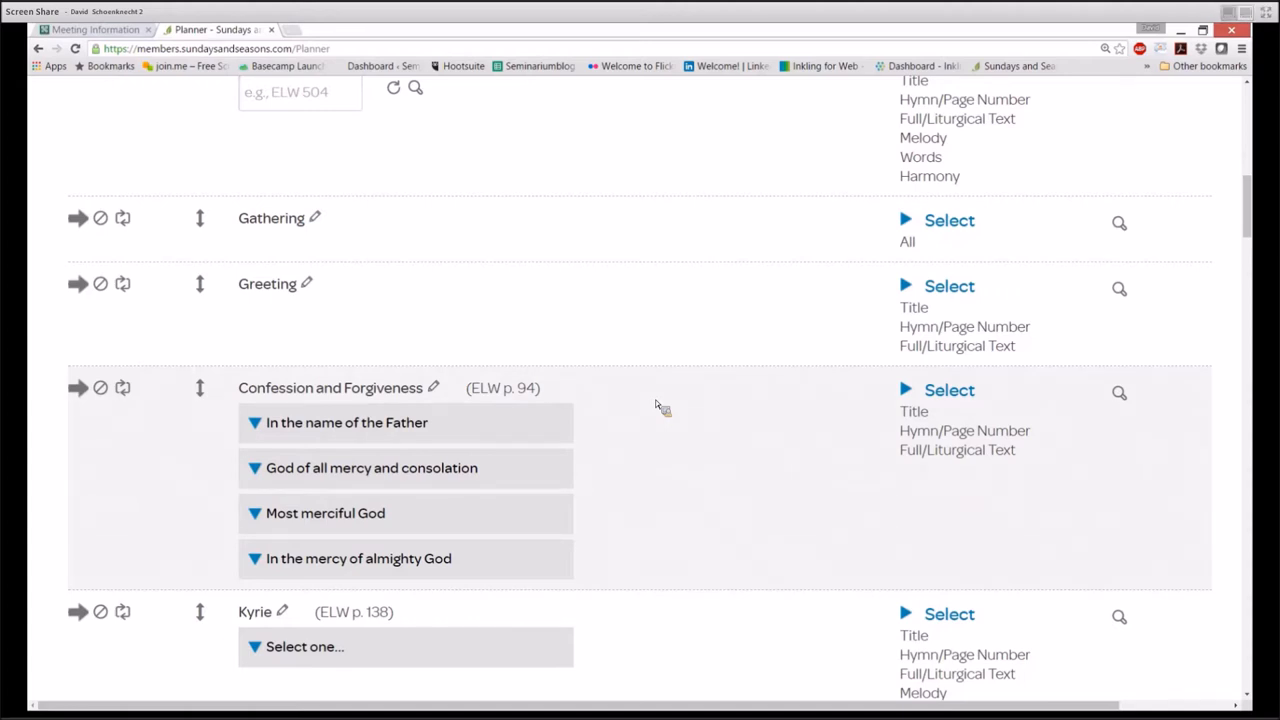
scroll(down, 3)
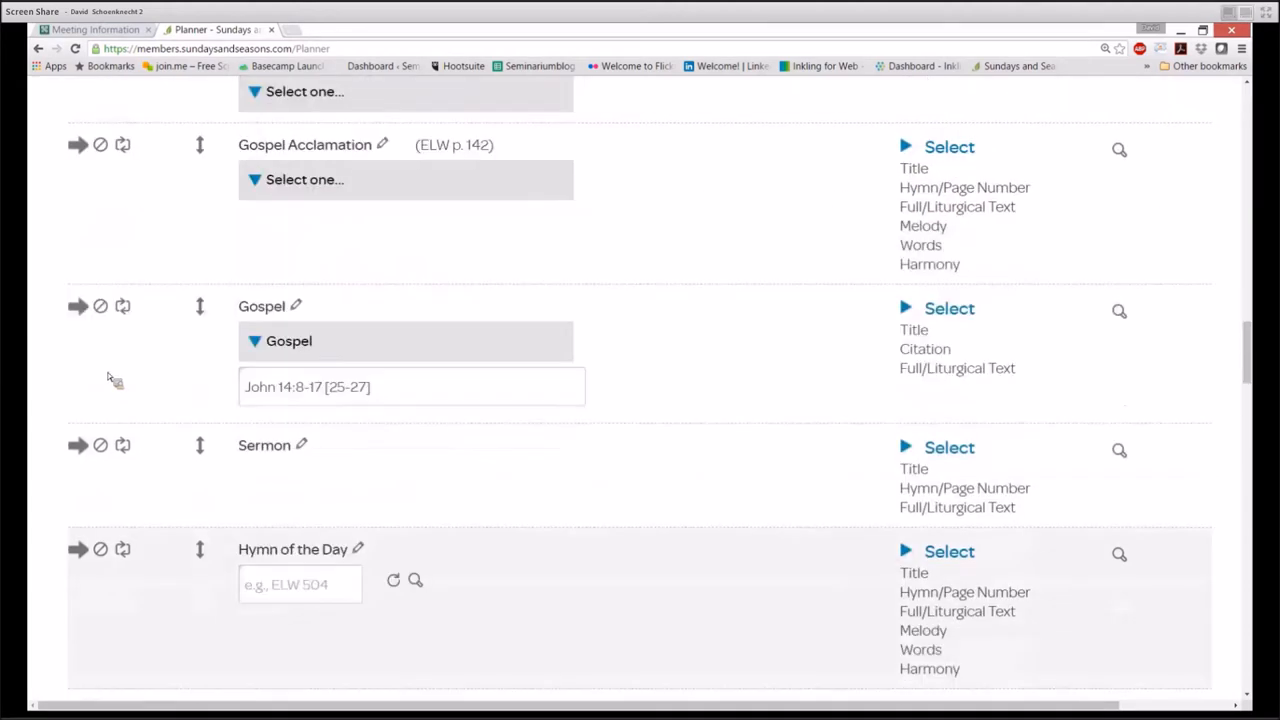
scroll(up, 3)
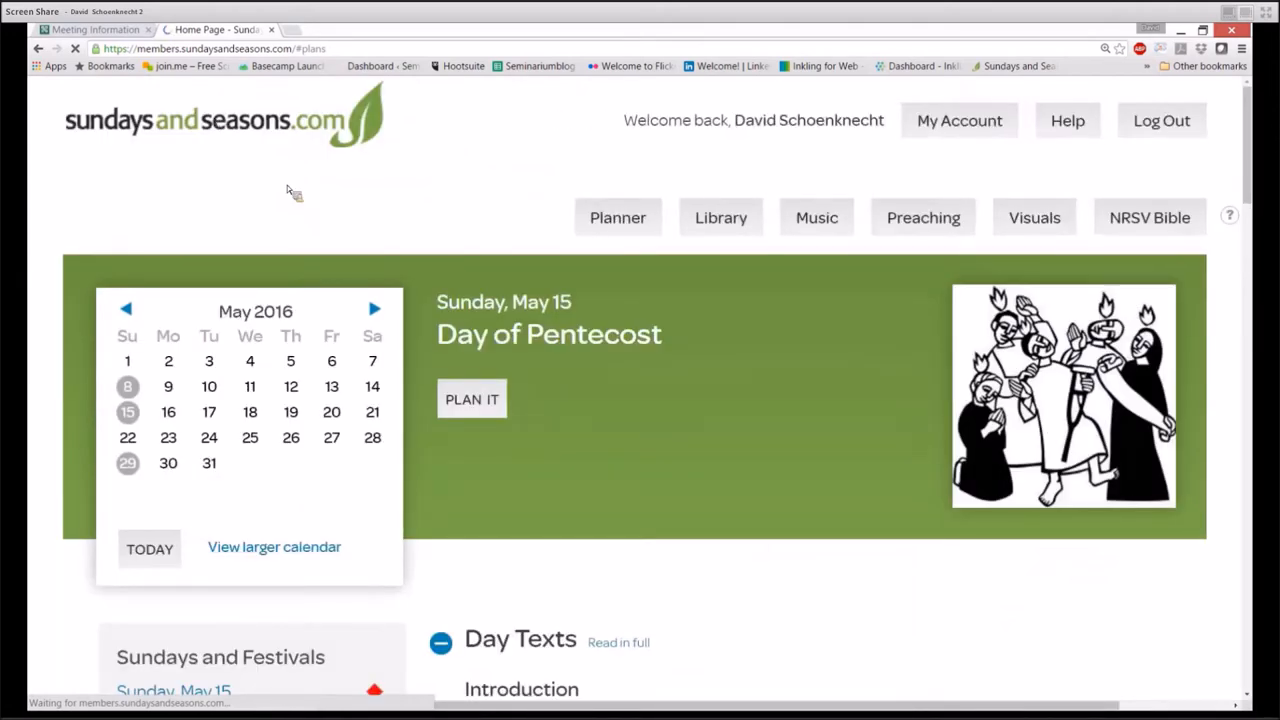
Select ELW.3 Communion Template under Pastor's Plans in Worship Templates and edit it
scroll(down, 3)
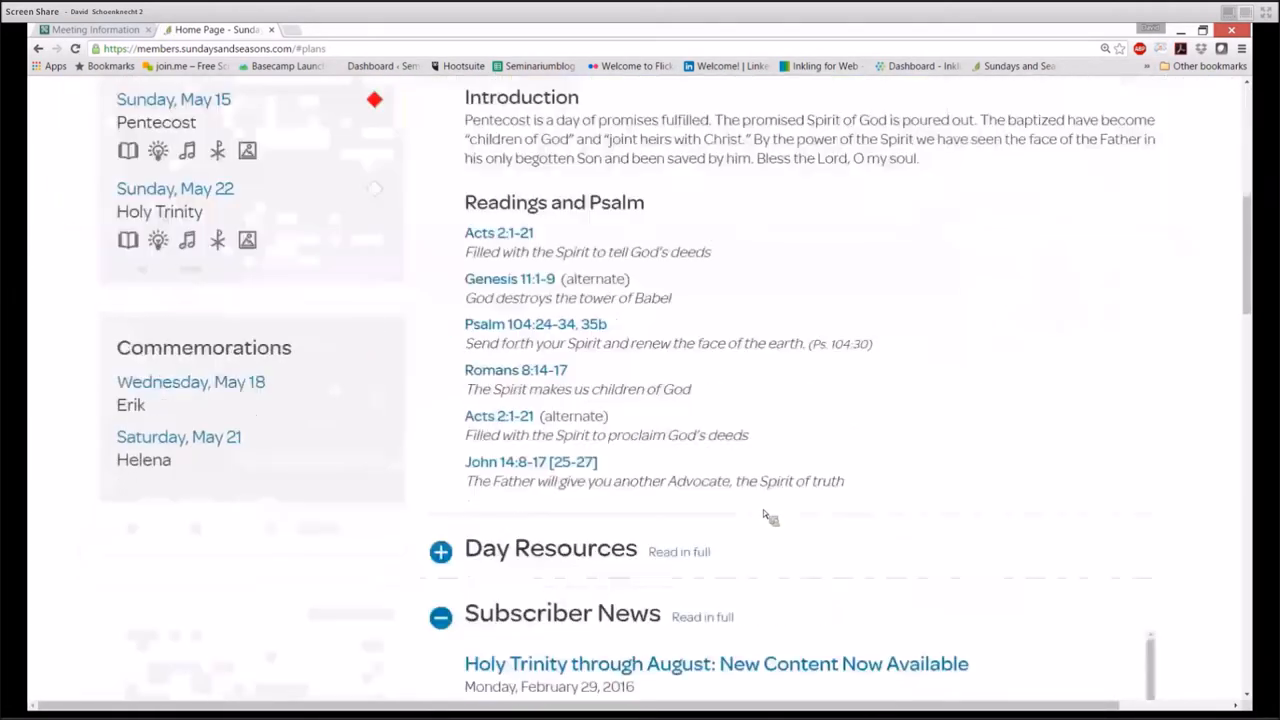
click(621, 294)
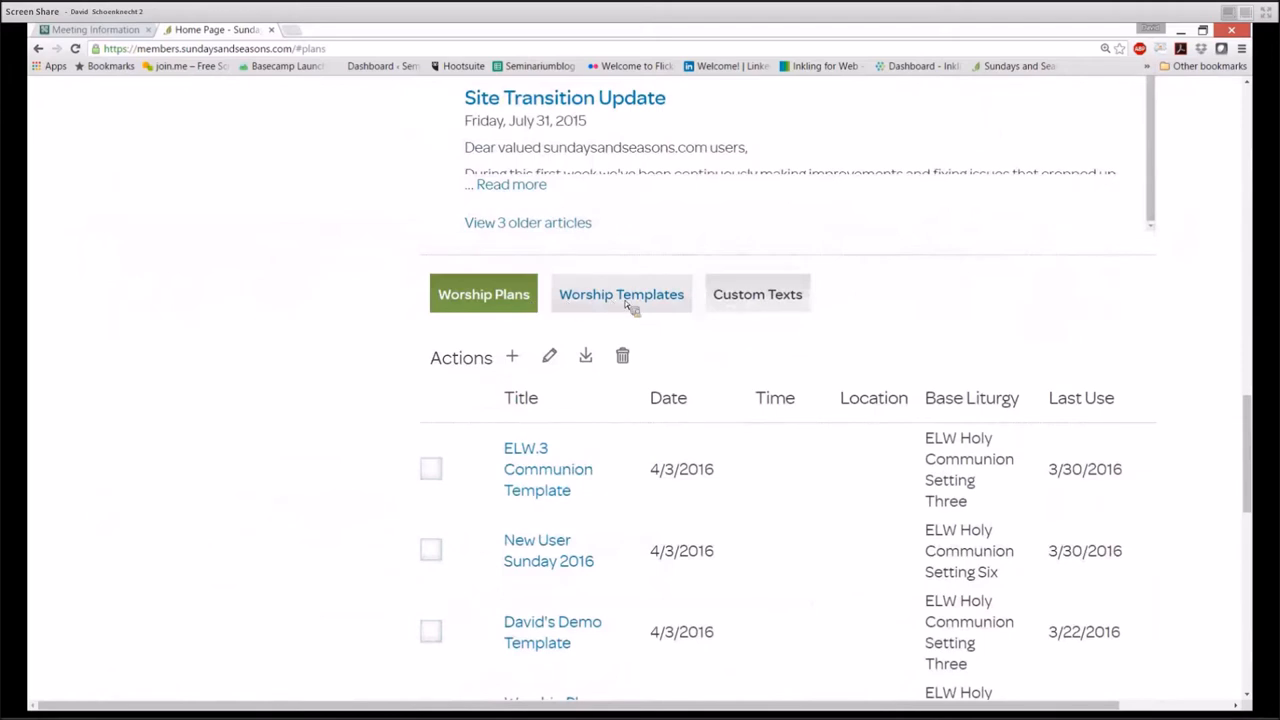
click(621, 294)
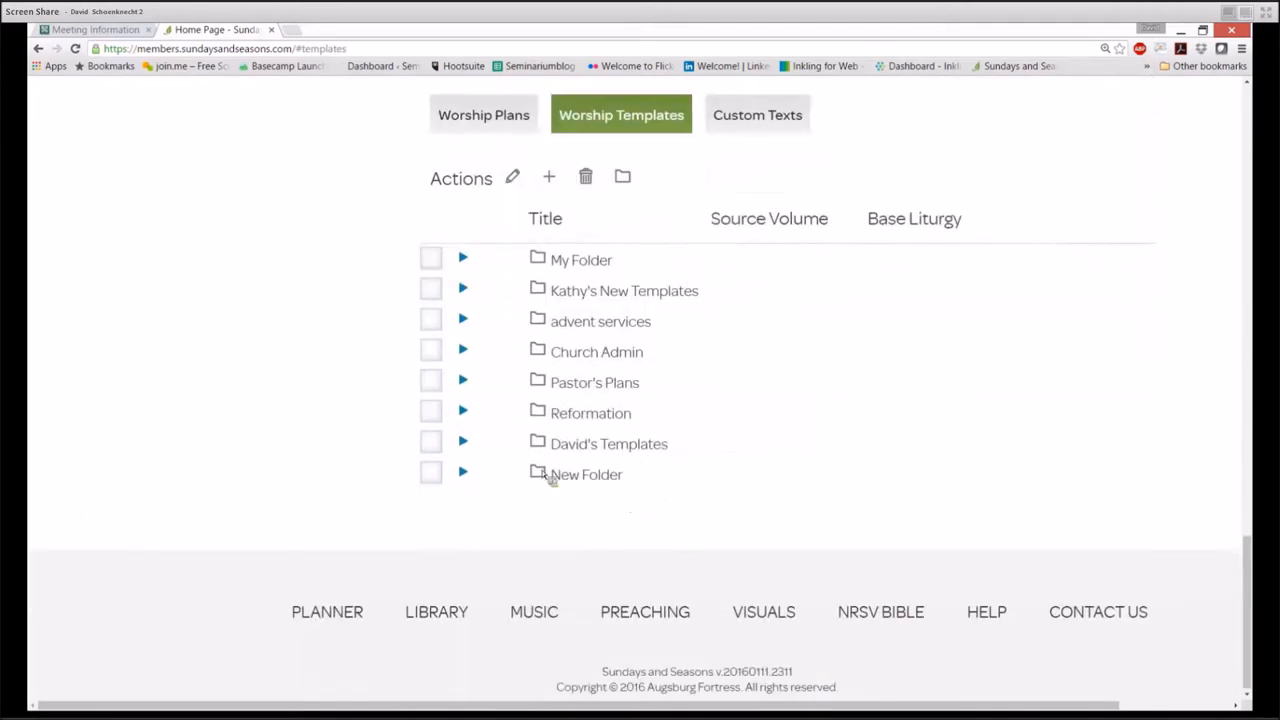
click(463, 382)
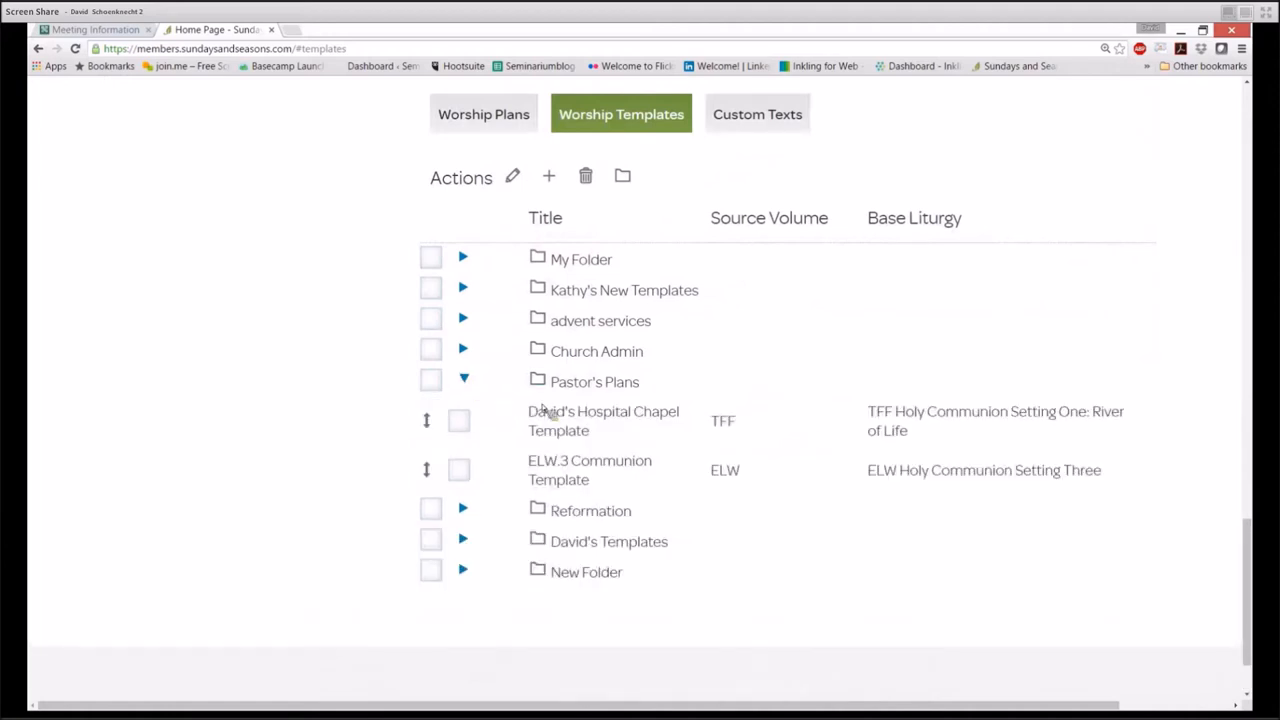
mouse_move(580, 470)
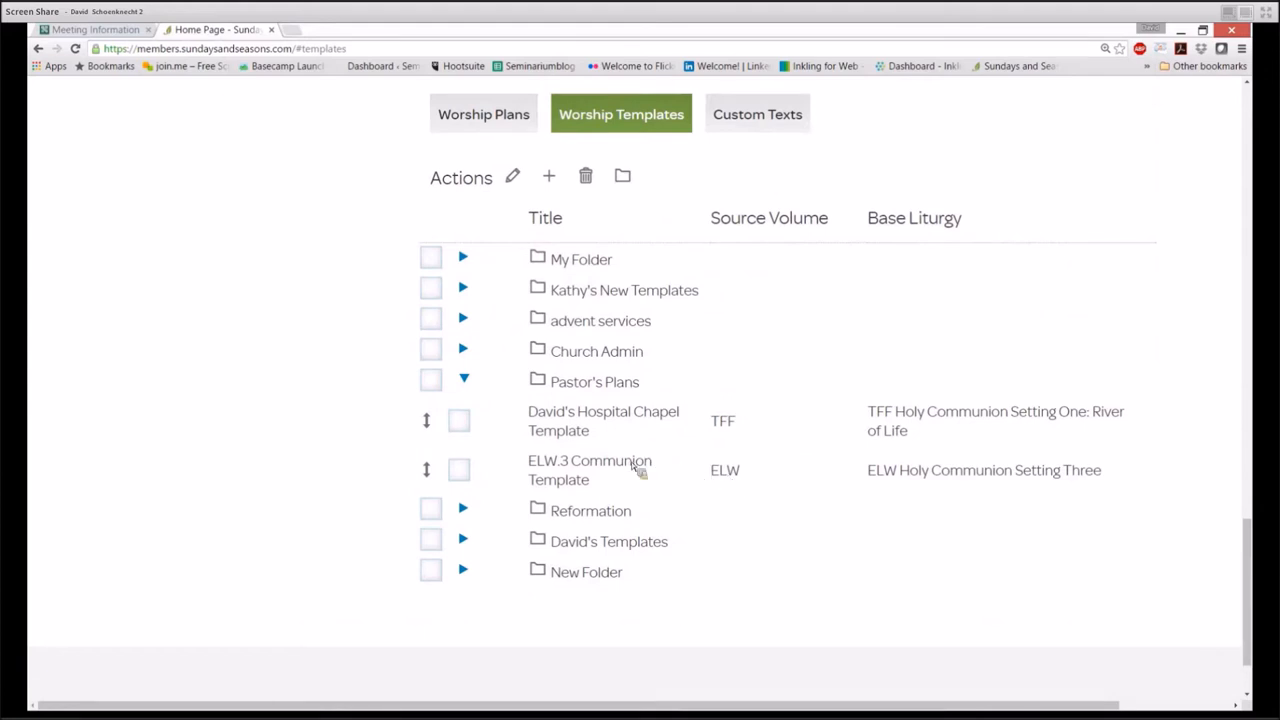
click(458, 470)
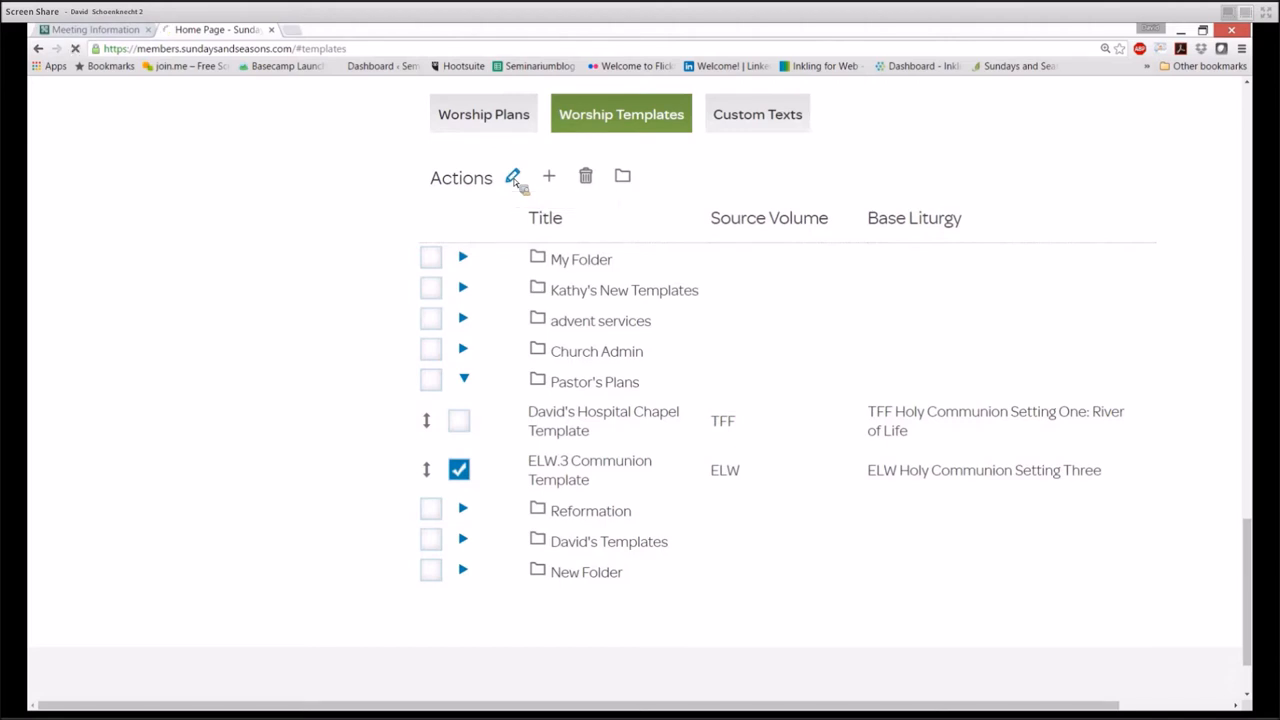
click(513, 177)
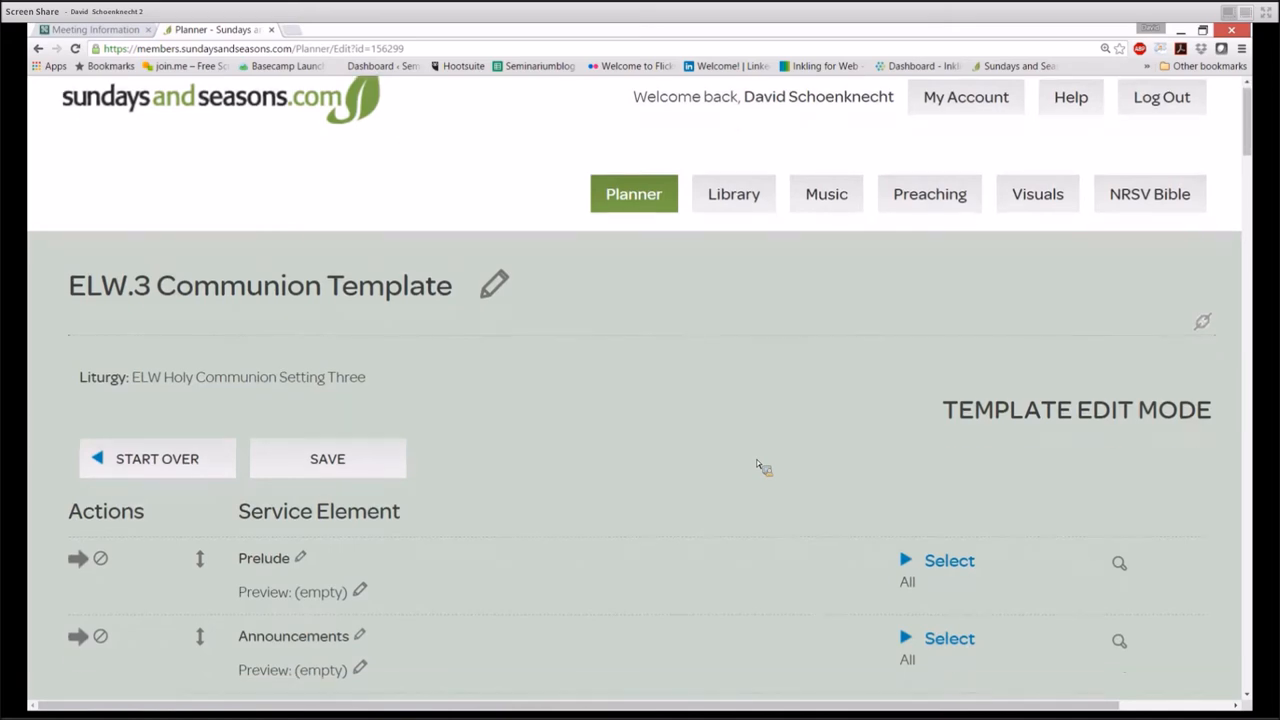
Scroll the template's service elements down past Creed and Prayers of Intercession to the Peace
scroll(down, 3)
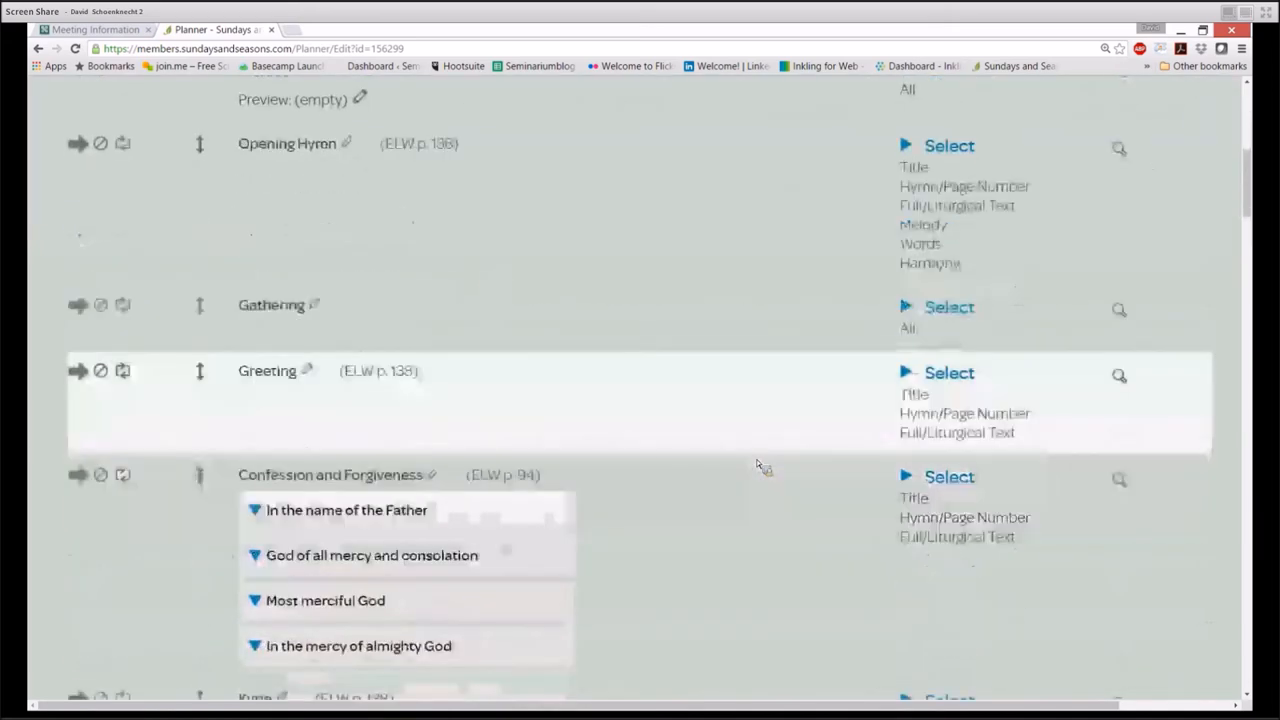
scroll(down, 3)
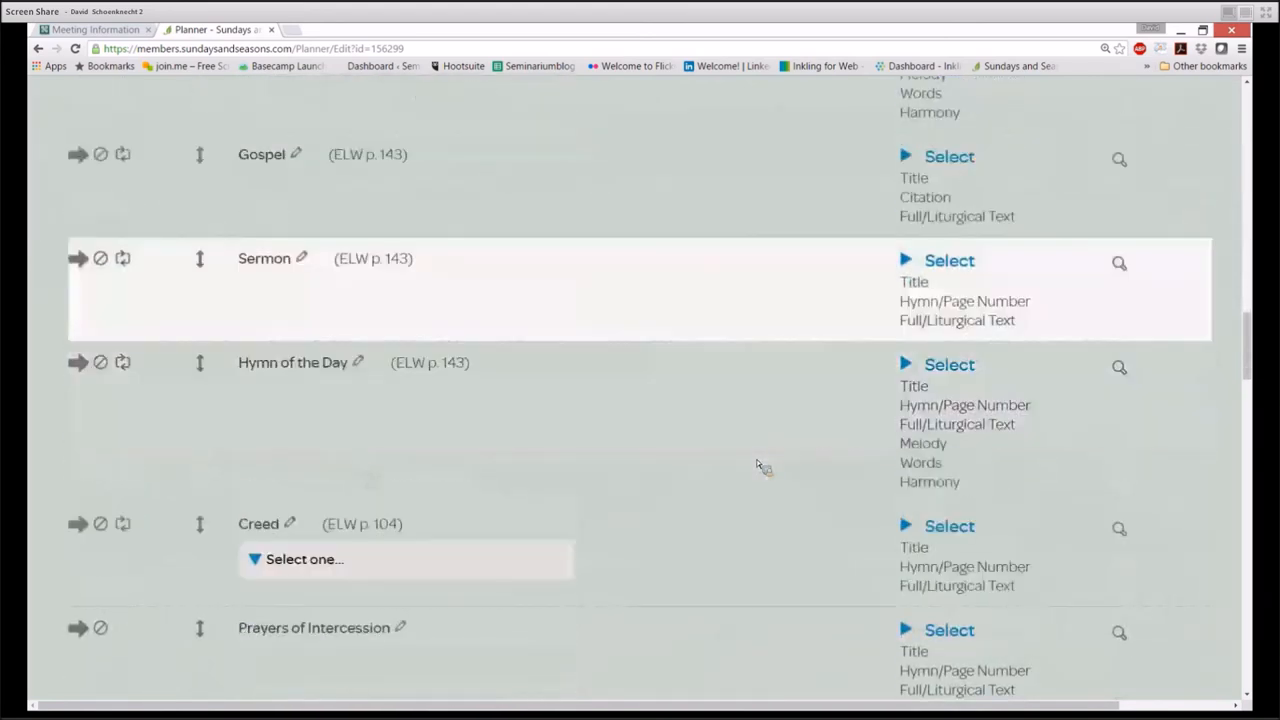
scroll(down, 3)
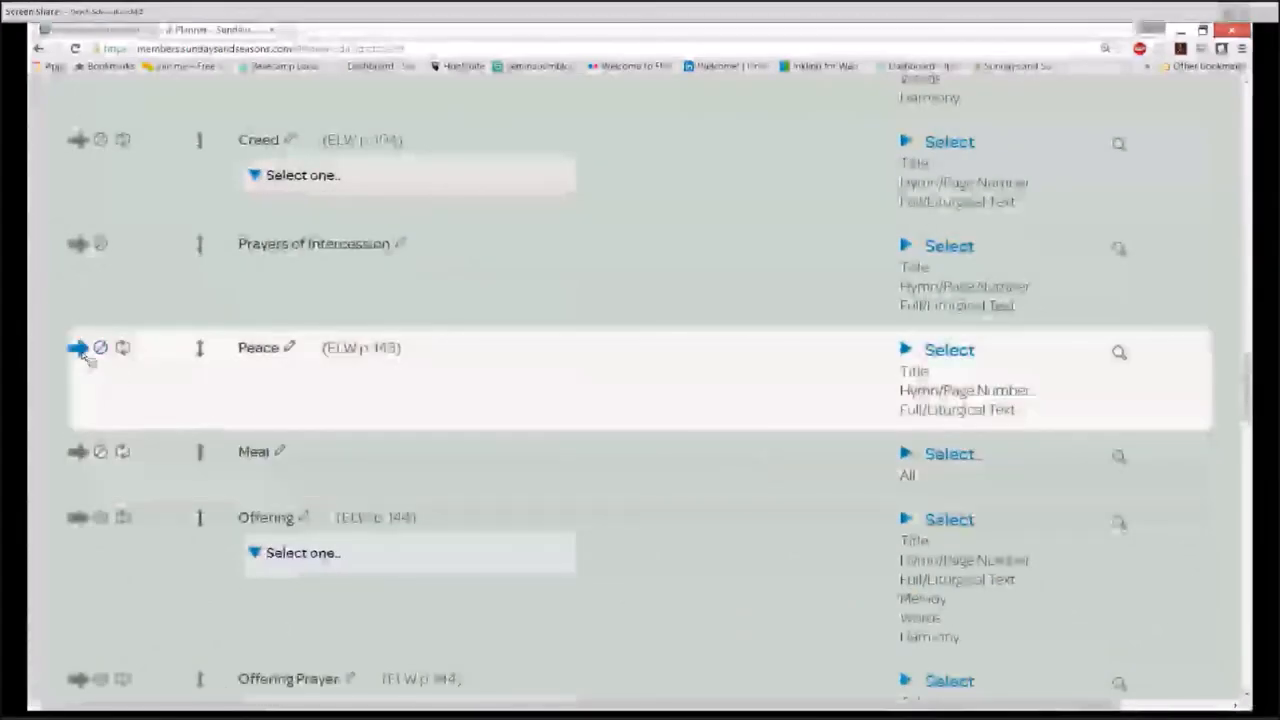
Insert the custom text 'Instructions for Holy Communion at St. Marks' after the Peace
click(78, 347)
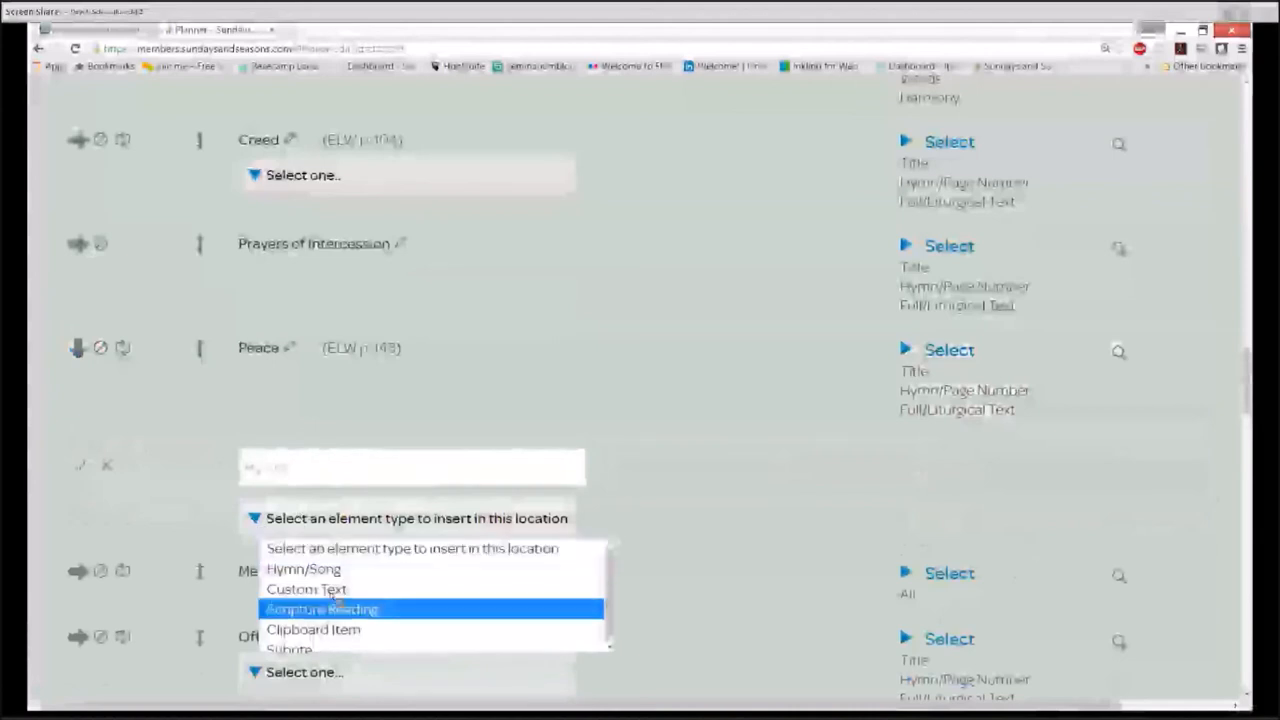
click(306, 589)
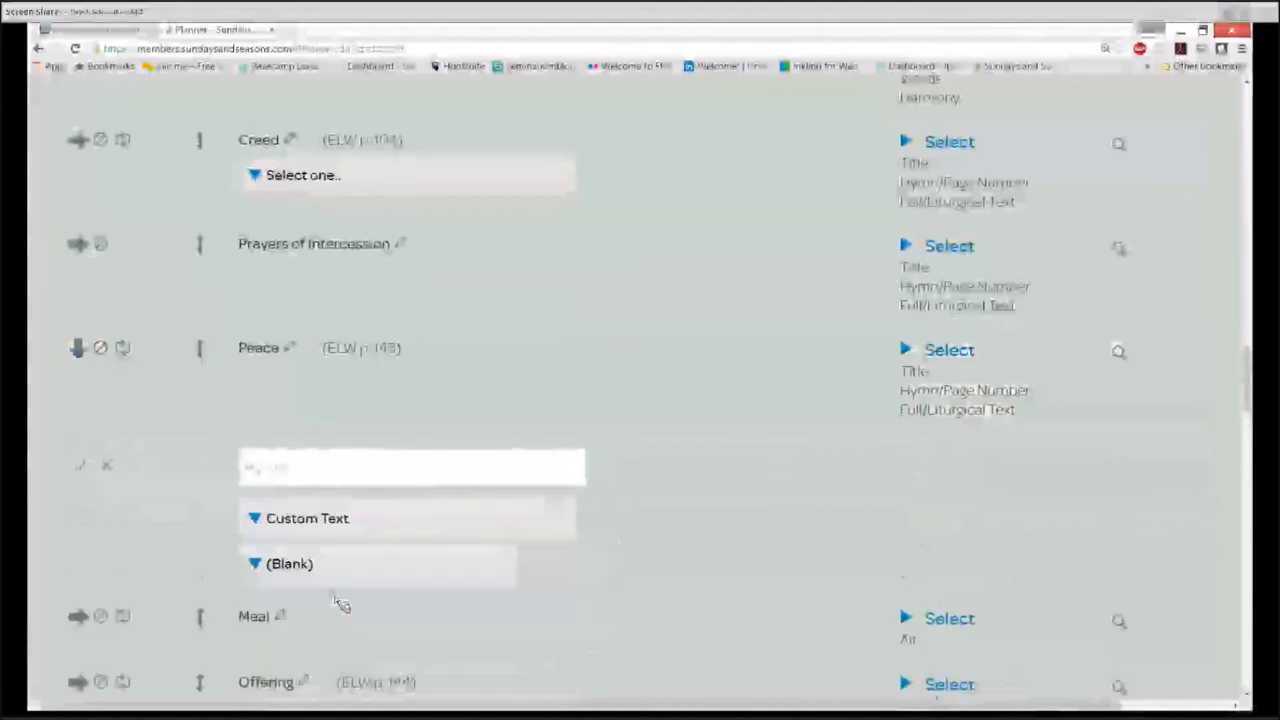
click(307, 518)
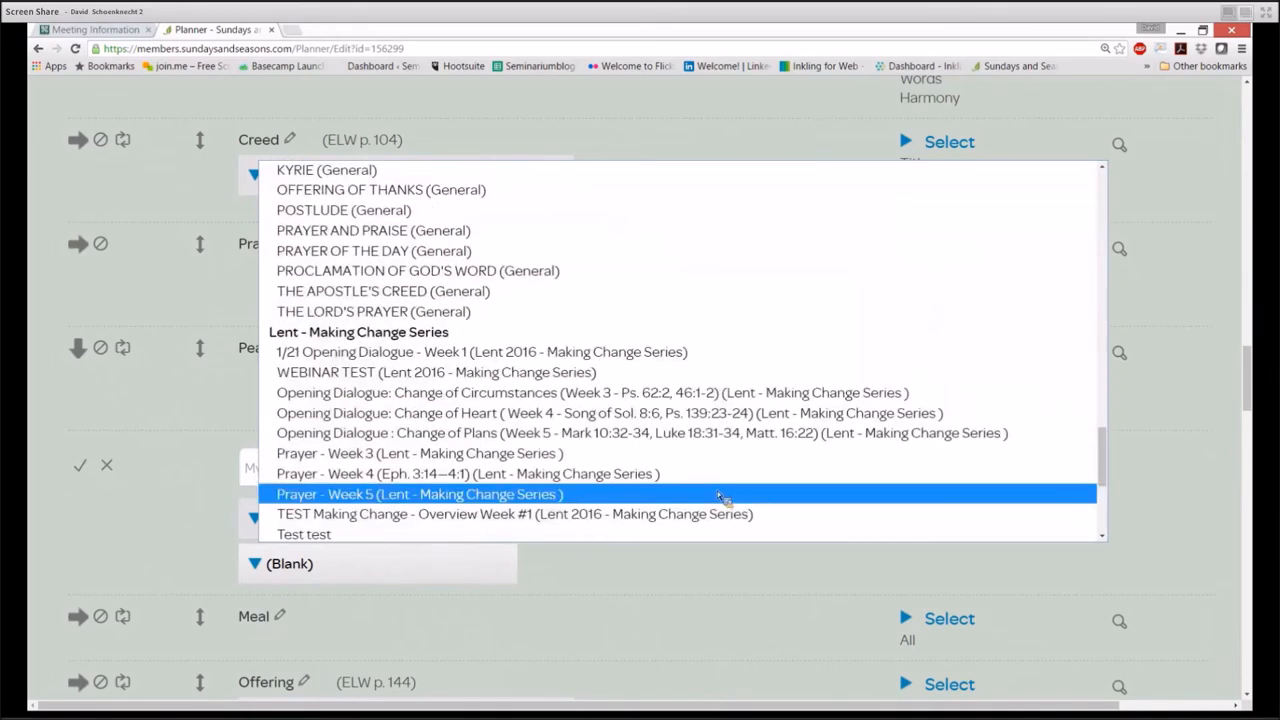
scroll(down, 3)
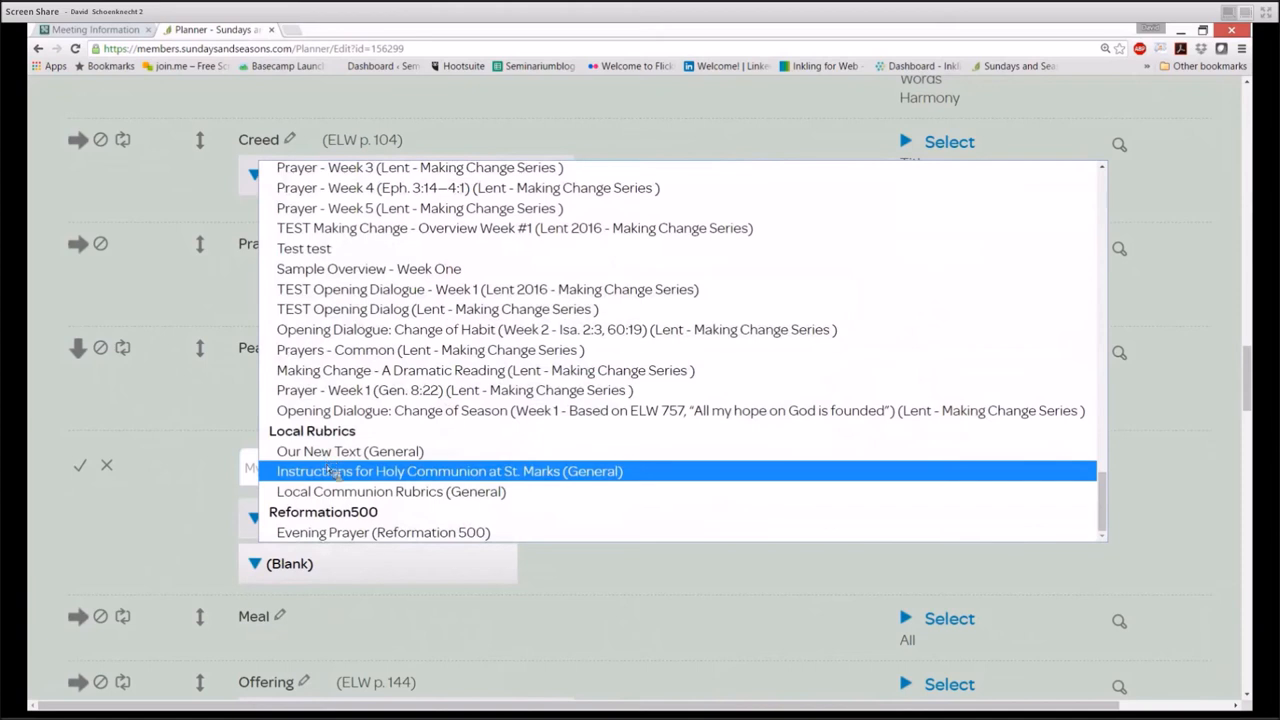
click(449, 471)
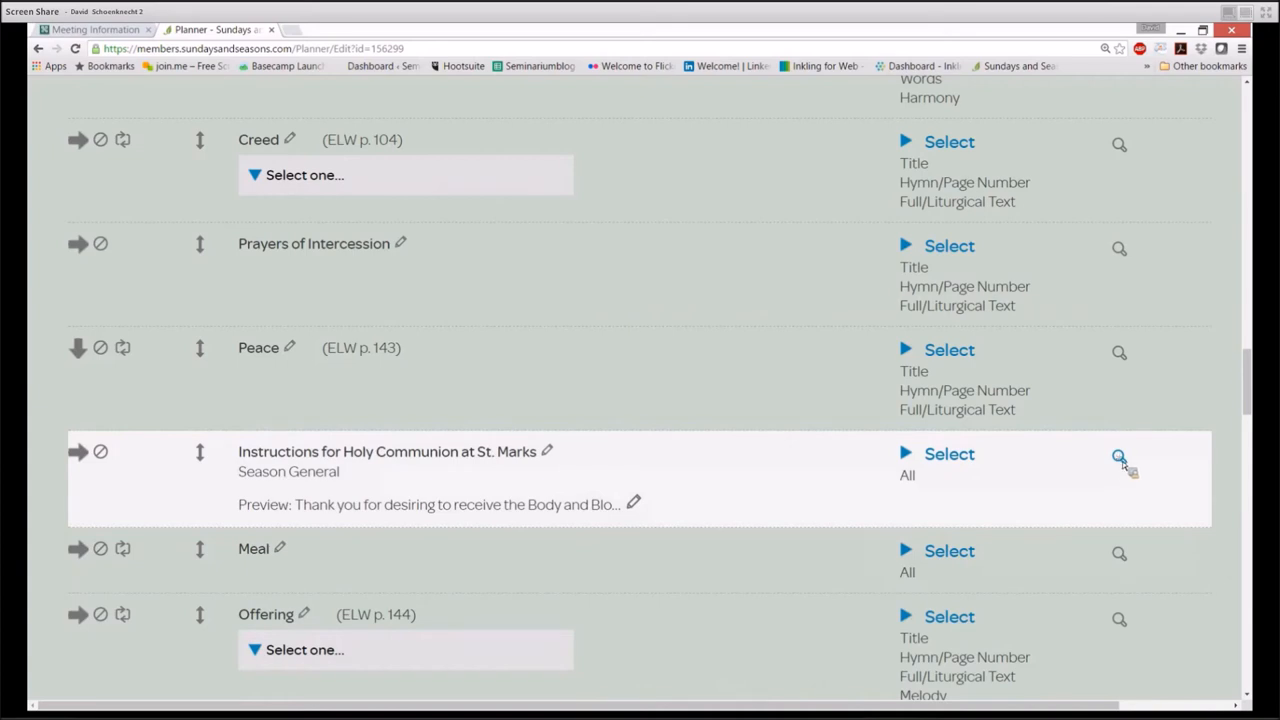
Preview the inserted communion instructions, then save the template with GO
click(1119, 456)
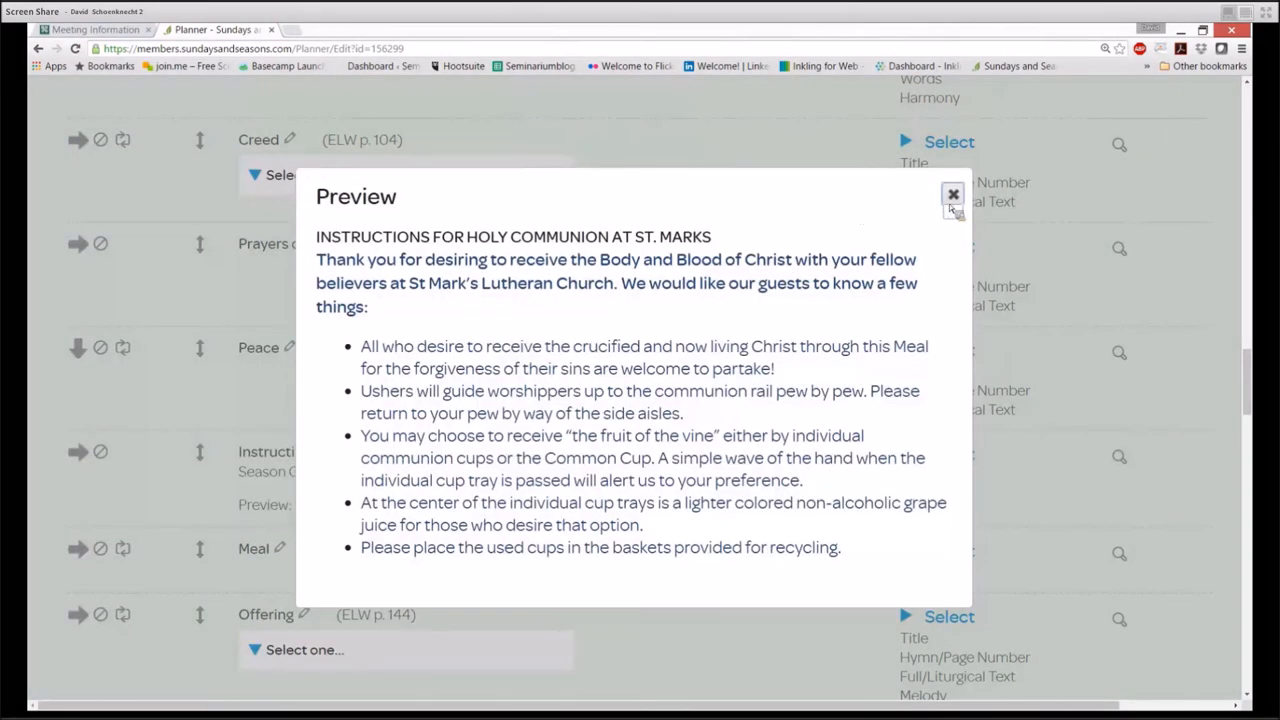
click(952, 194)
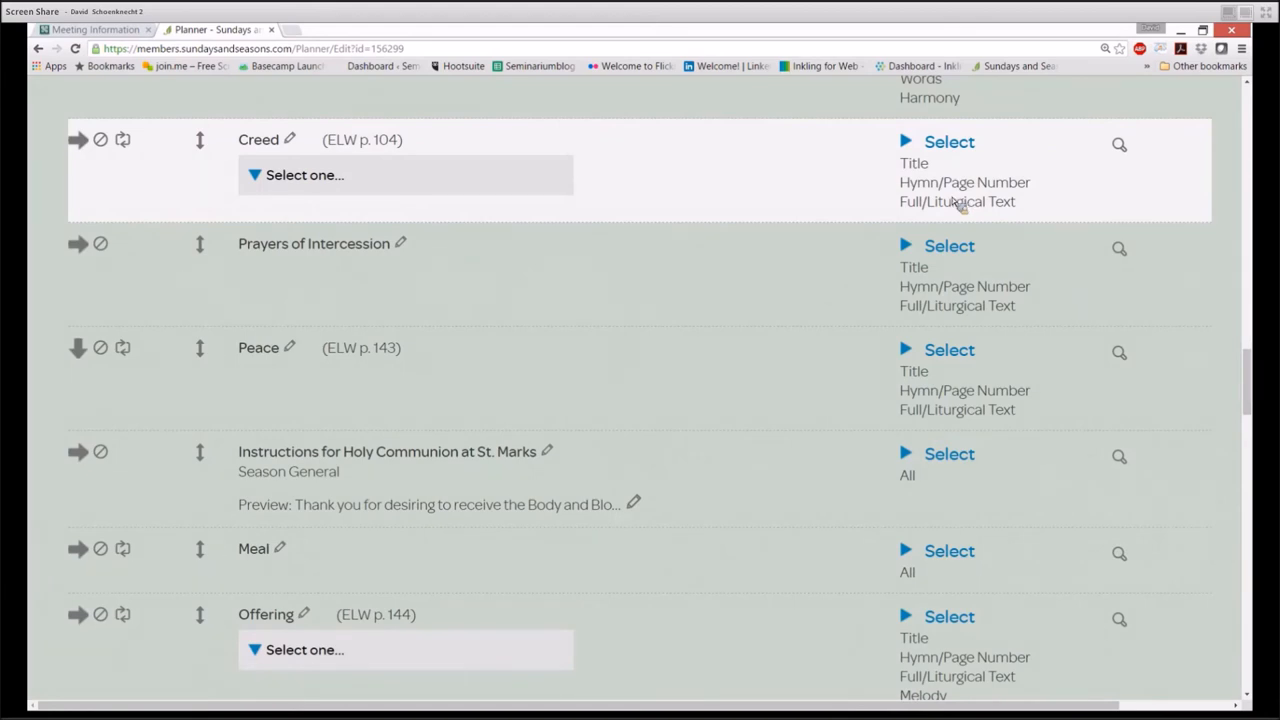
scroll(up, 3)
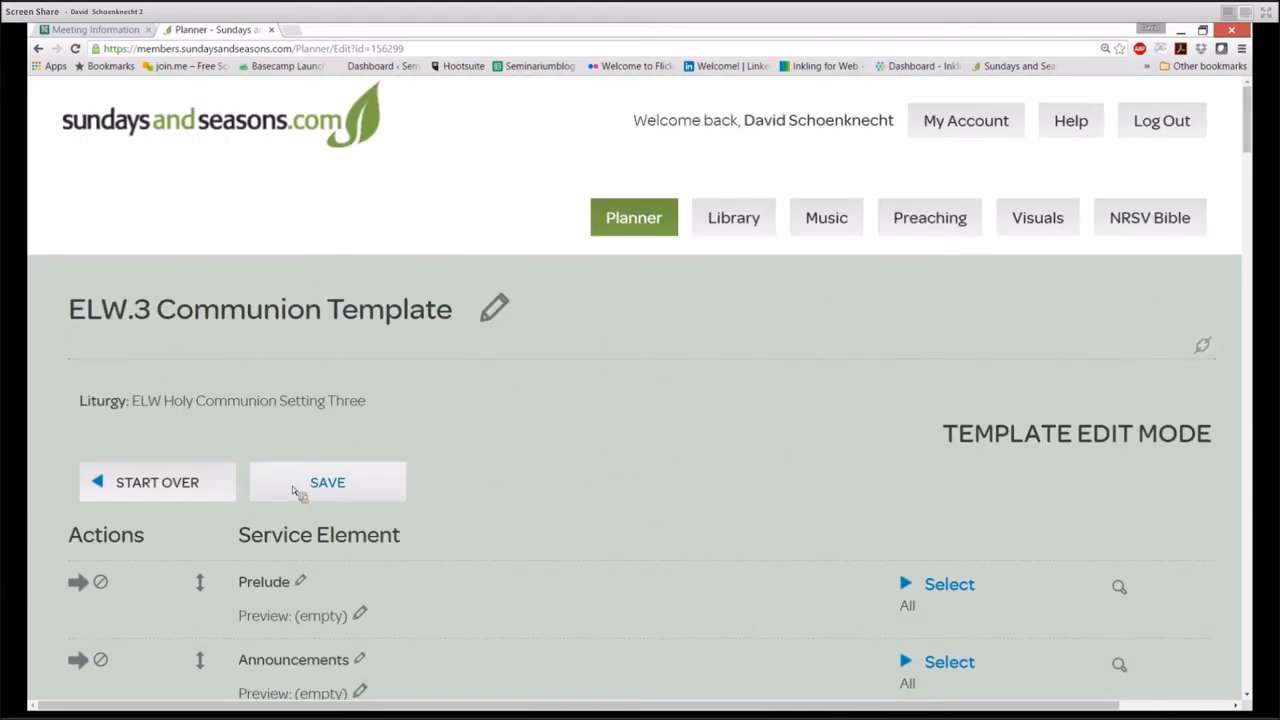
click(327, 482)
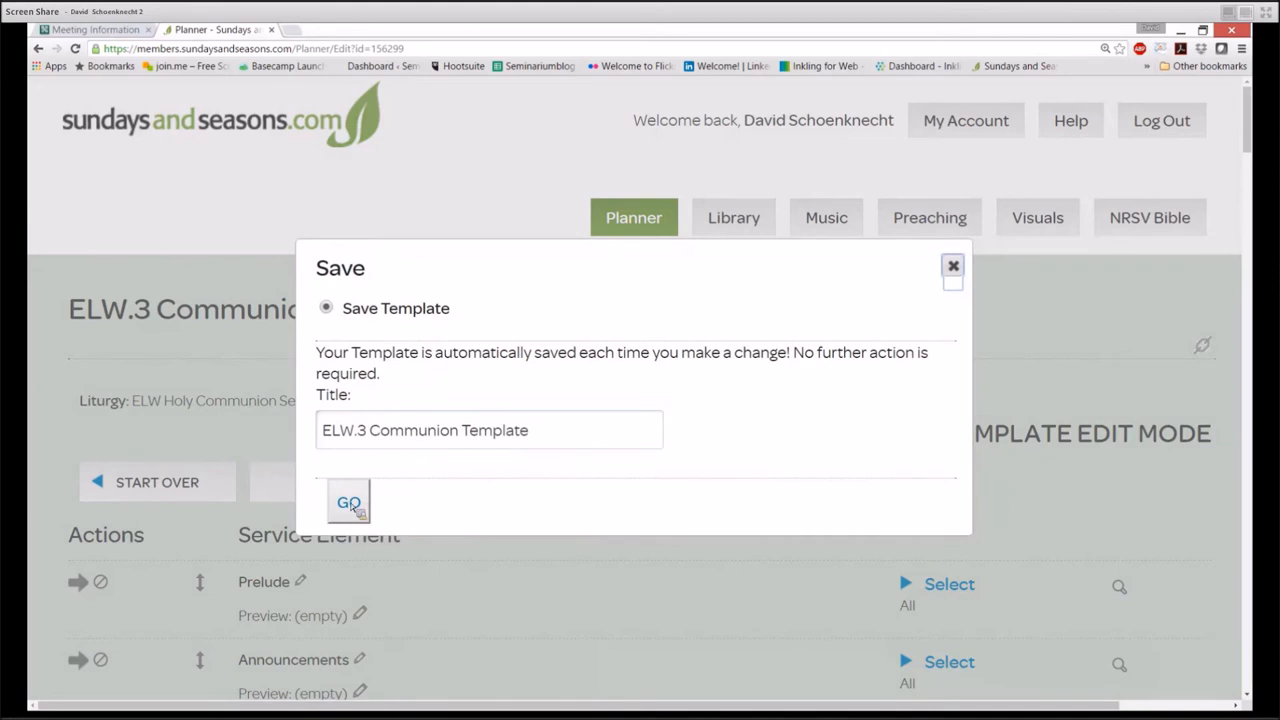
click(348, 502)
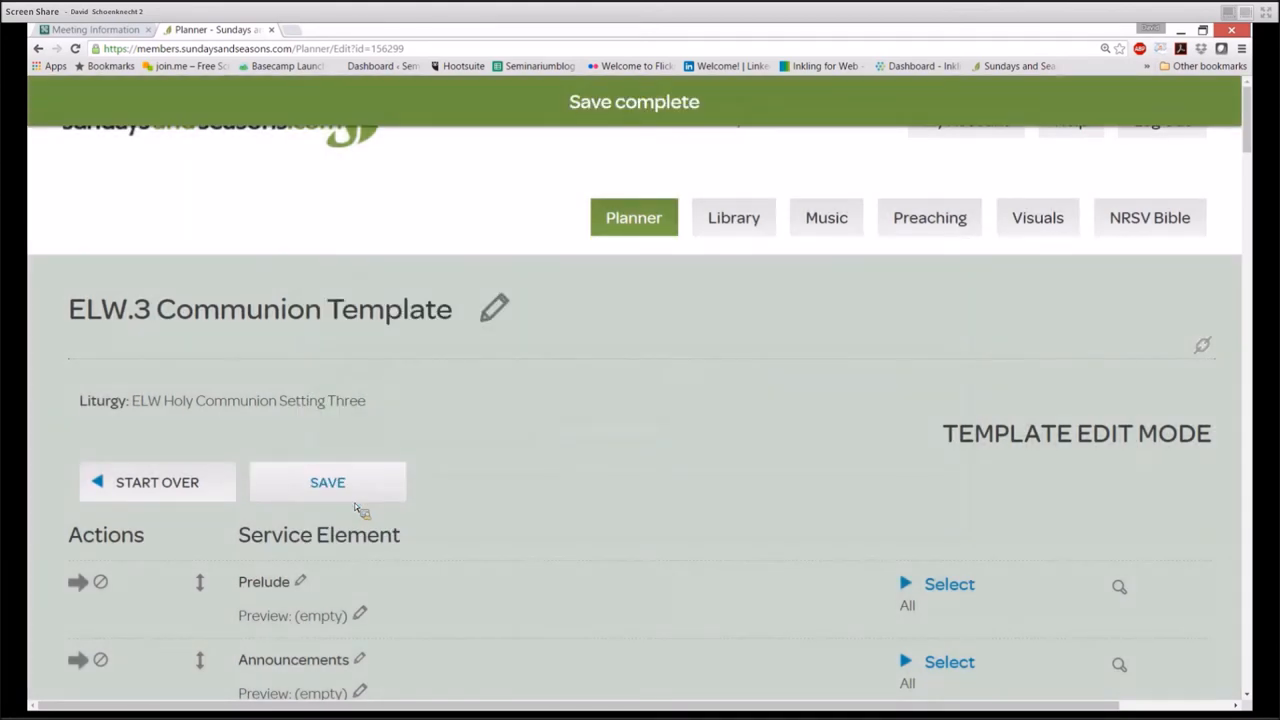